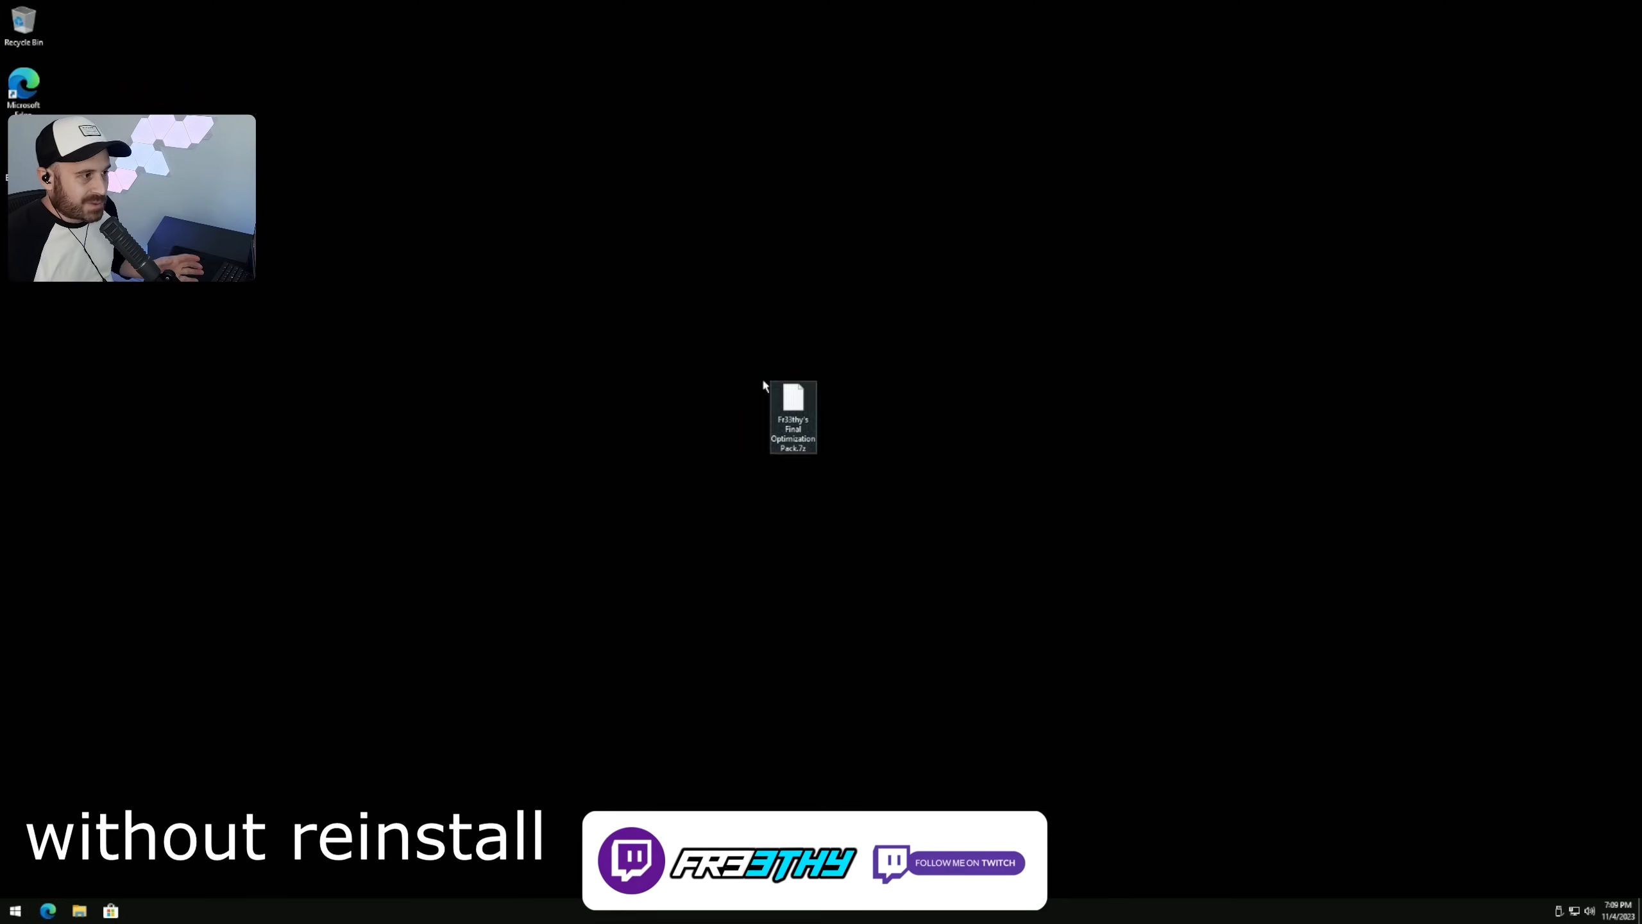
Step: Extract Fr33thy's Final Optimization Pack archive into its own desktop folder using 7-Zip
right_click(797, 397)
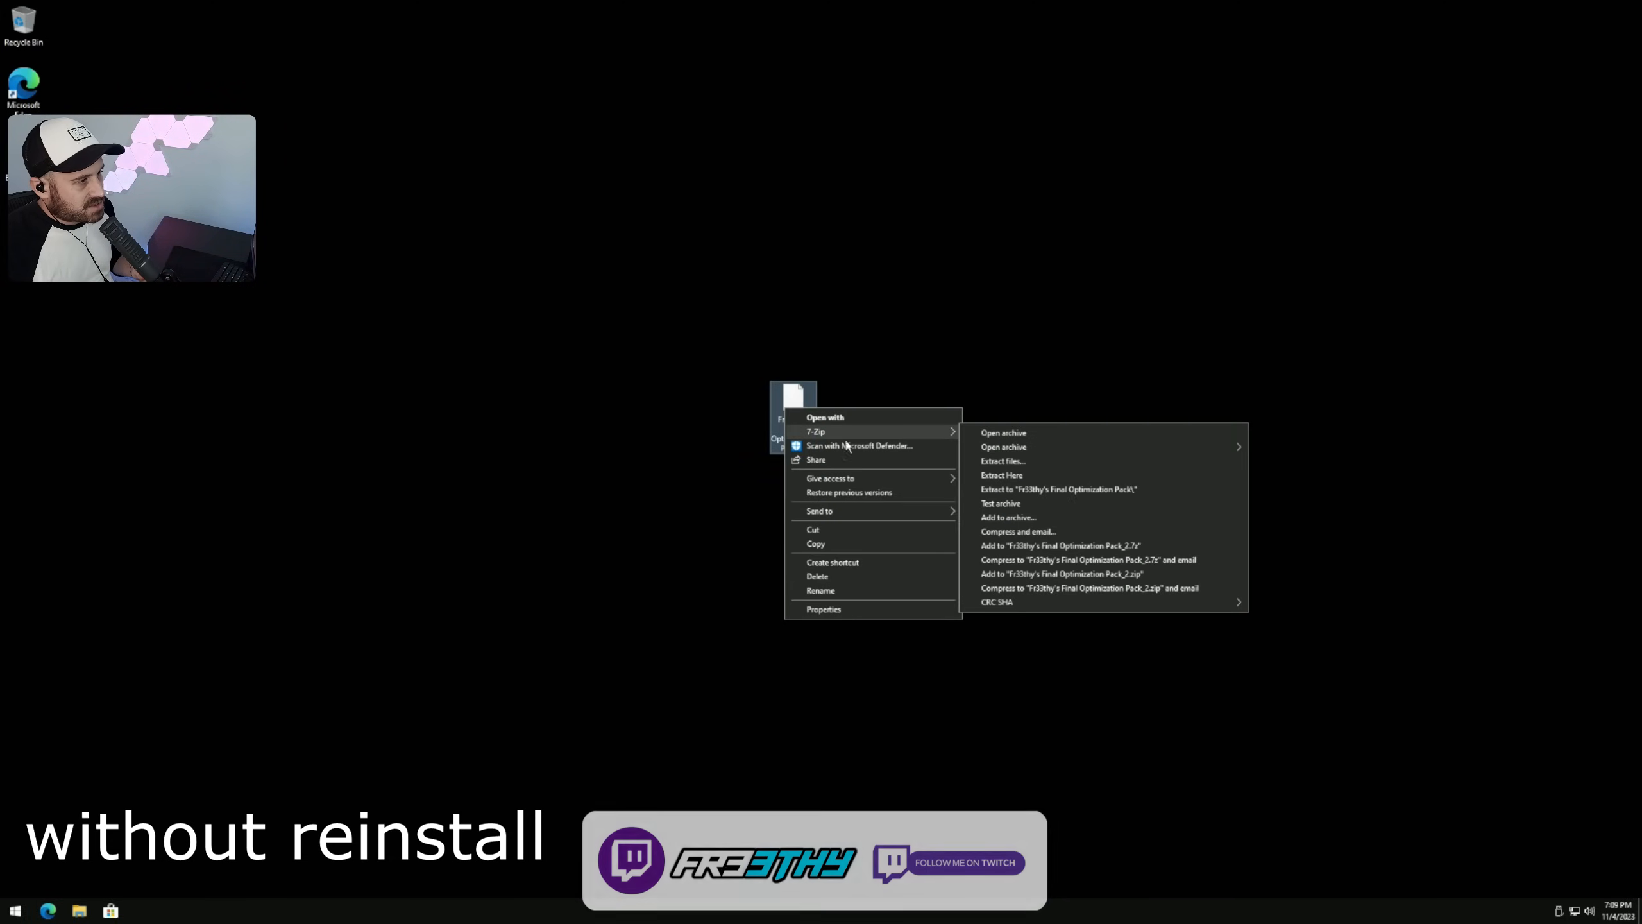
click(1002, 475)
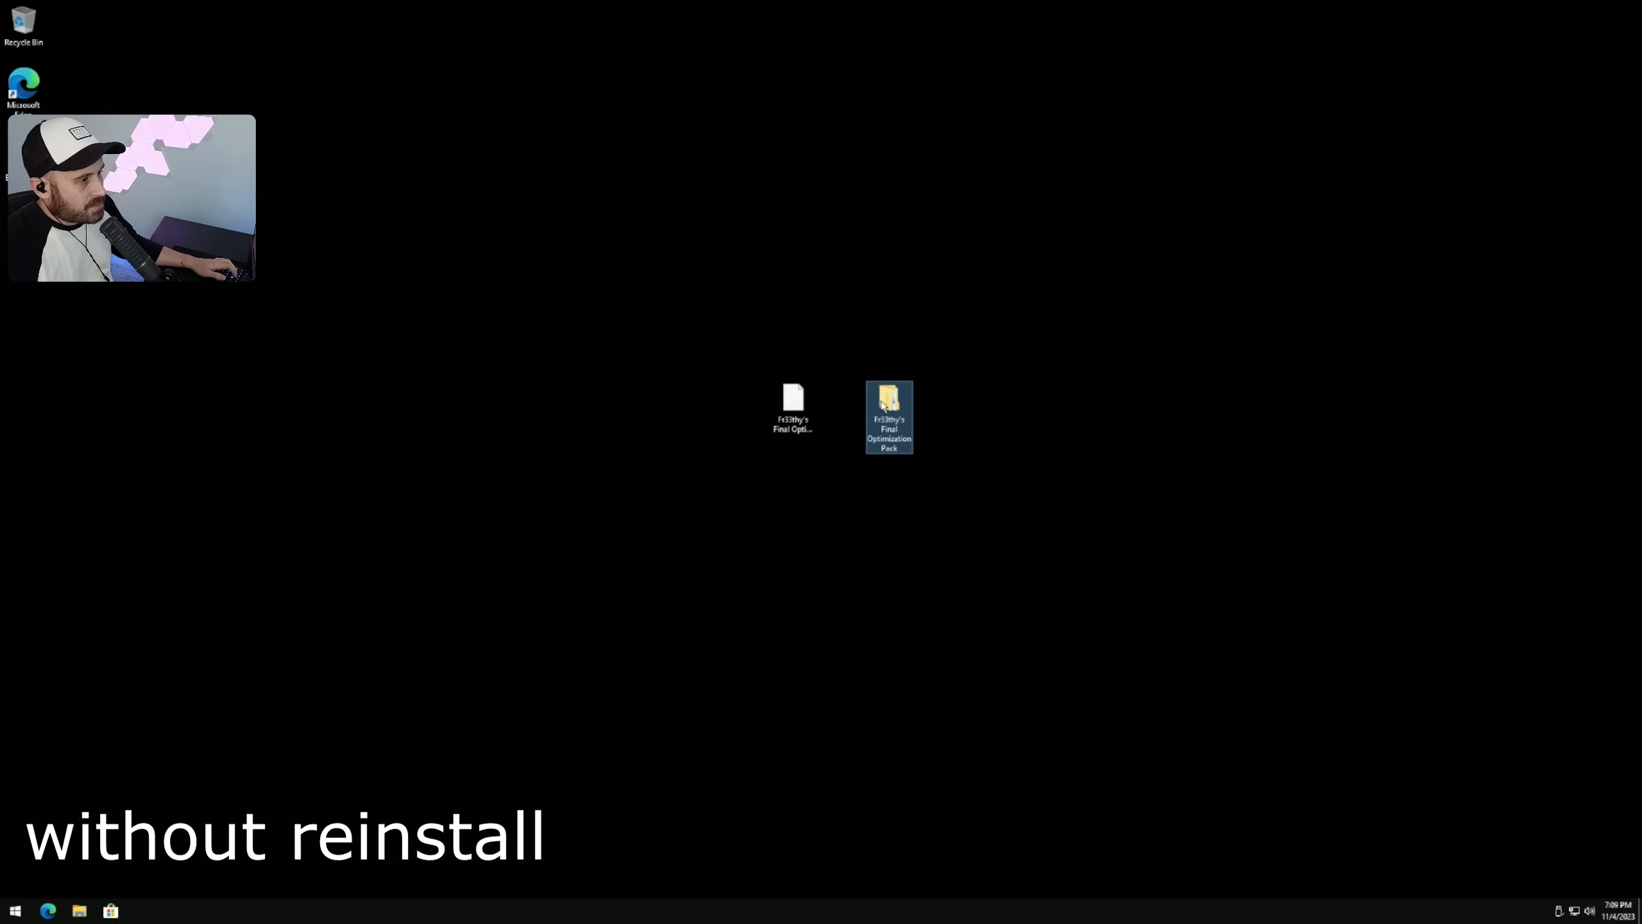
Step: Browse the pack through sources, $$ and Setup, then select optimization.cmd
double_click(888, 400)
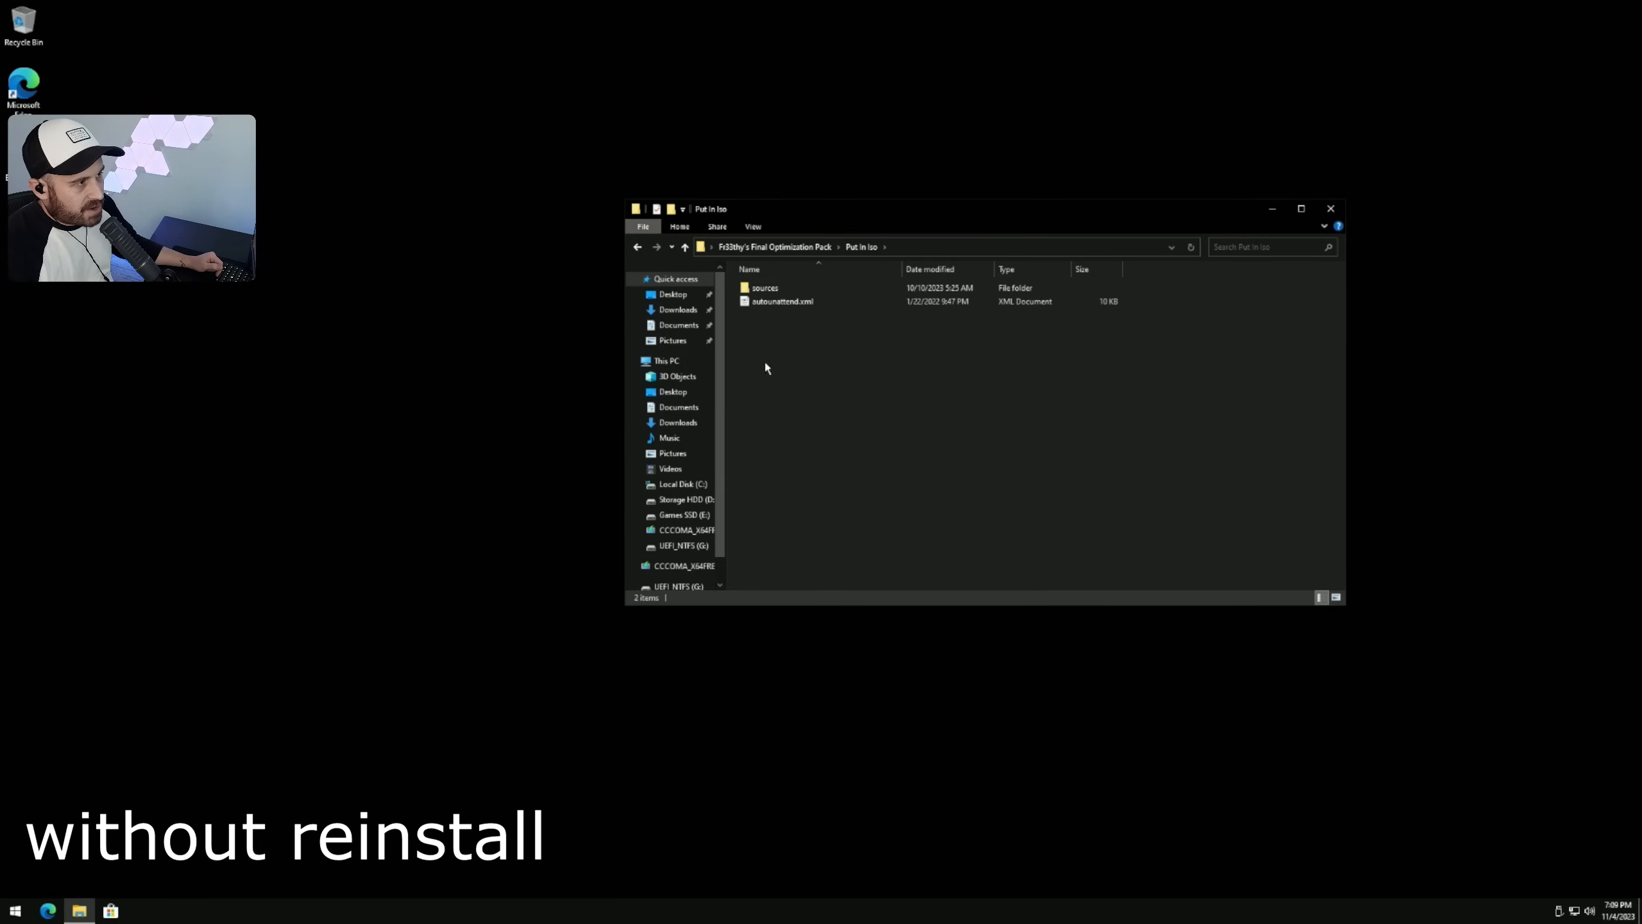
double_click(765, 288)
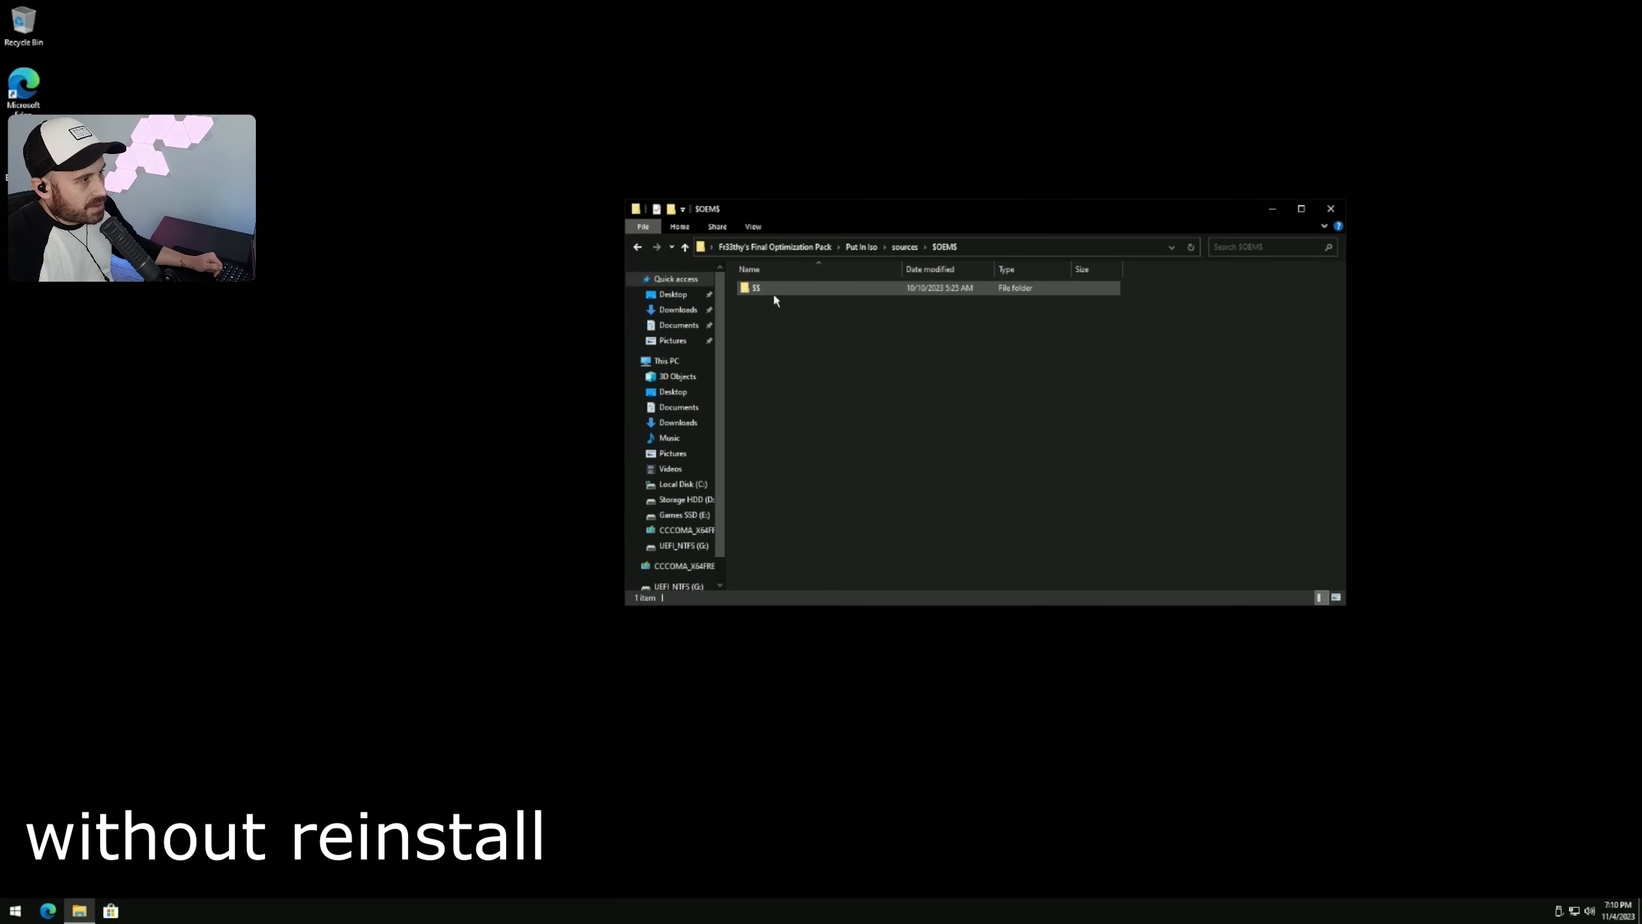
double_click(756, 288)
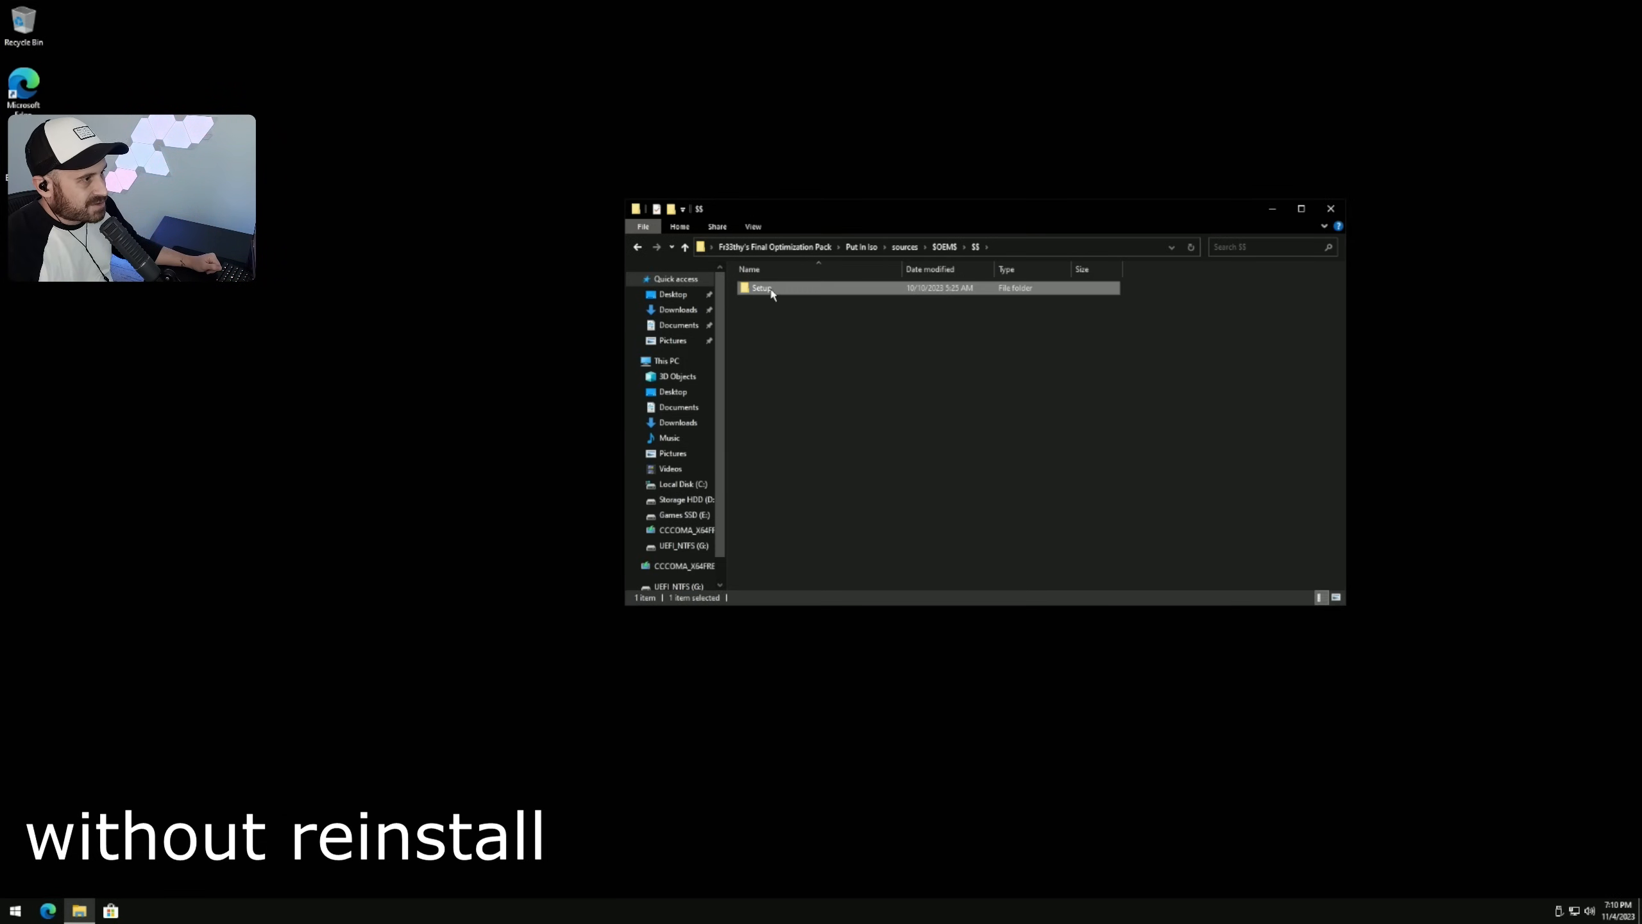
double_click(757, 288)
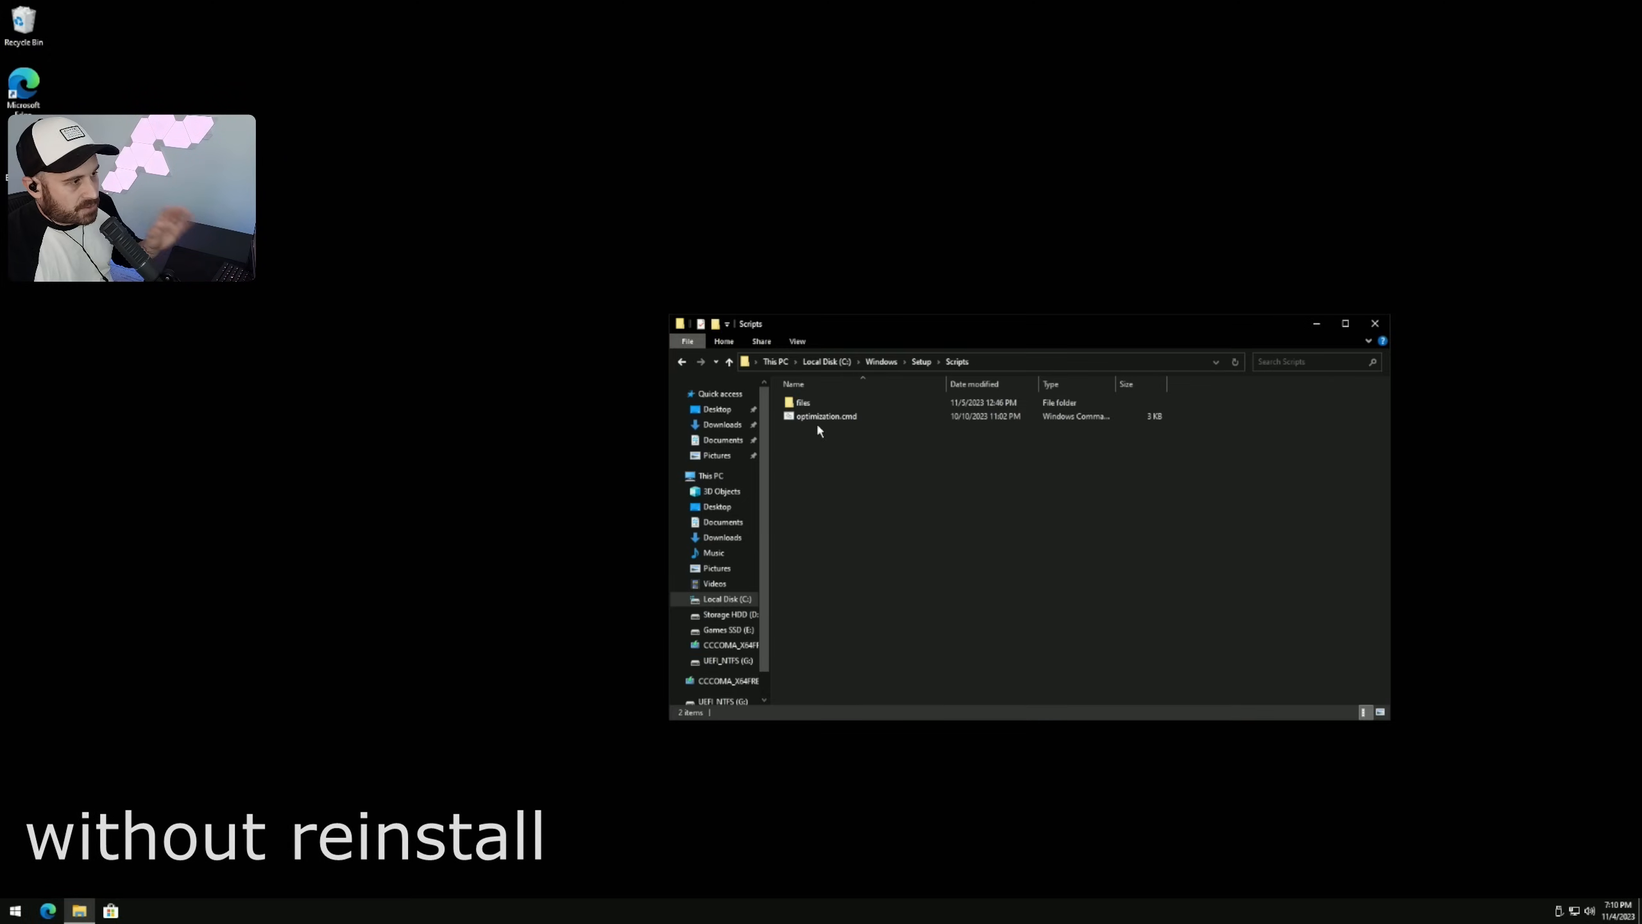
click(826, 416)
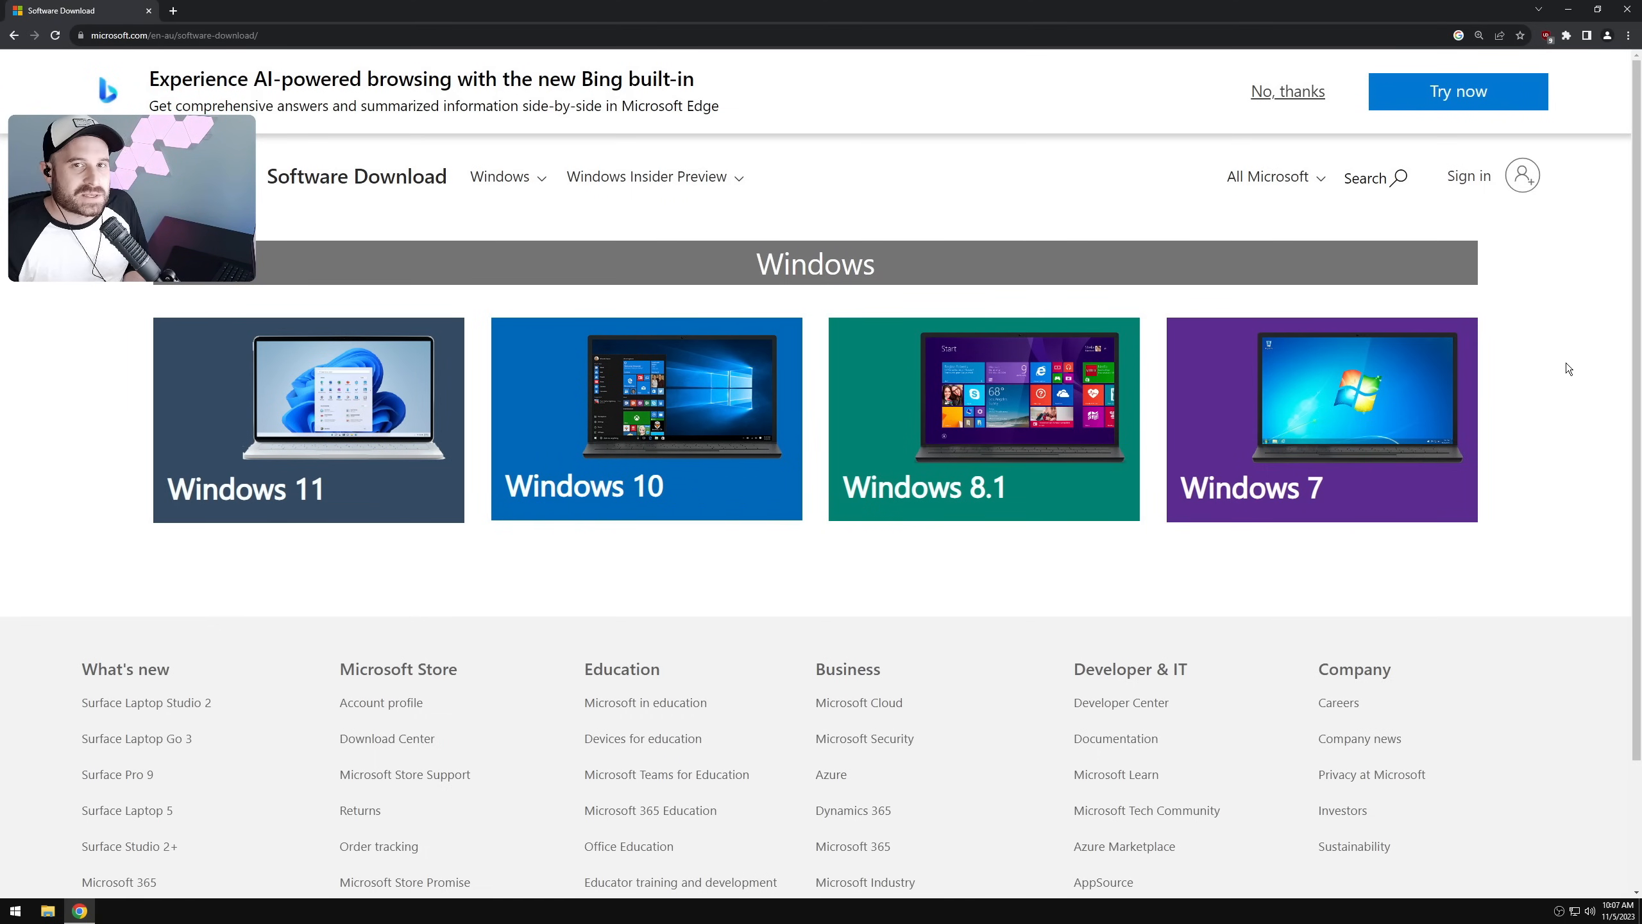
mouse_move(393, 425)
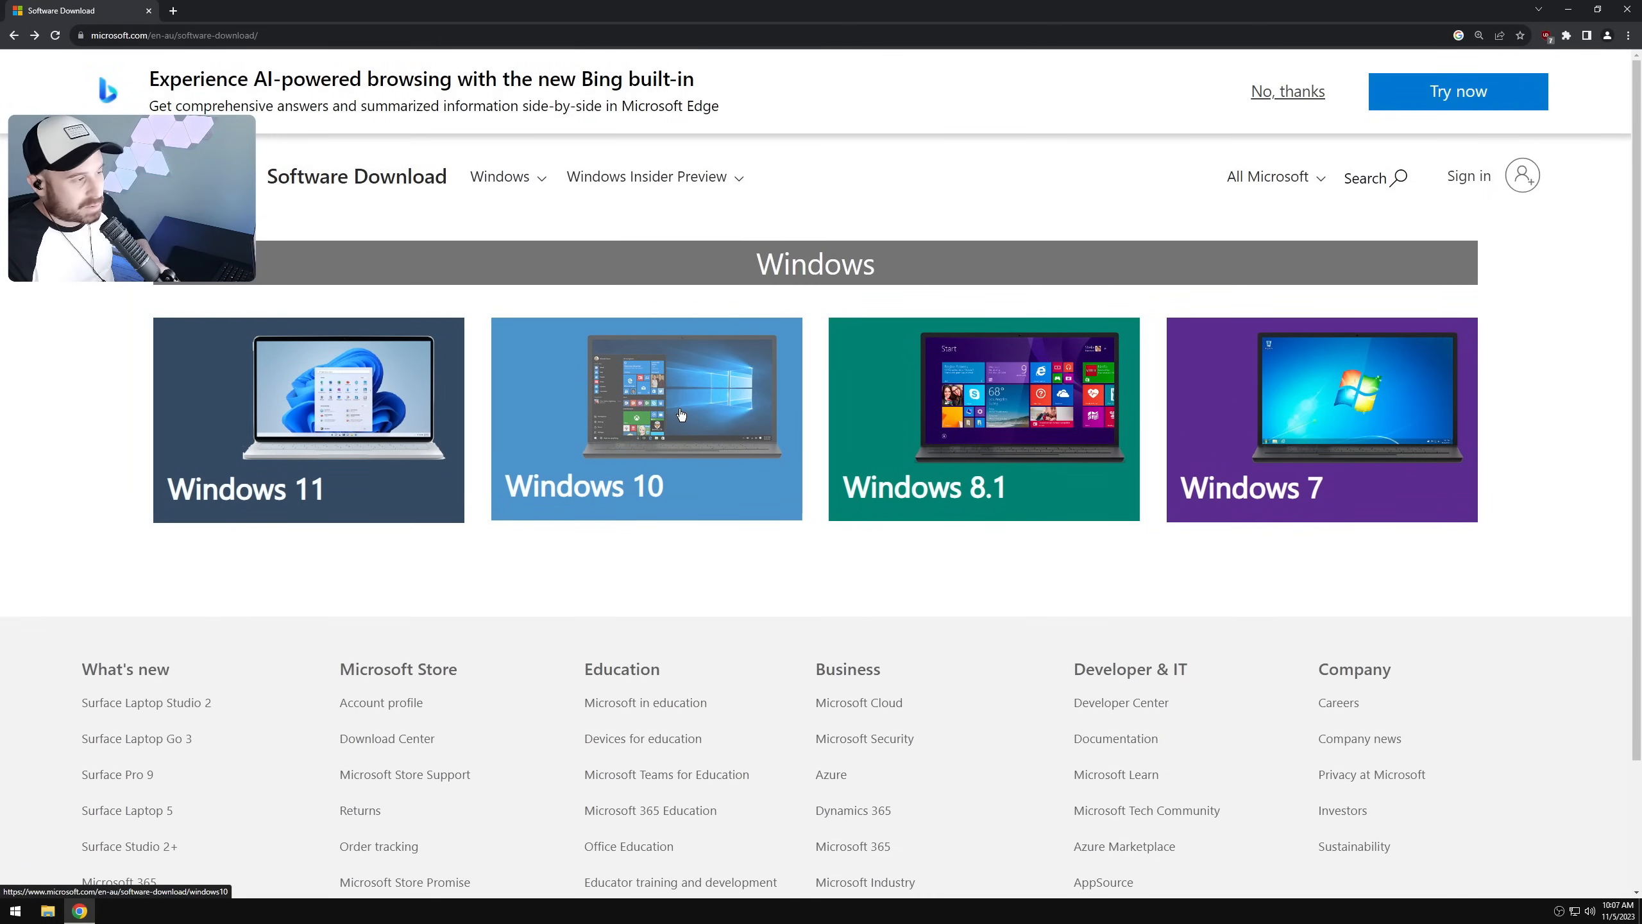
Step: Load the Windows 10 ISO page via mobile emulation and choose the multi-edition ISO
click(682, 415)
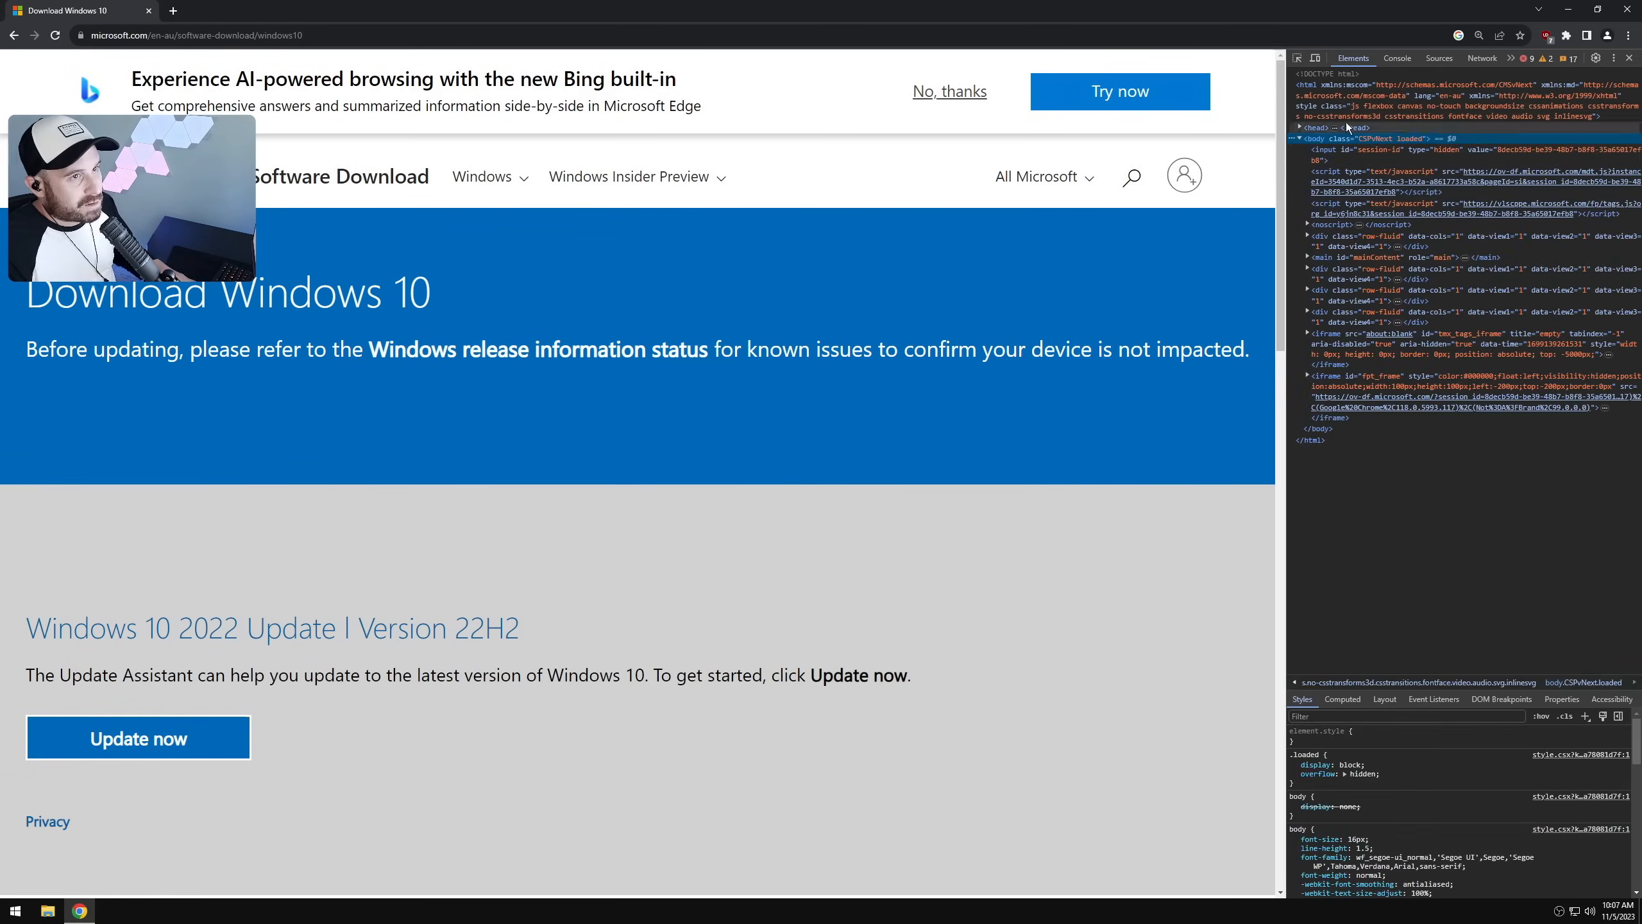
click(1314, 58)
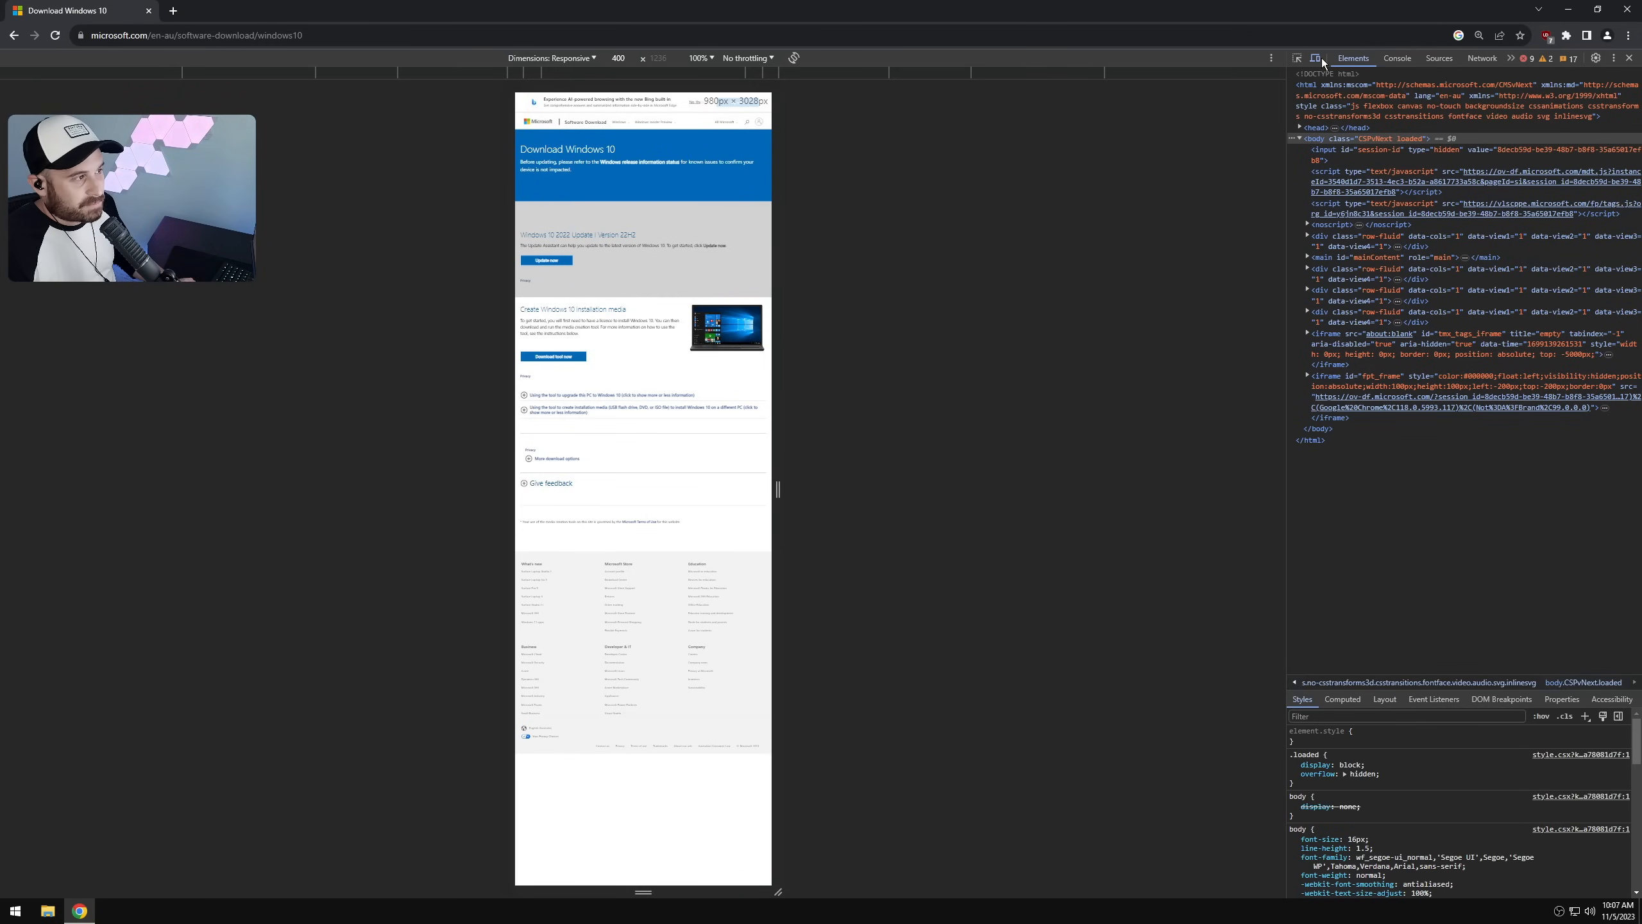
click(582, 346)
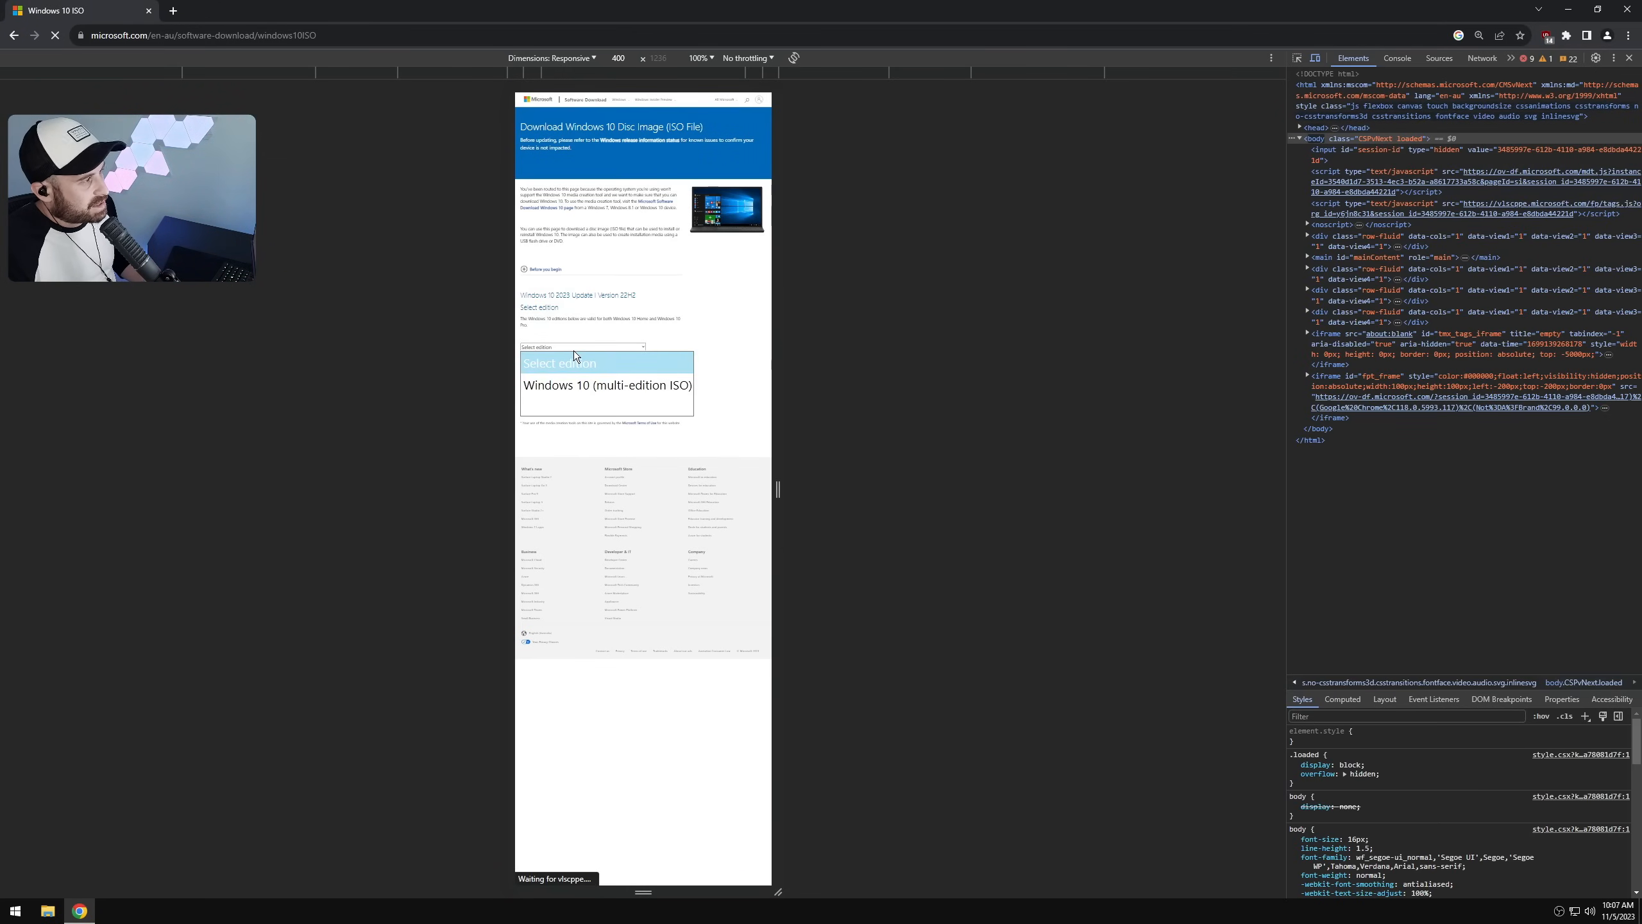
click(607, 384)
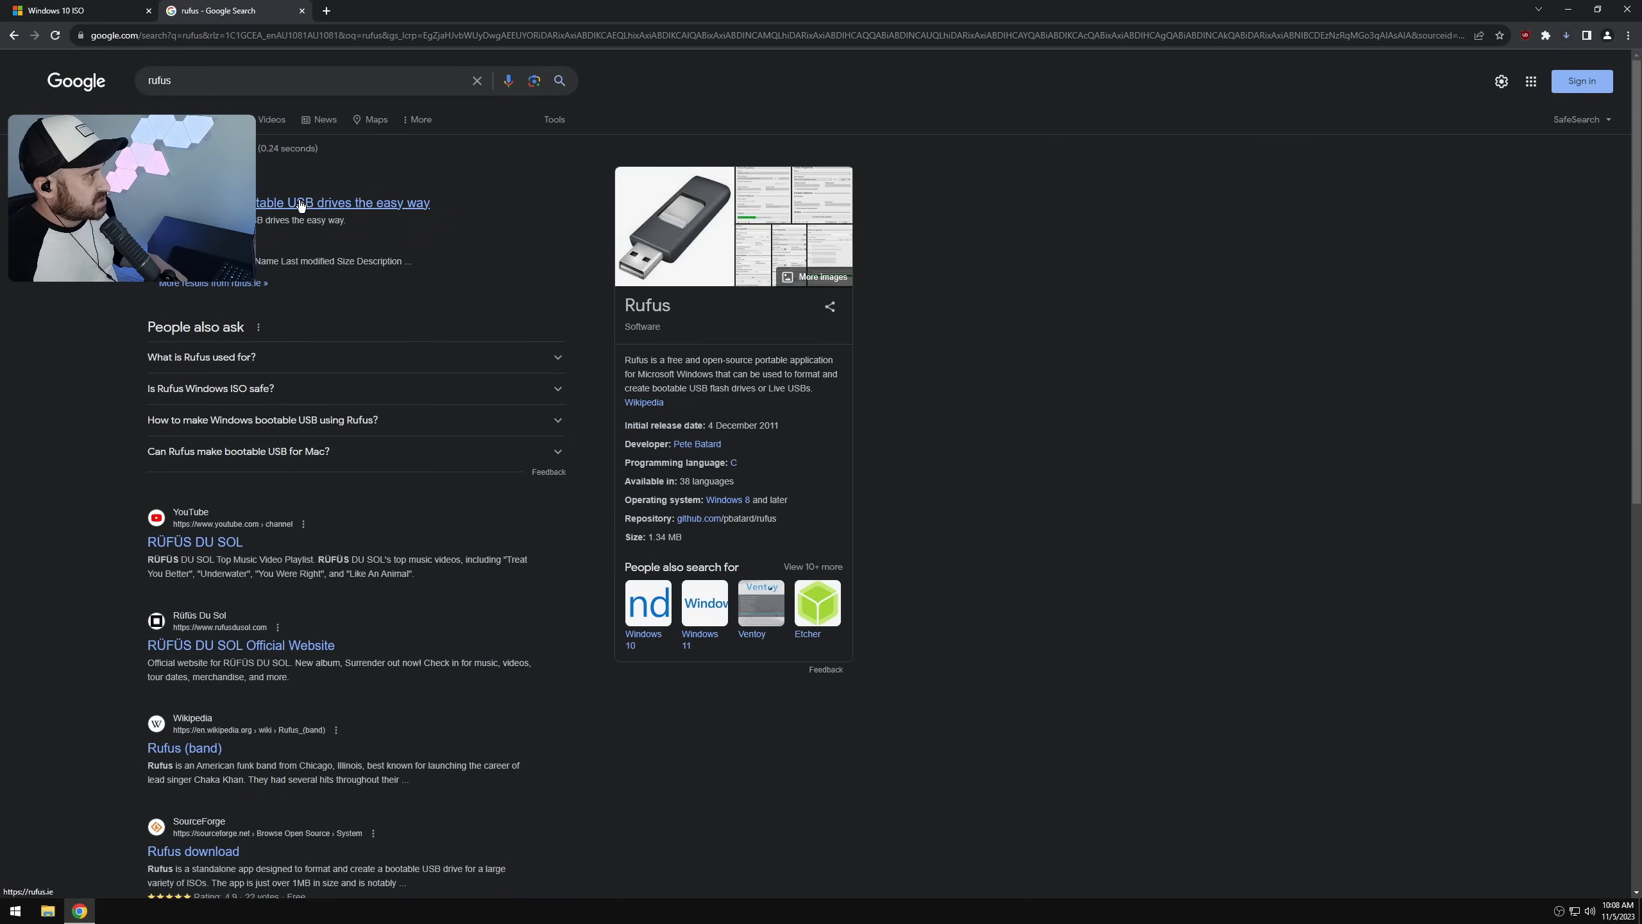
Step: Open the rufus.ie search result to reach the latest Rufus releases
click(302, 202)
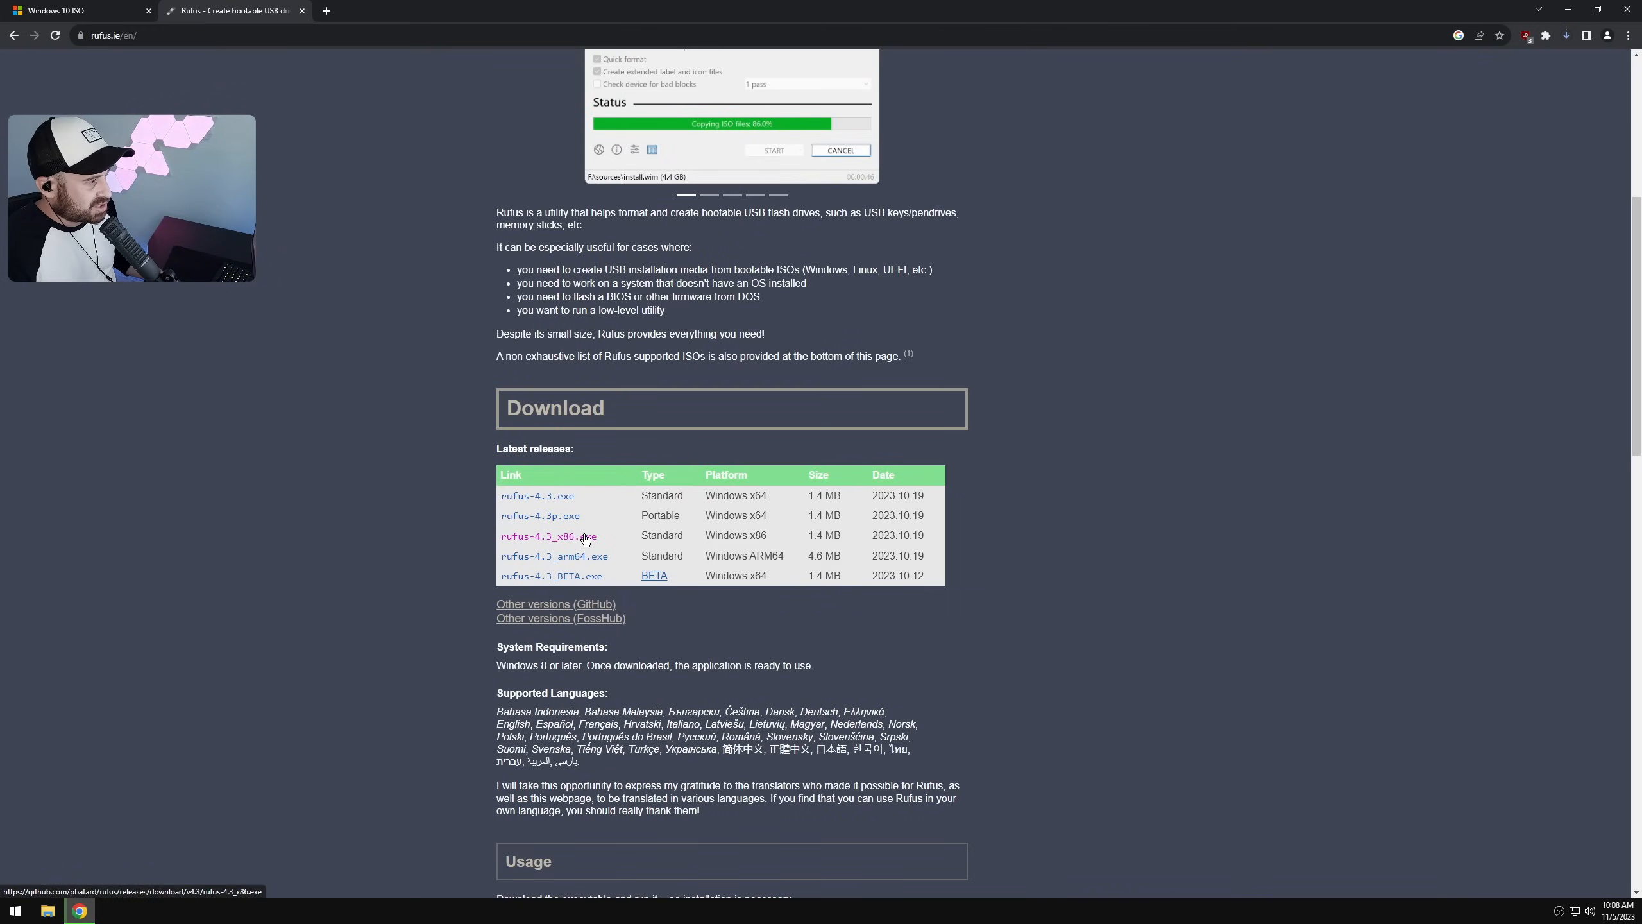
mouse_move(1232, 282)
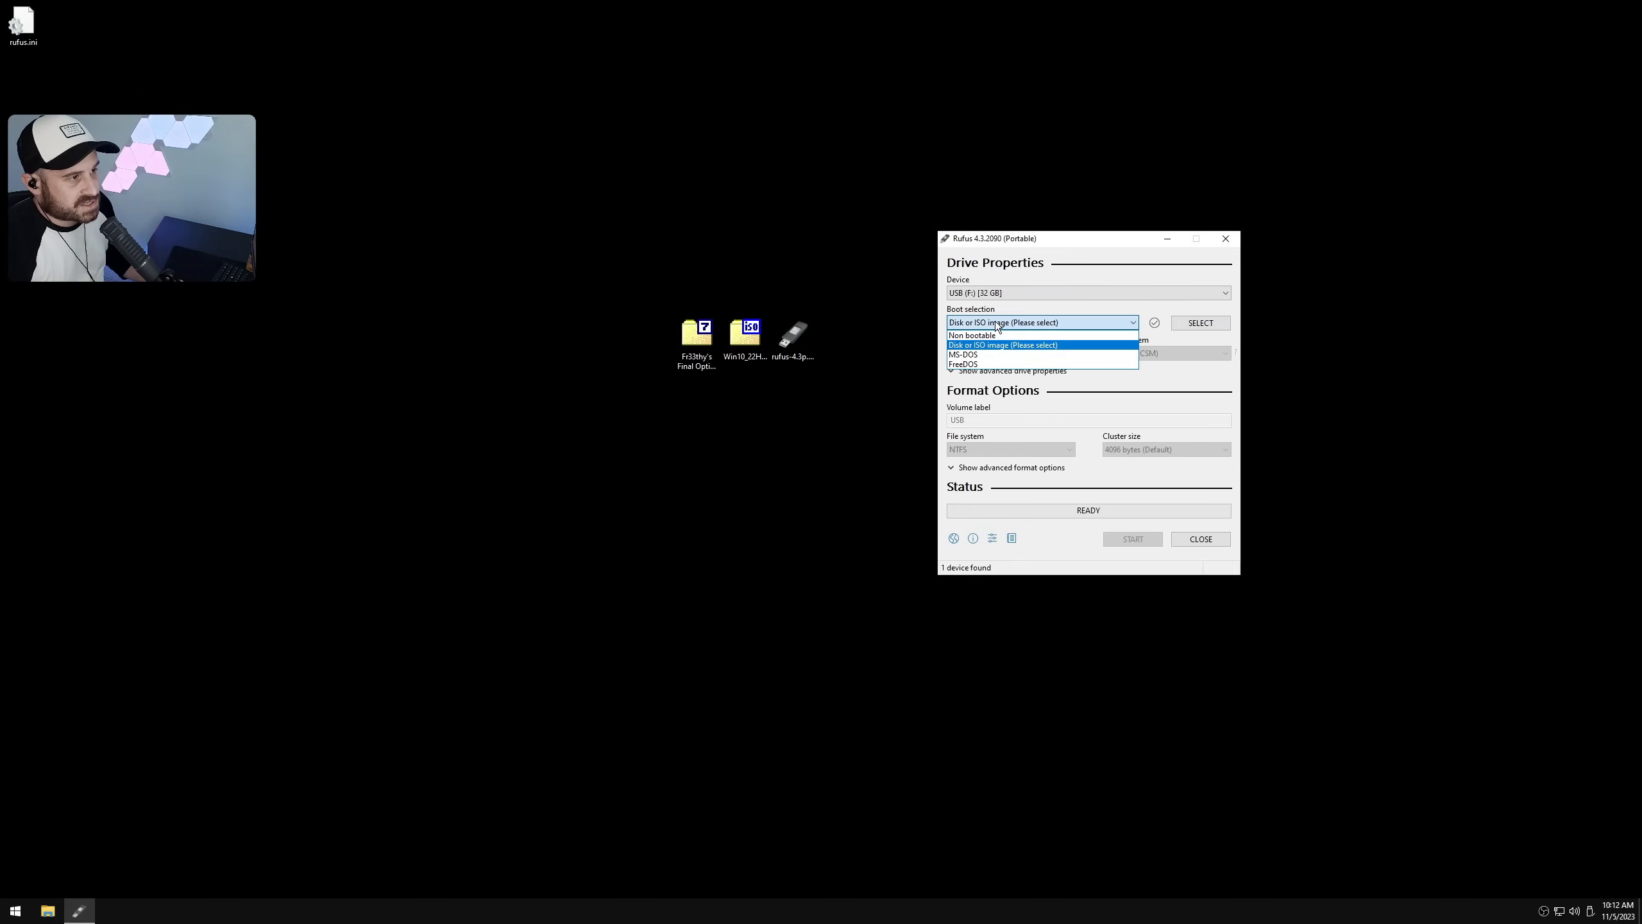
Step: Flash Win10_22H2_English_x64v1.iso to the 32 GB USB, accepting the customization and erase prompts
click(1003, 344)
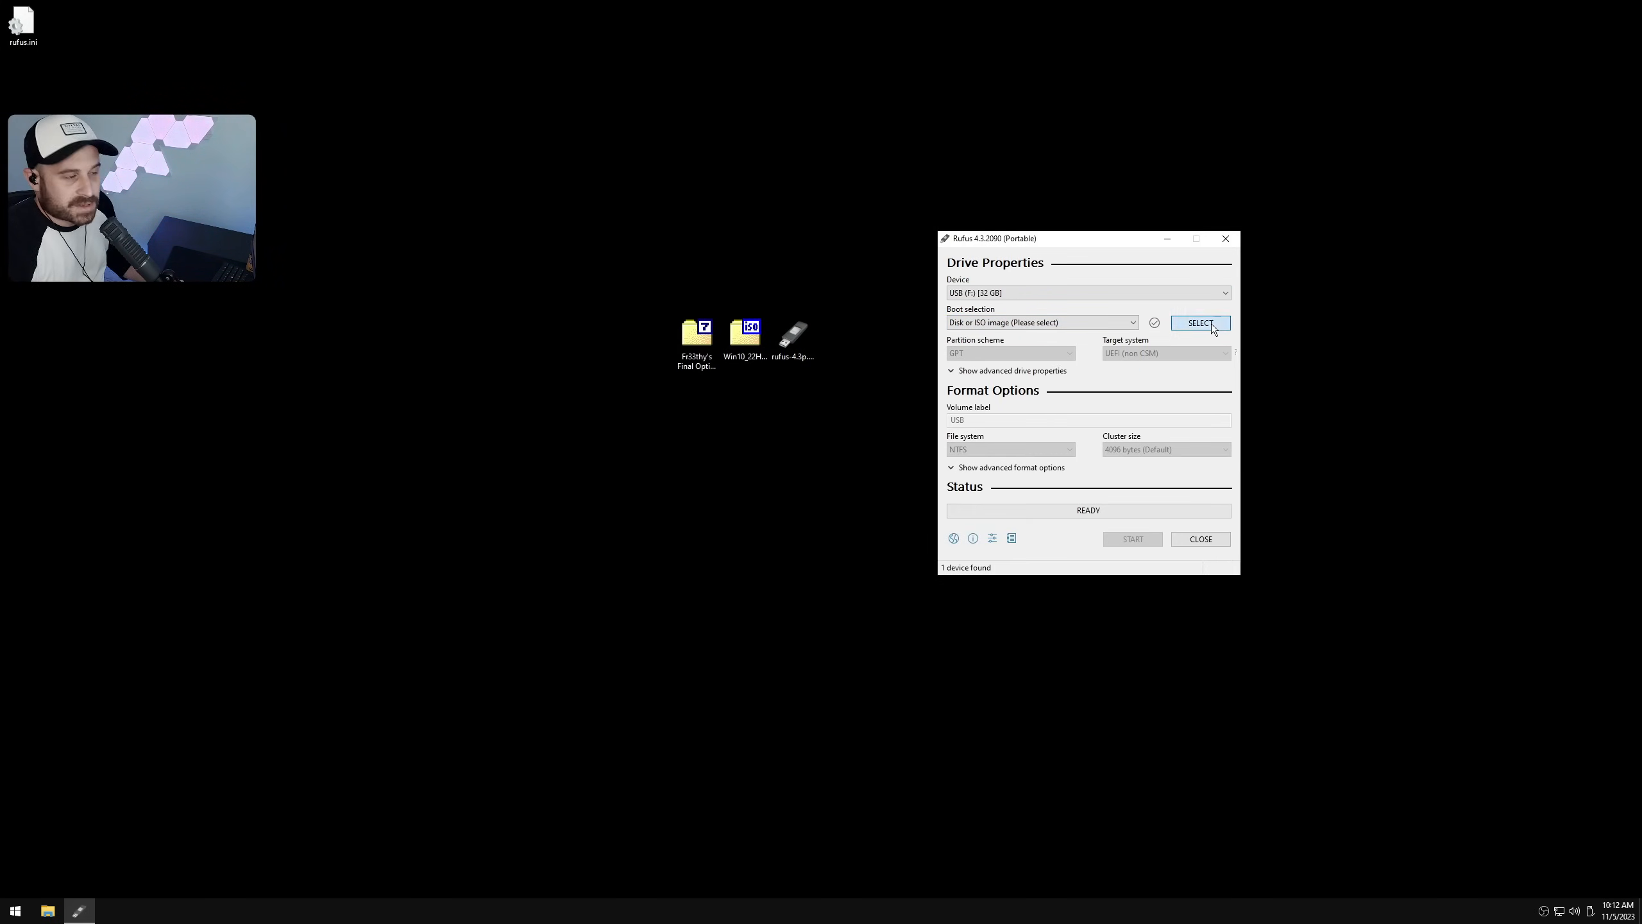
click(1201, 323)
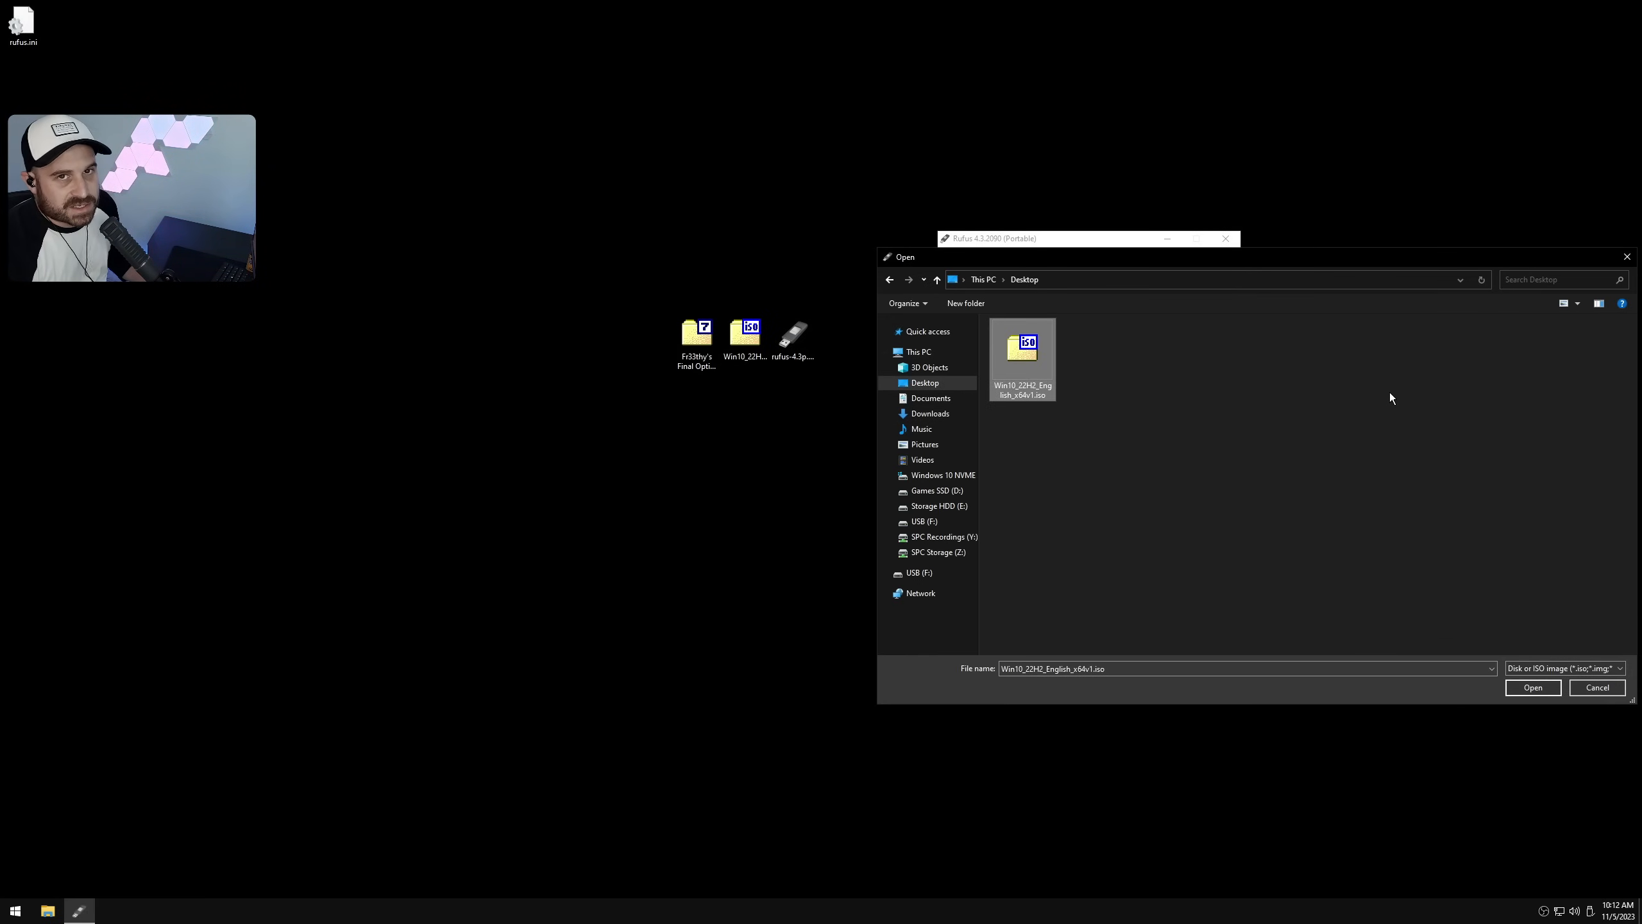
click(1533, 687)
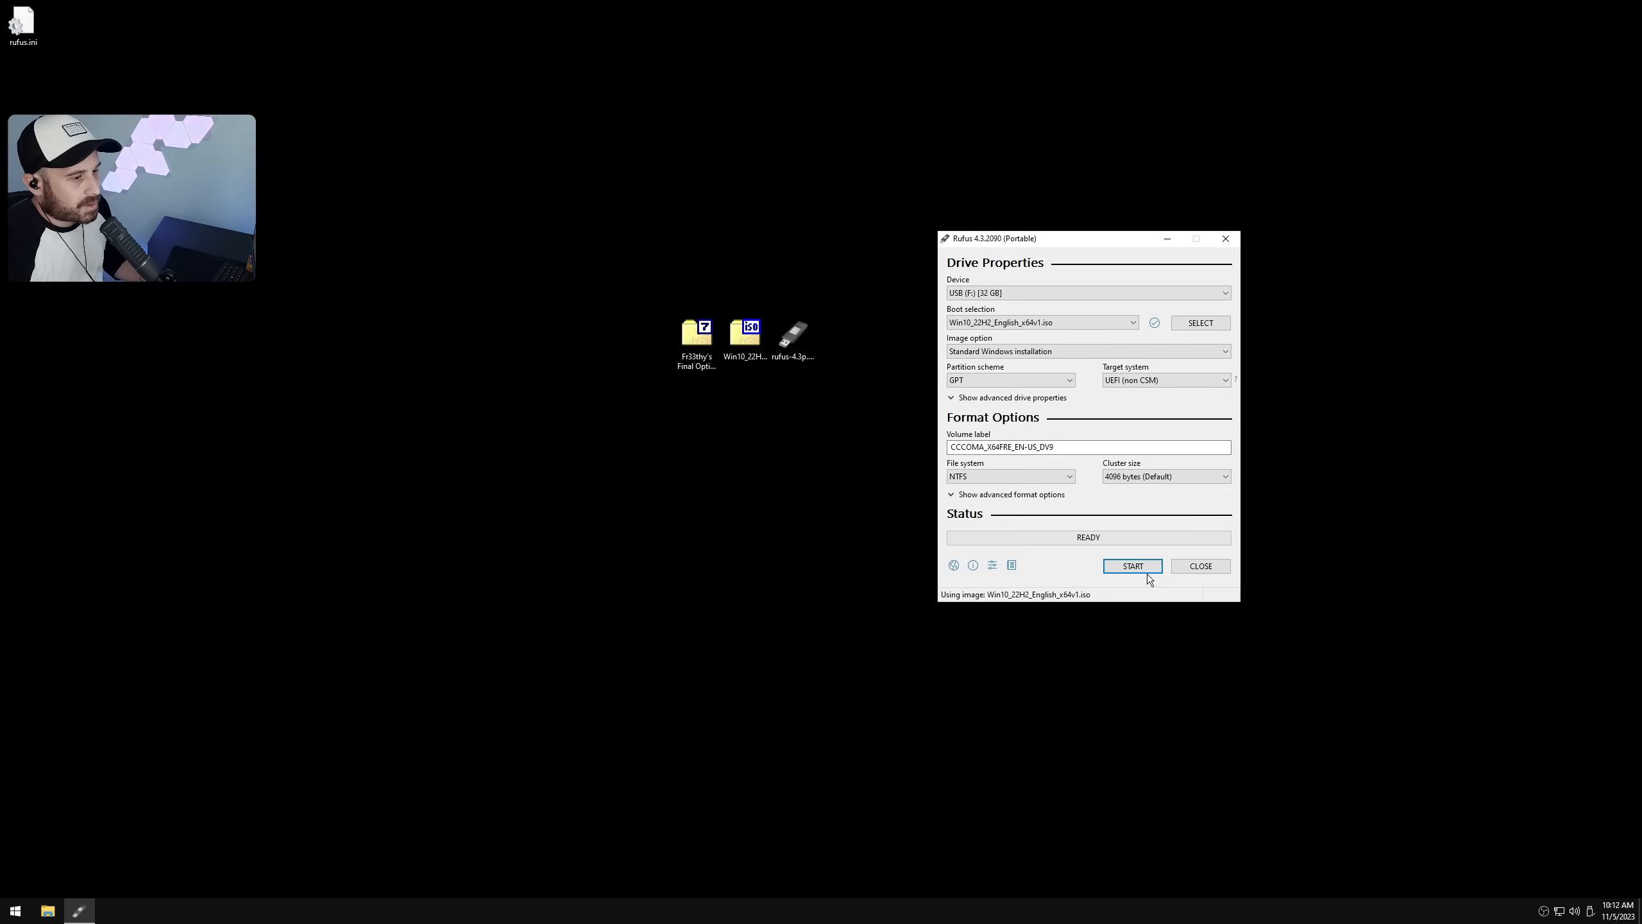
click(1133, 565)
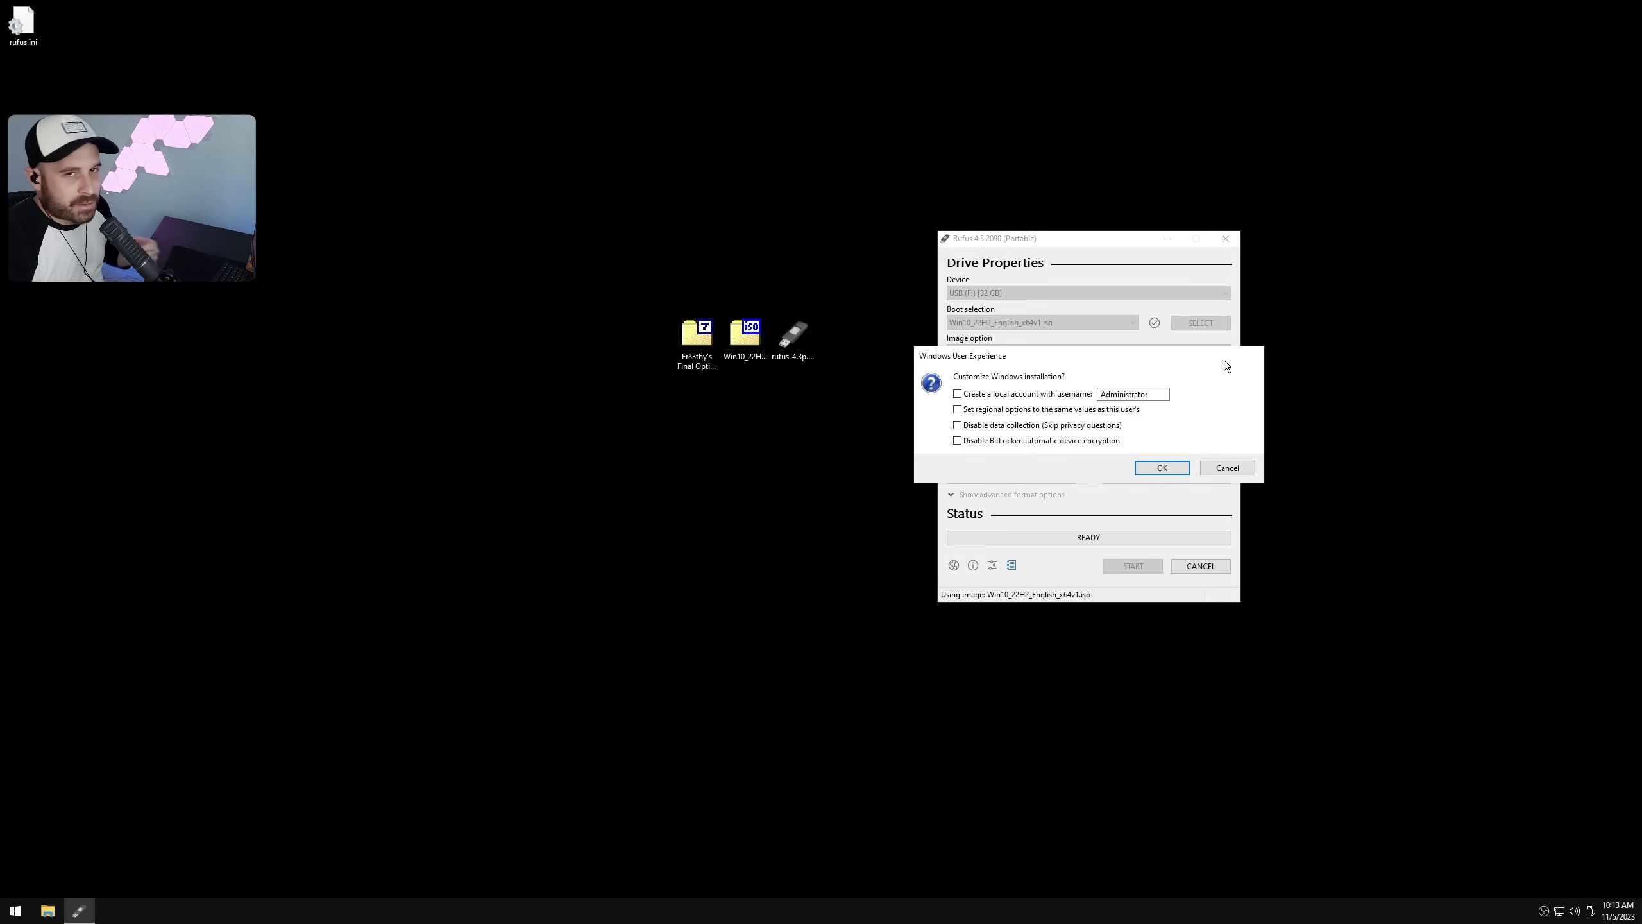
mouse_move(1059, 386)
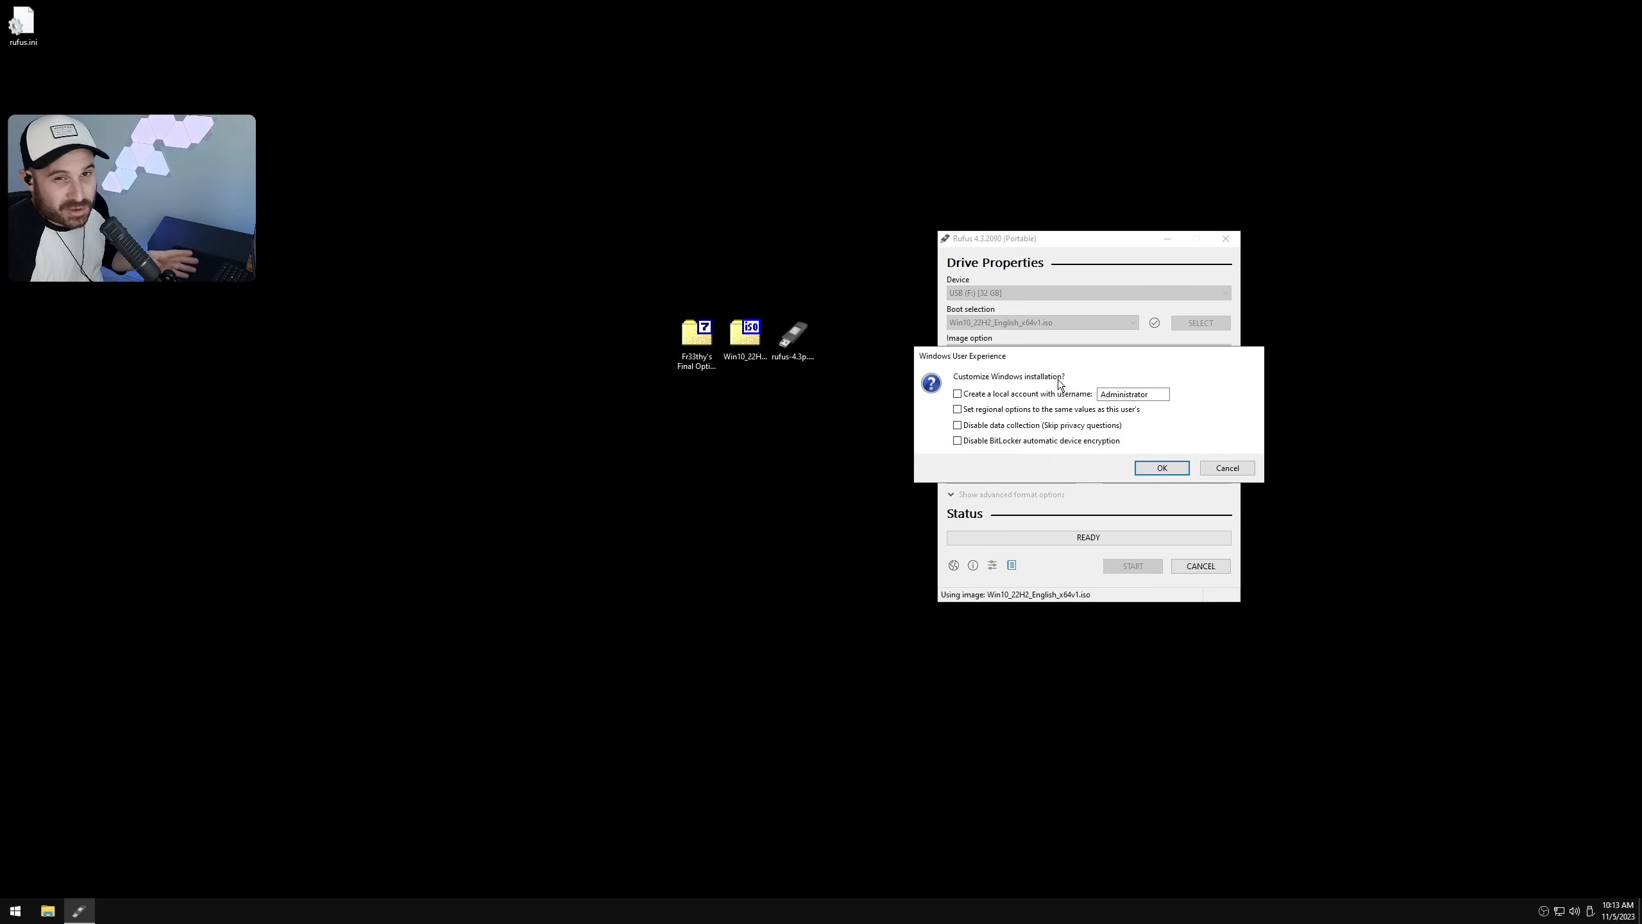
click(1161, 468)
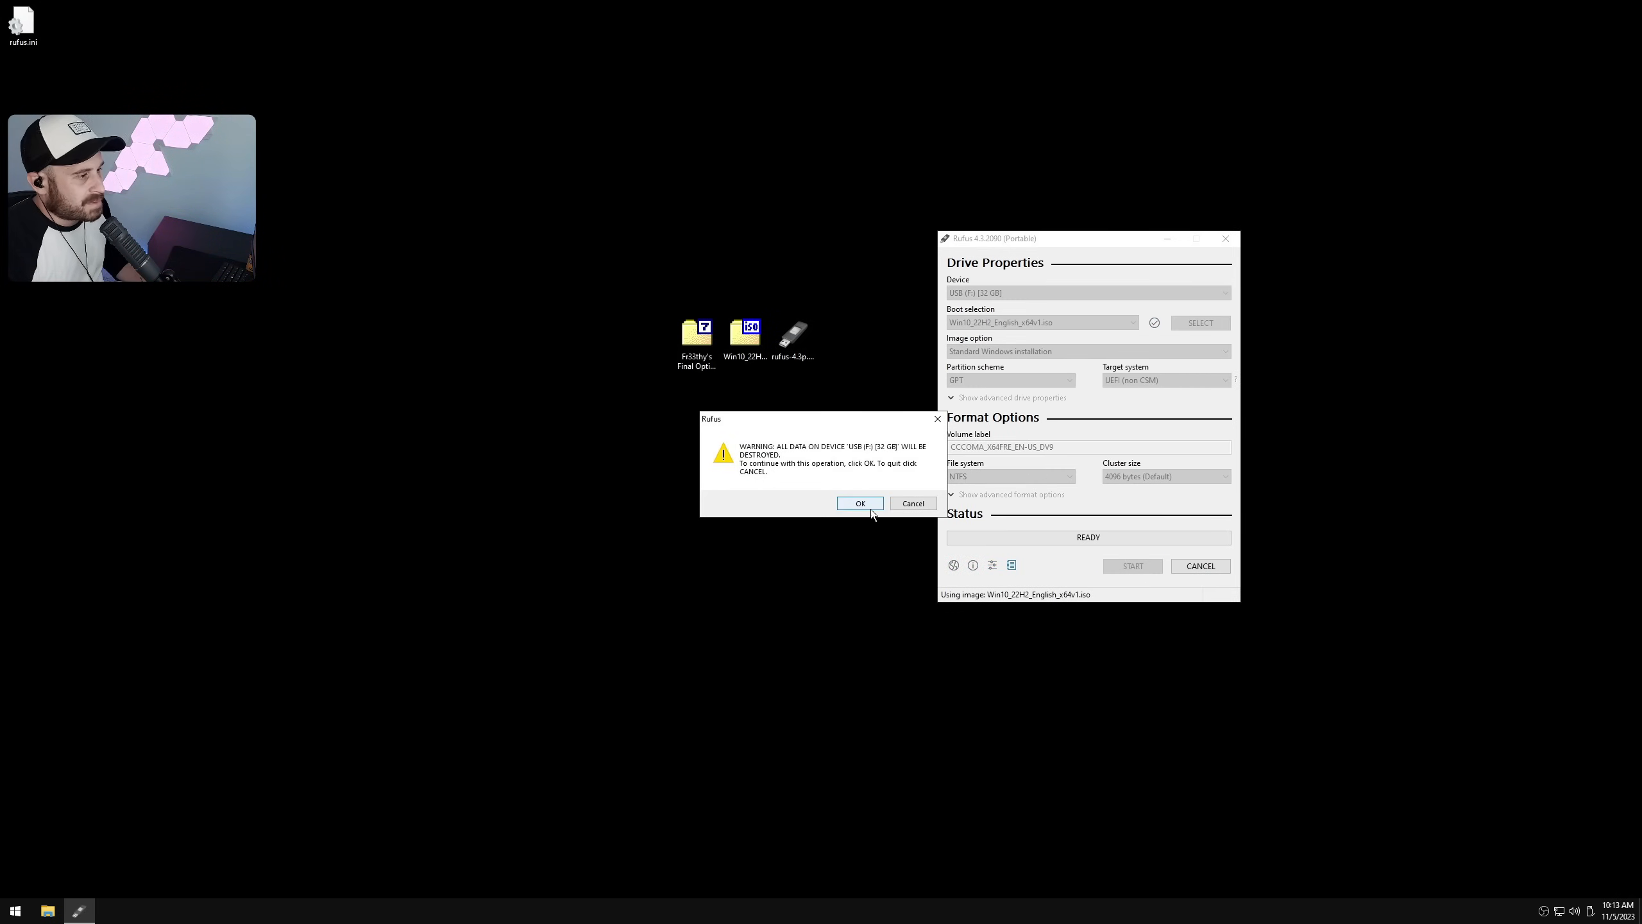
click(860, 503)
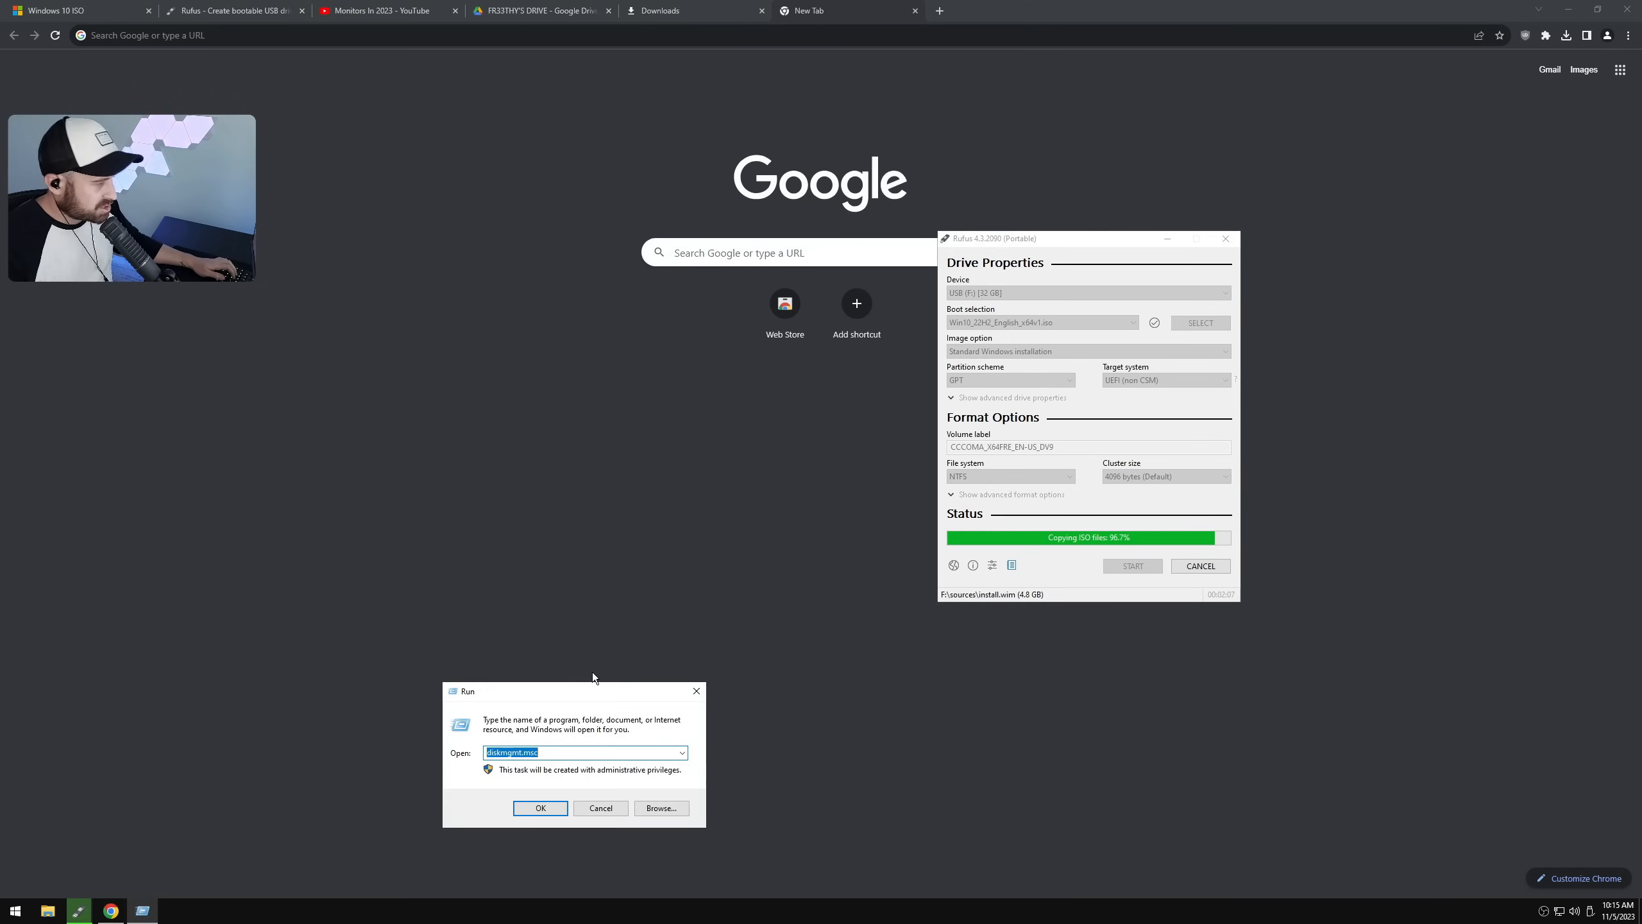
Step: Run msinfo32 and read the X670E Steel Legend board and BIOS 1.28 entries
text(msinf)
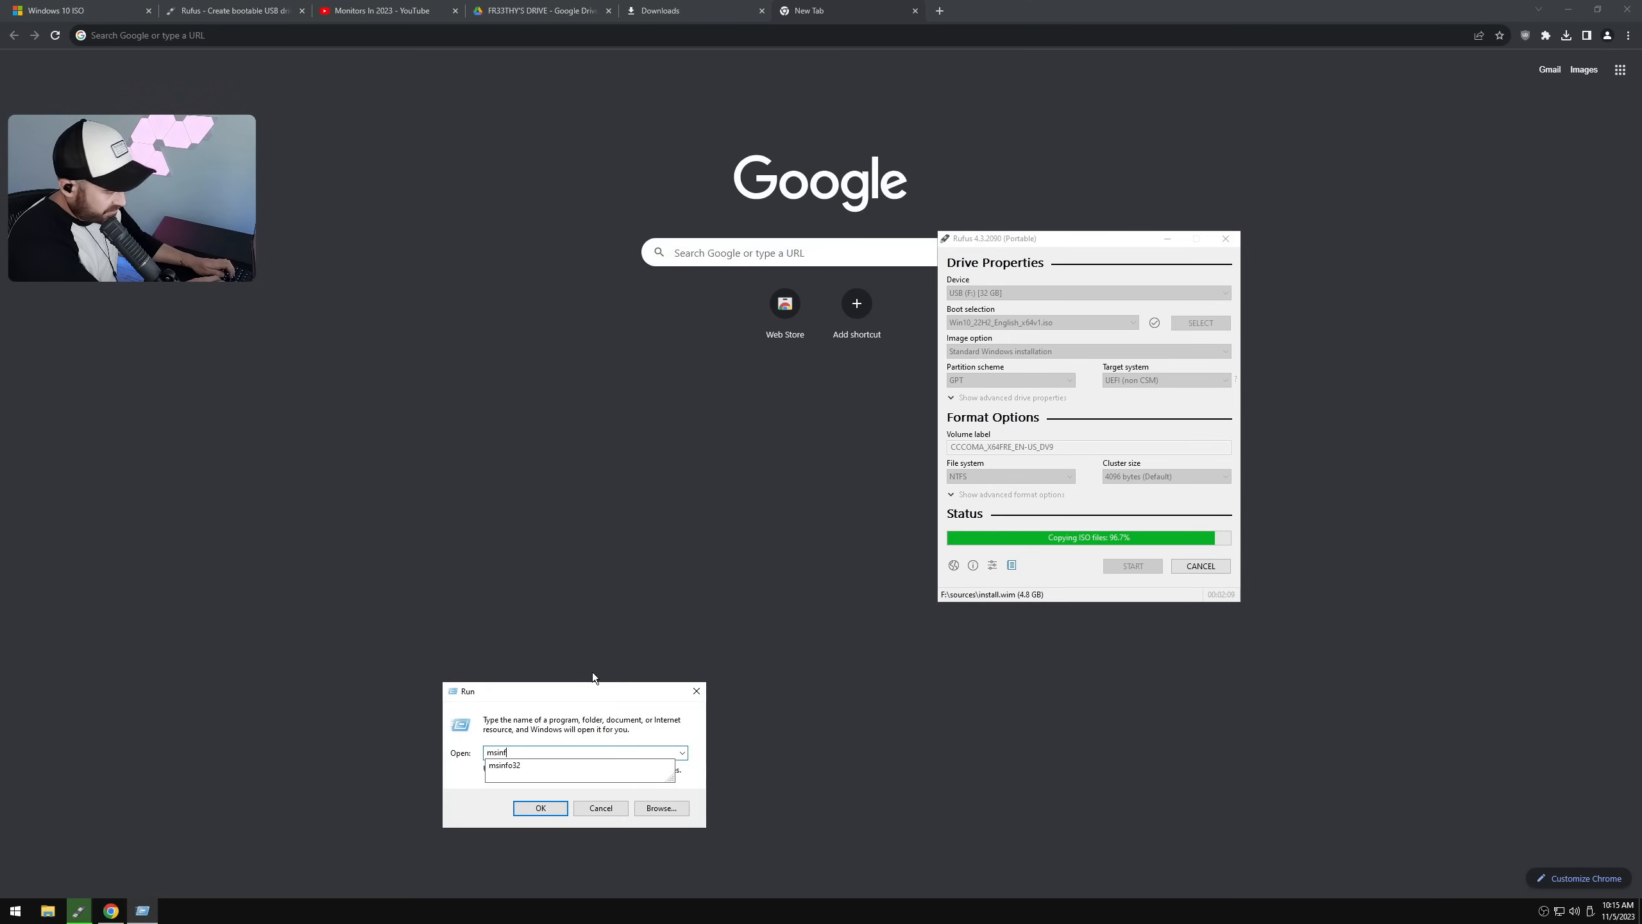
click(540, 807)
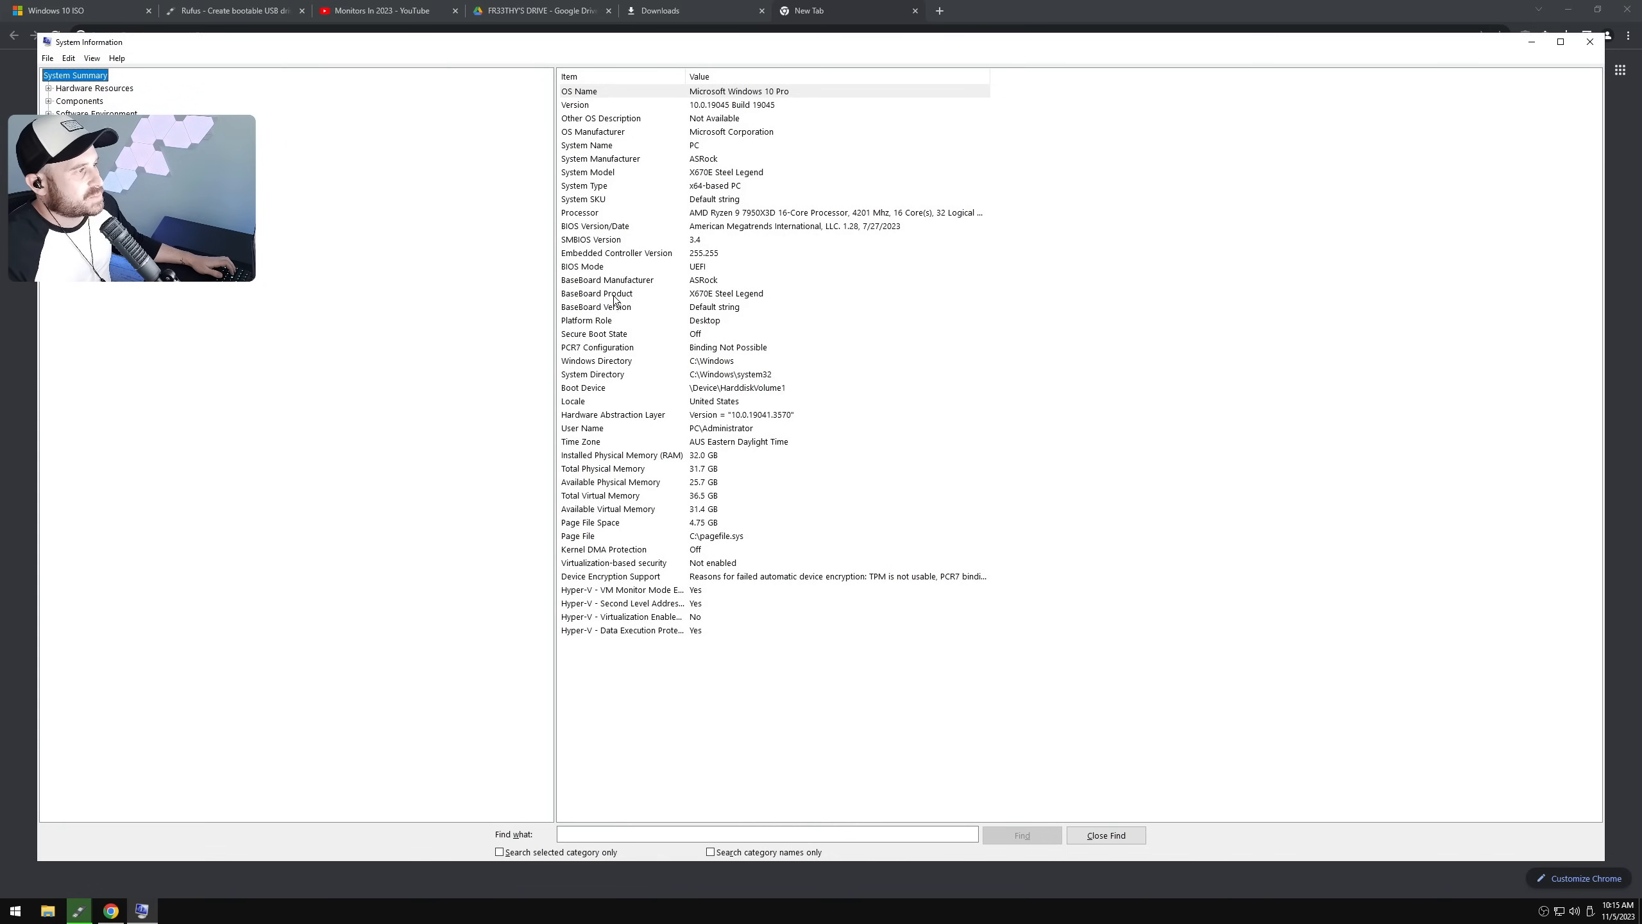
click(596, 293)
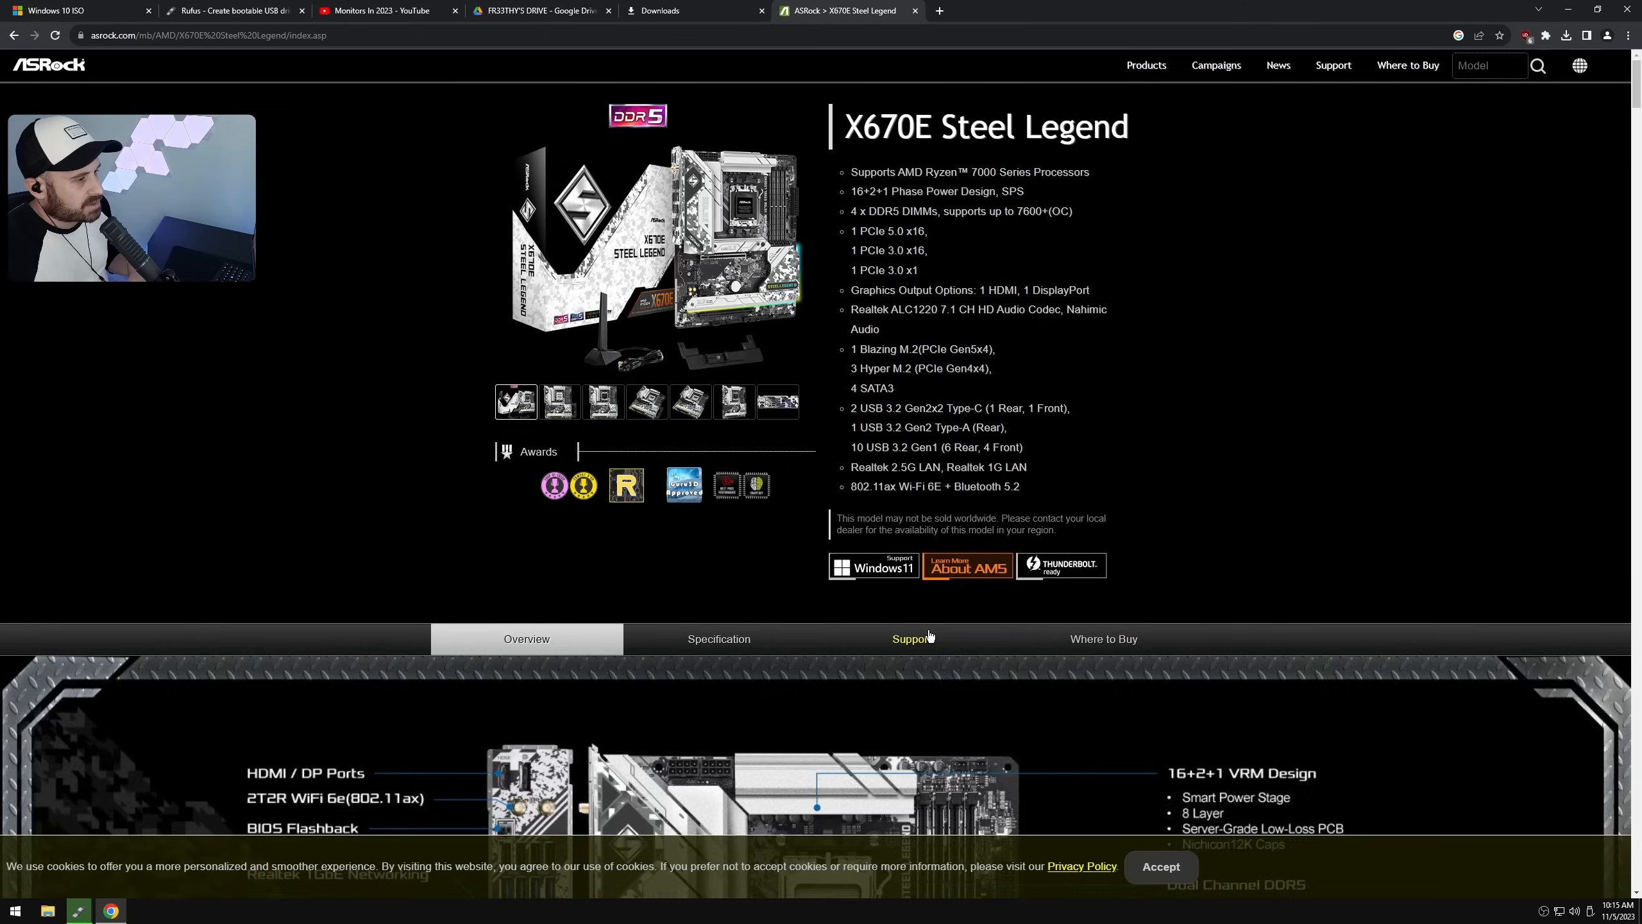
Step: Download the Global BIOS 1.30.AS05 from the X670E Steel Legend support page
click(911, 639)
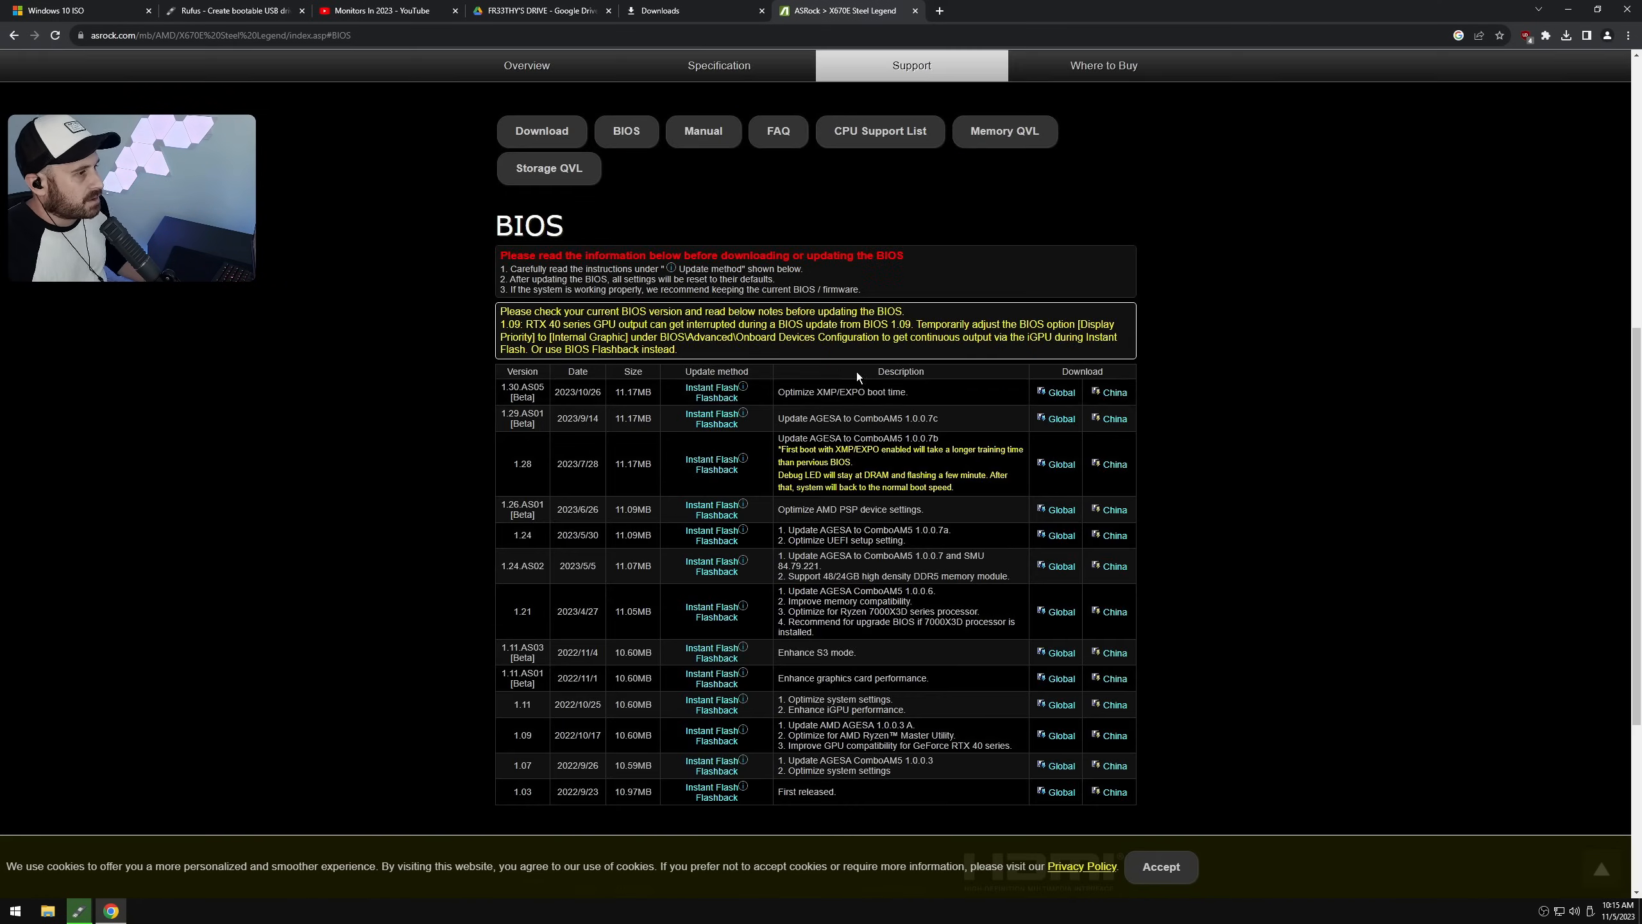
click(1061, 392)
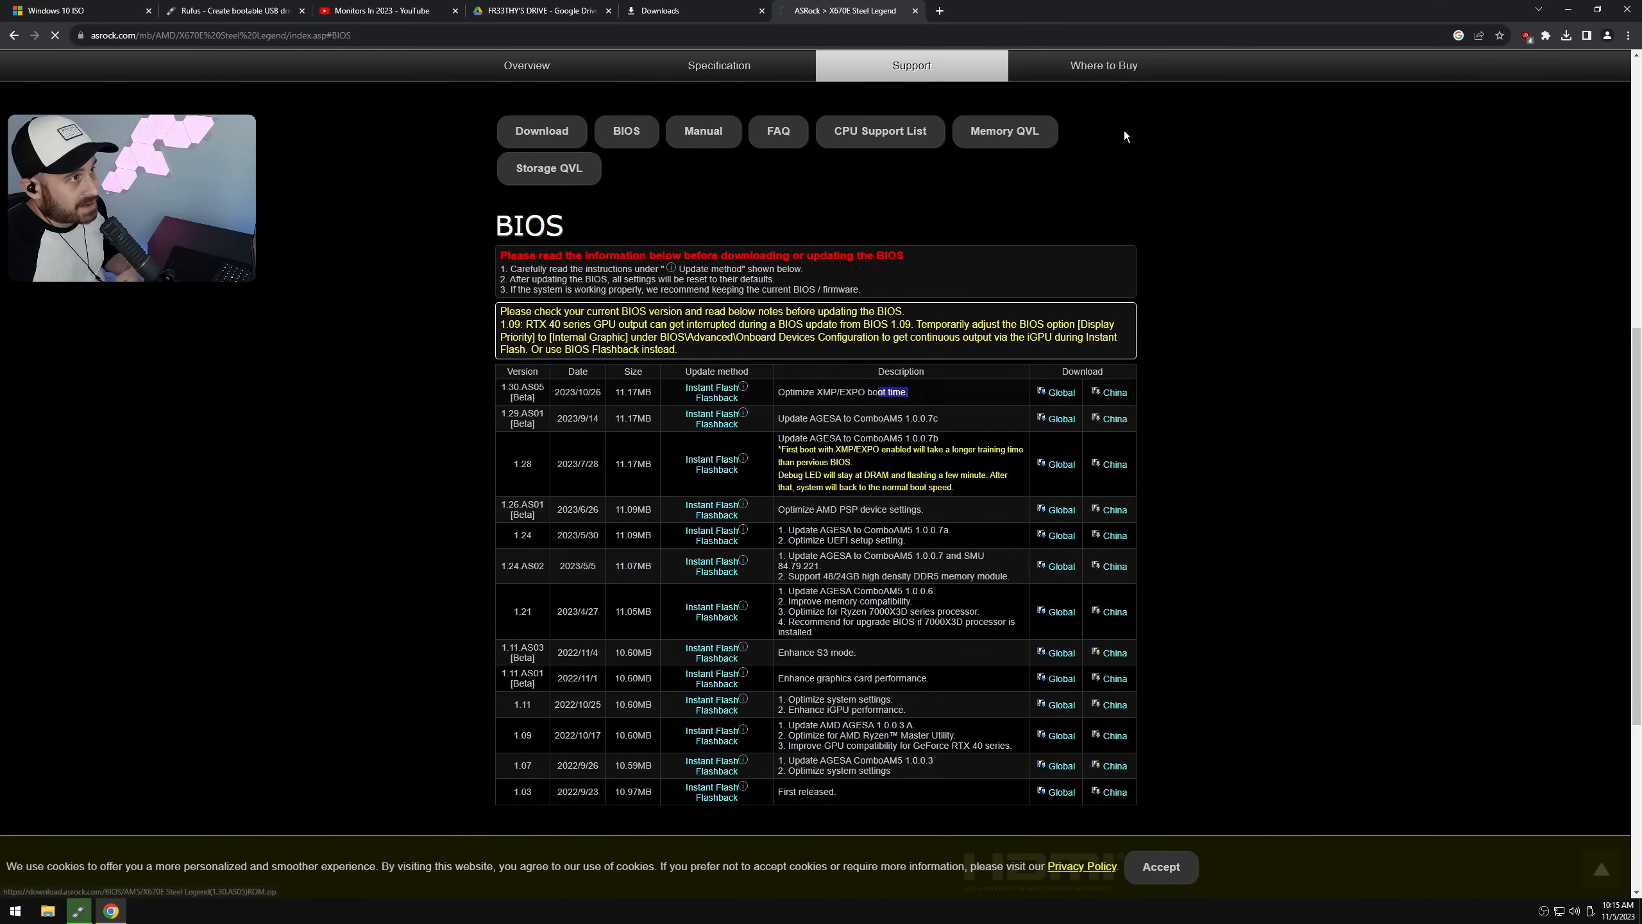
click(542, 131)
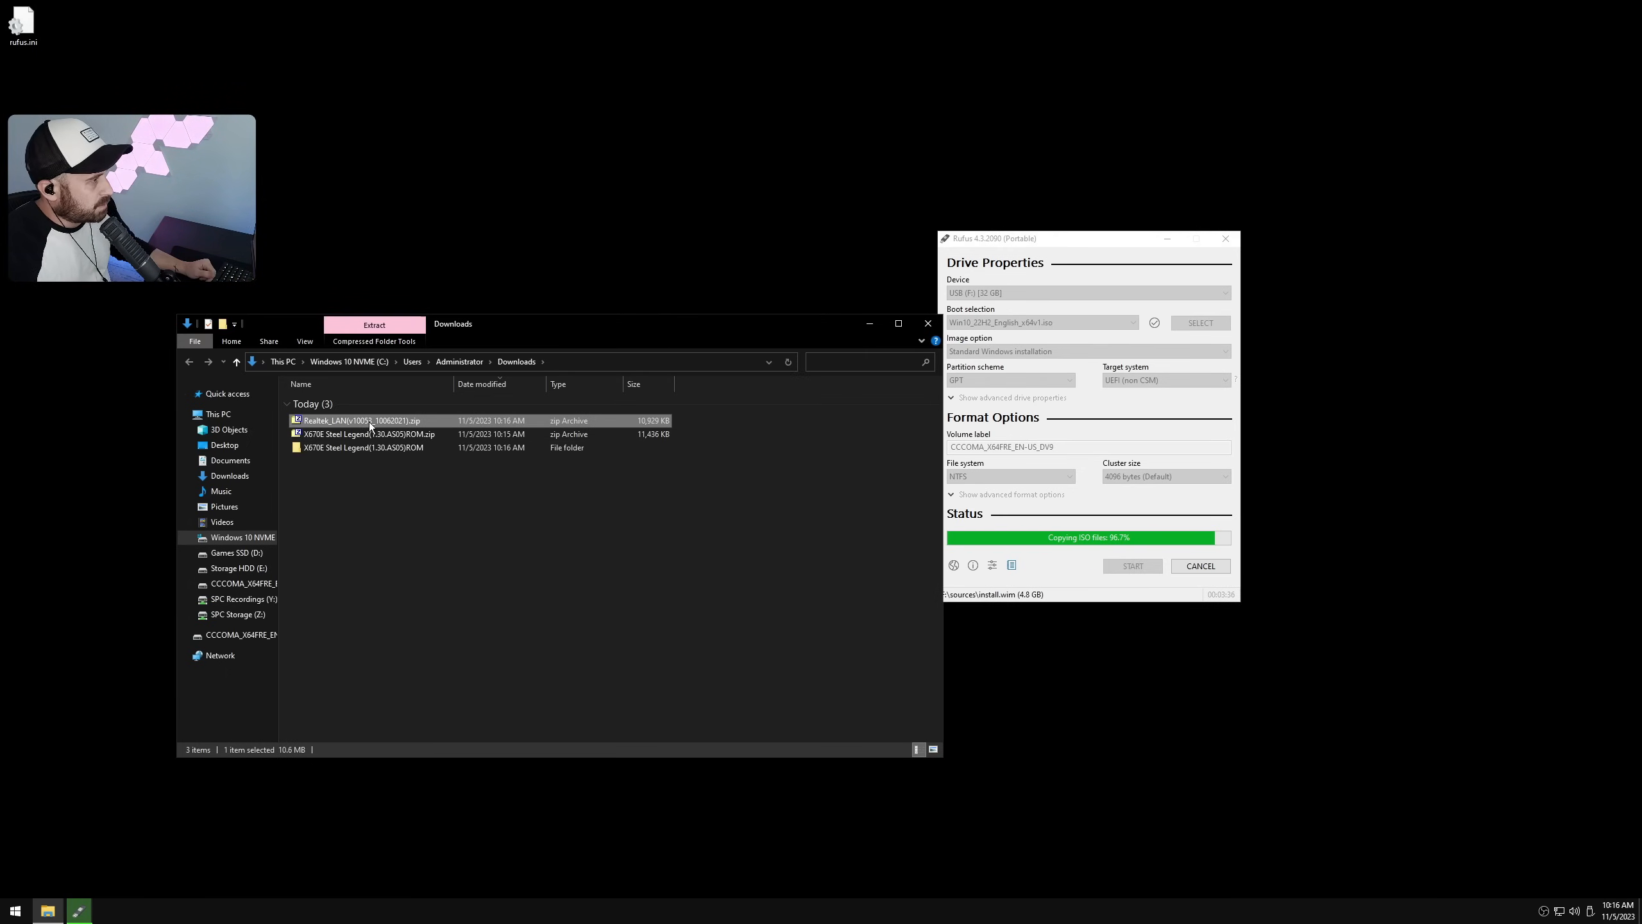
click(374, 324)
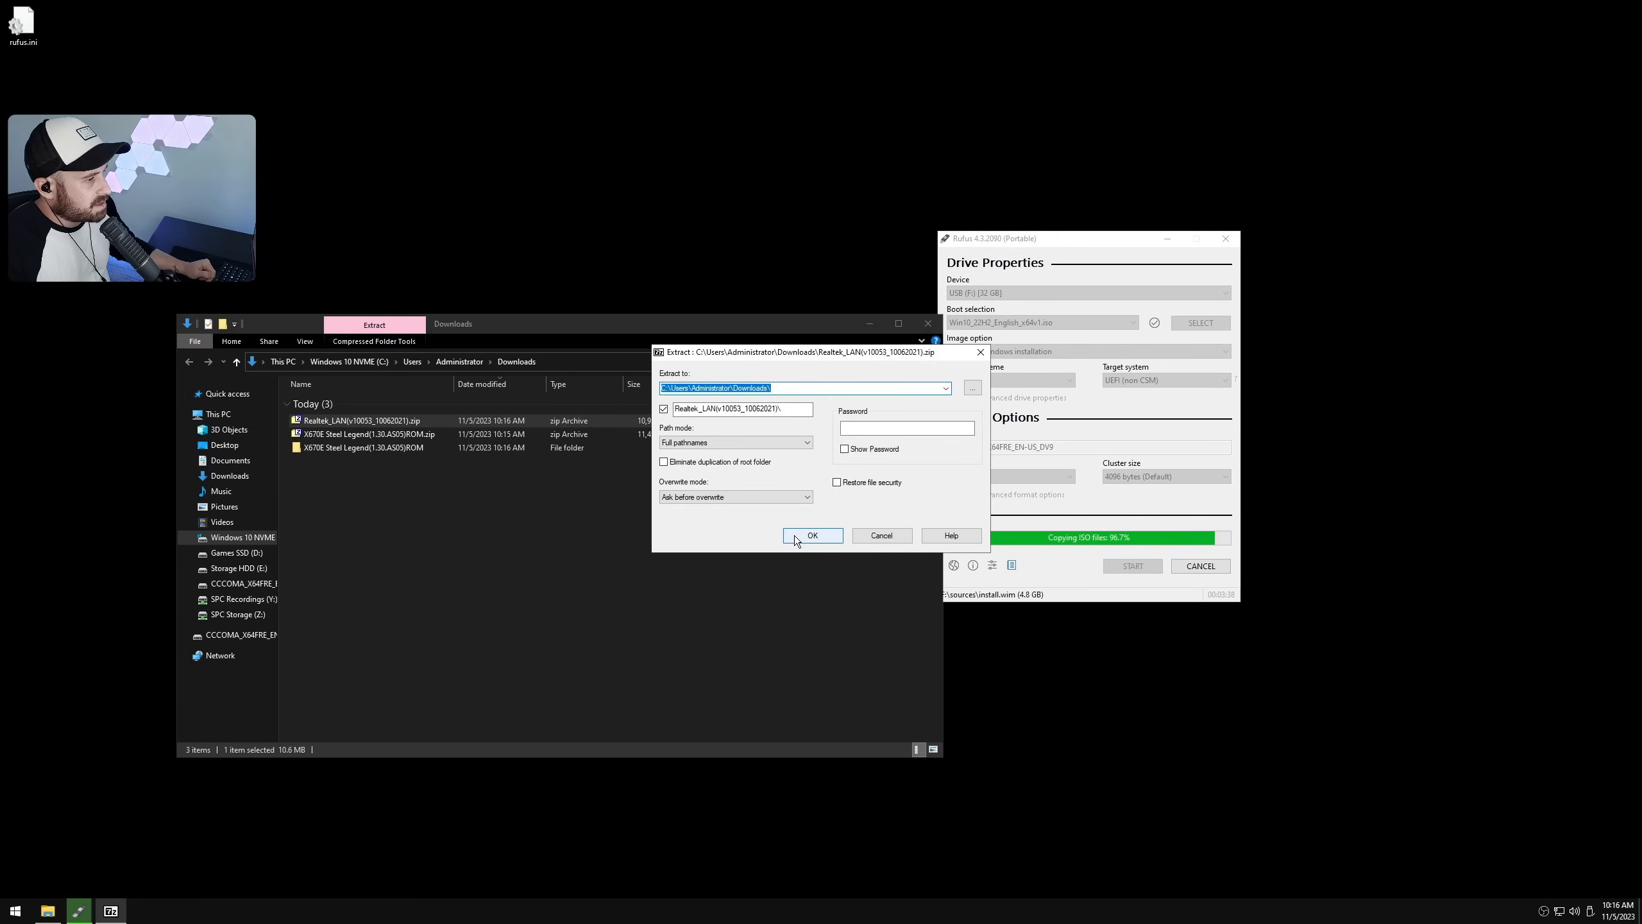
click(813, 535)
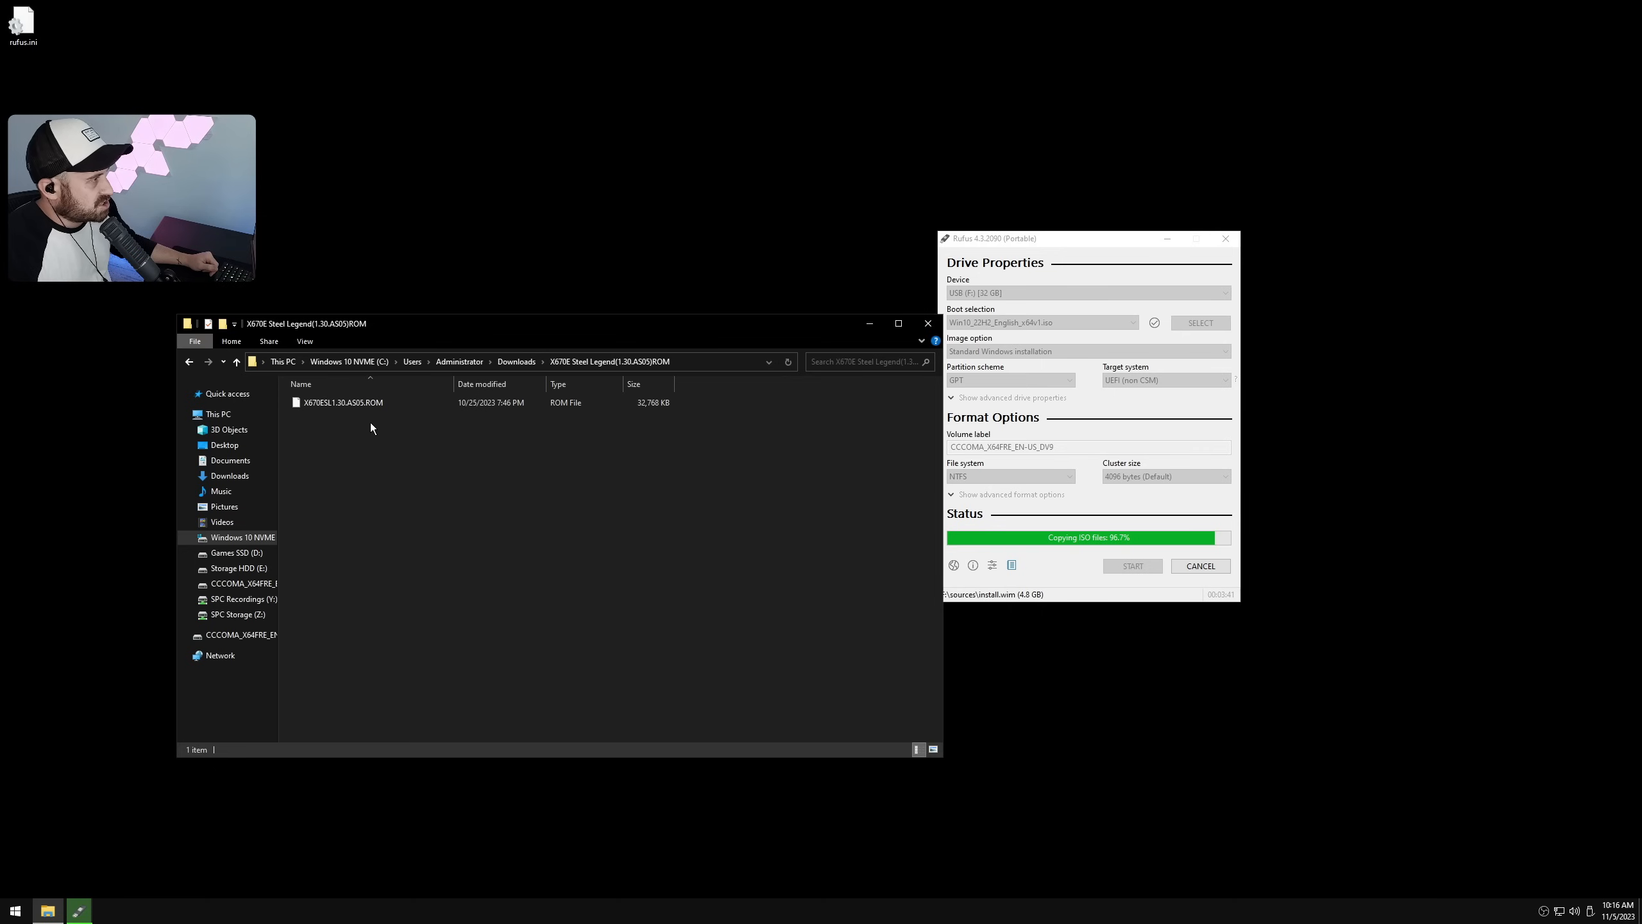
drag(340, 403, 840, 210)
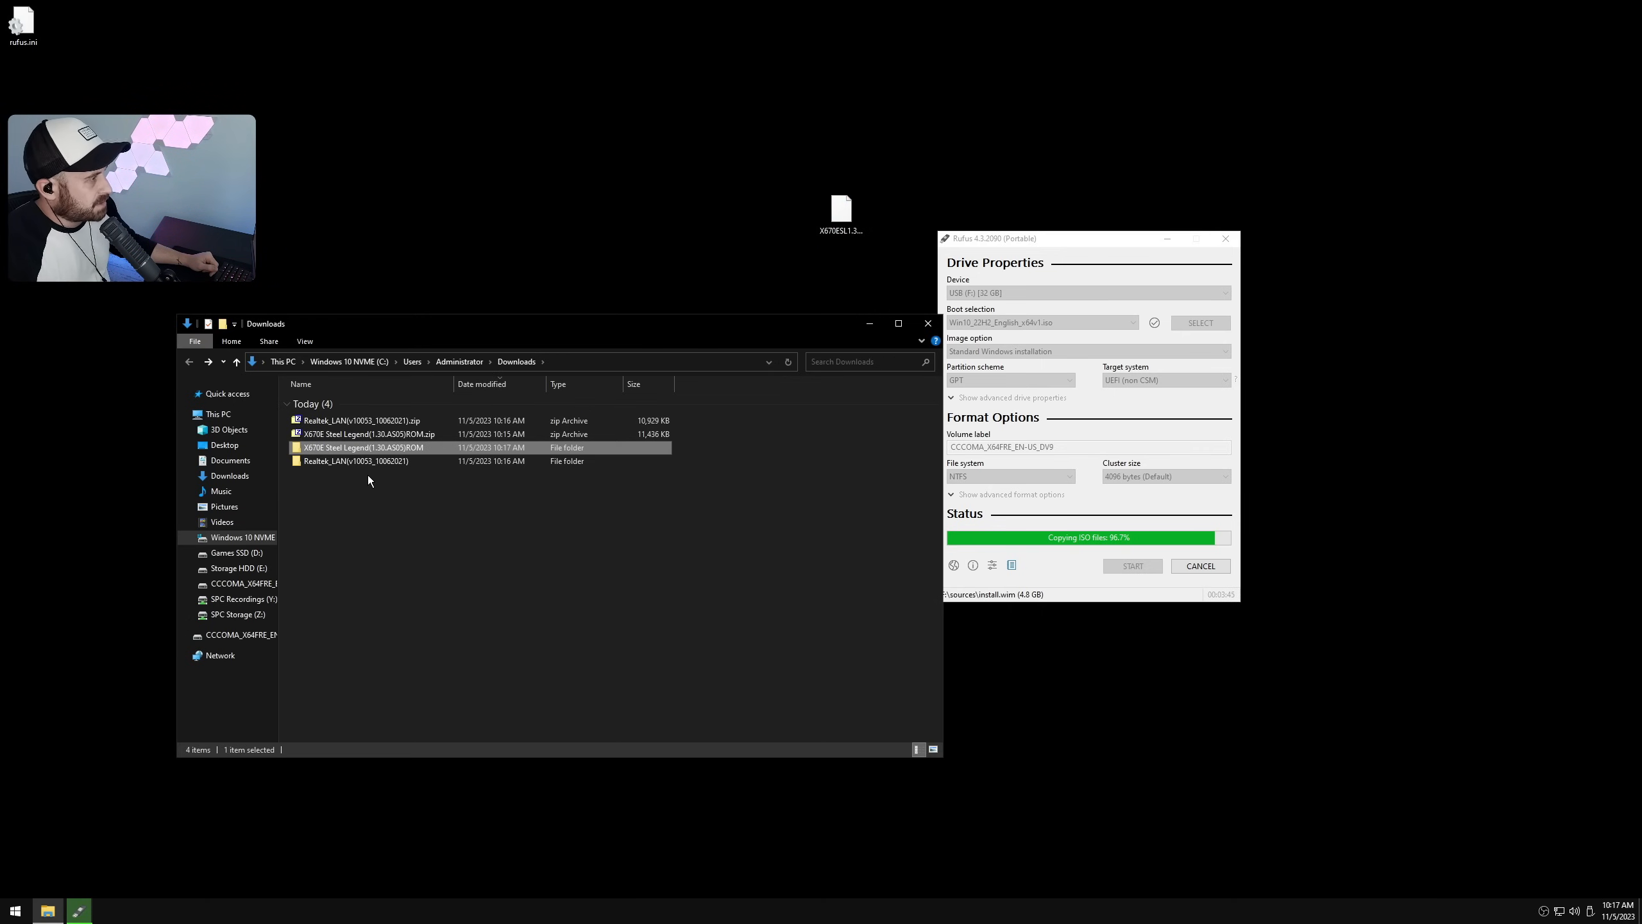
double_click(356, 461)
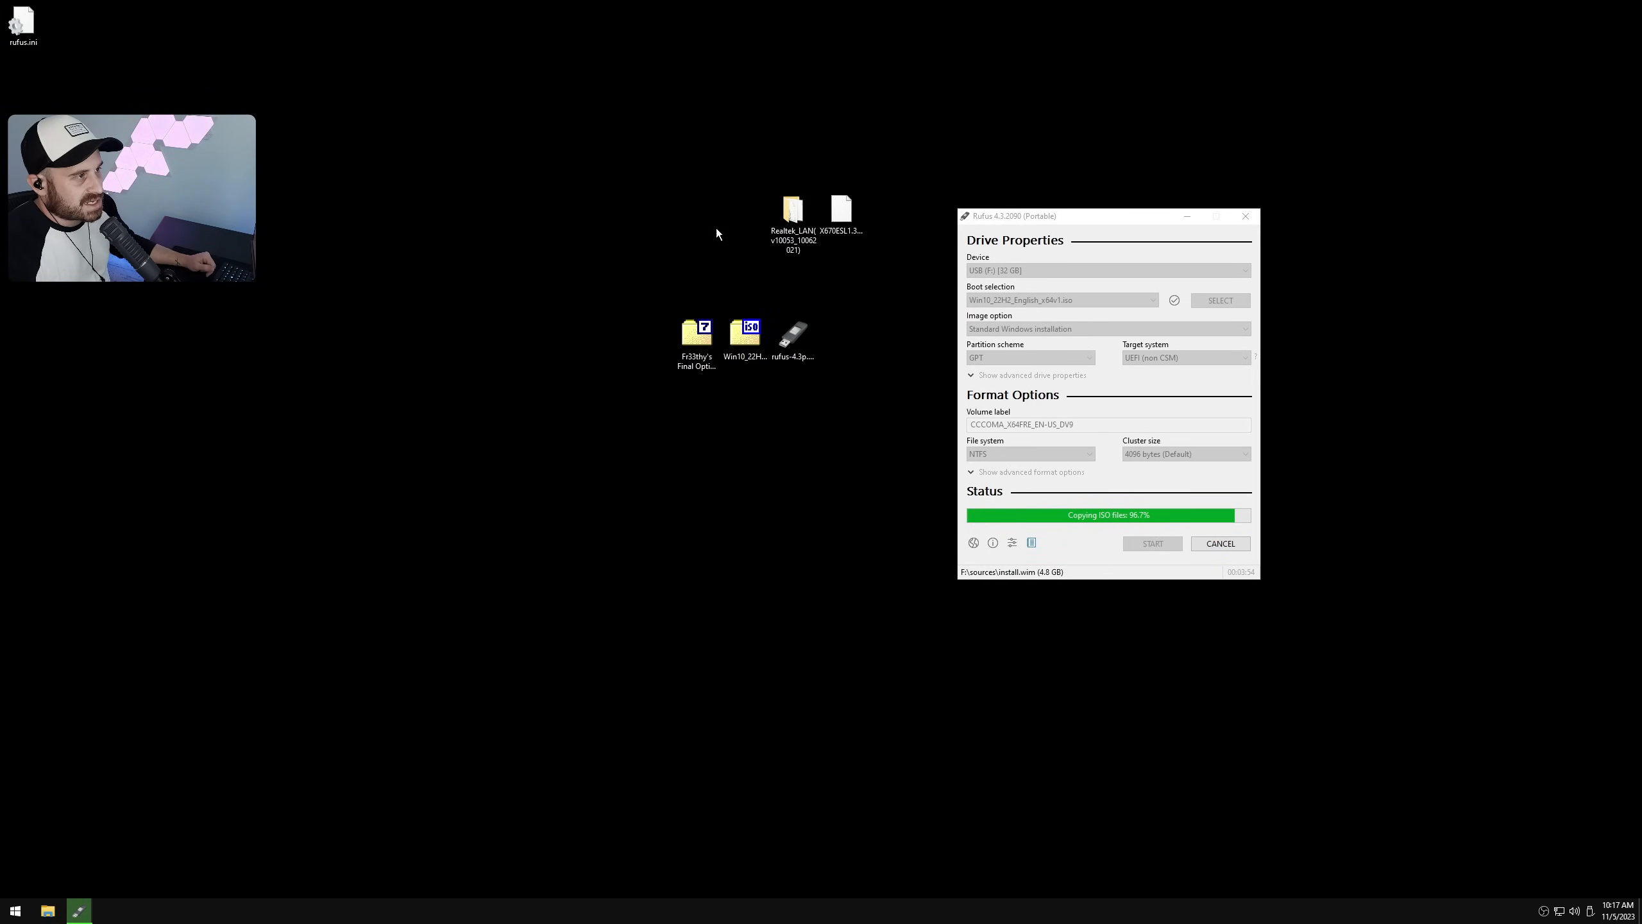
click(1245, 216)
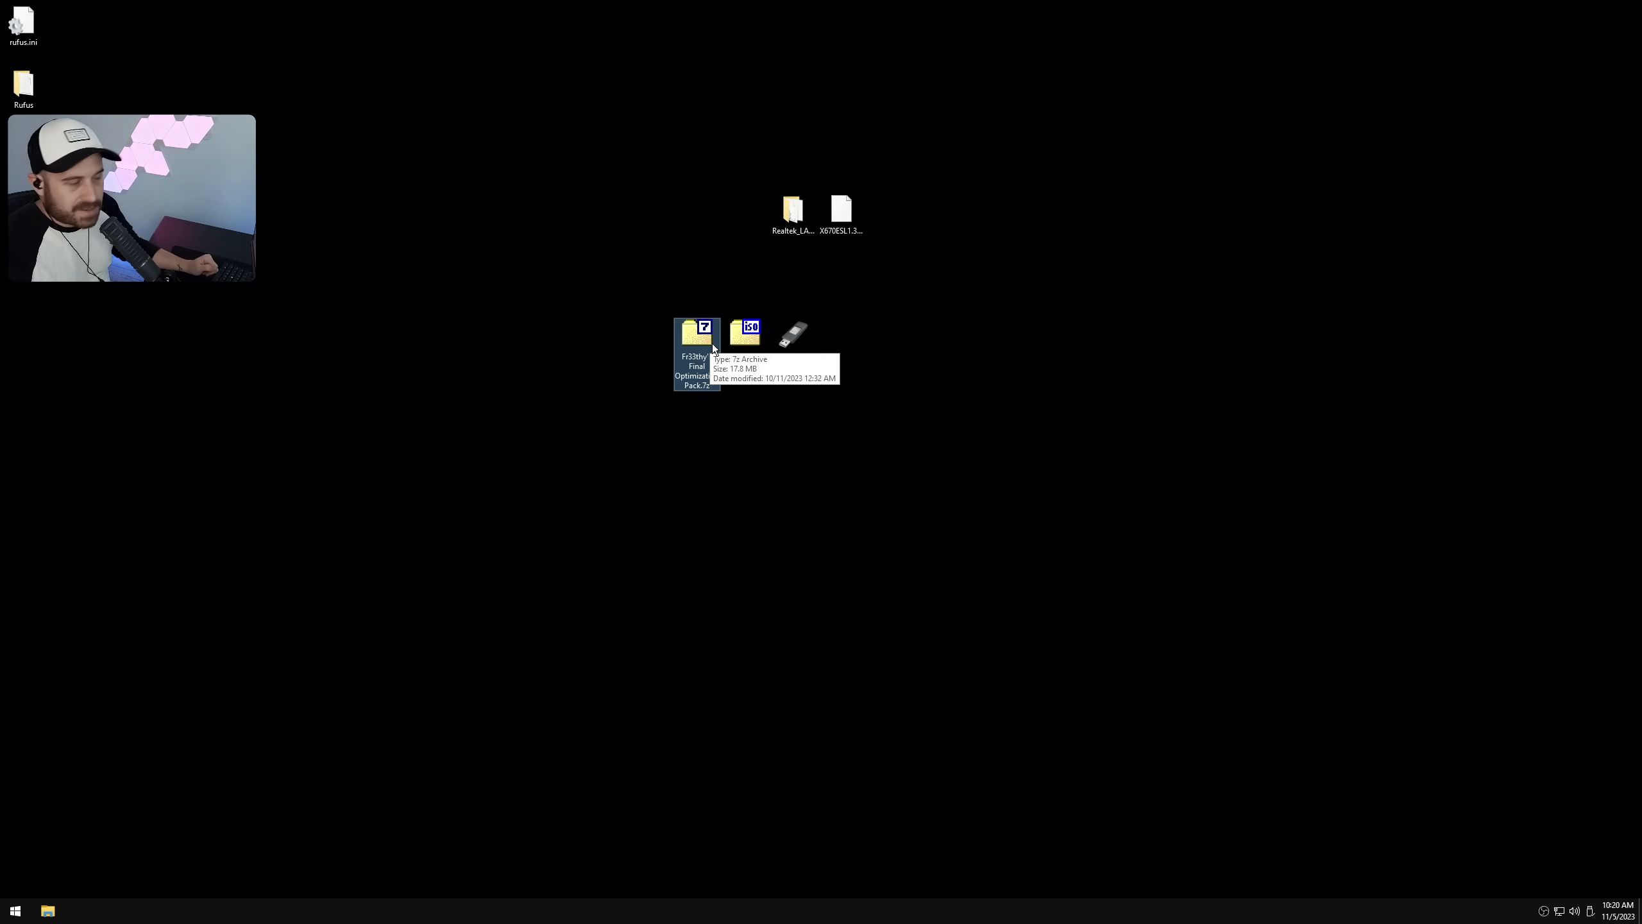
Step: Copy sources and autounattend.xml from Put In Iso to the USB drive root
double_click(696, 334)
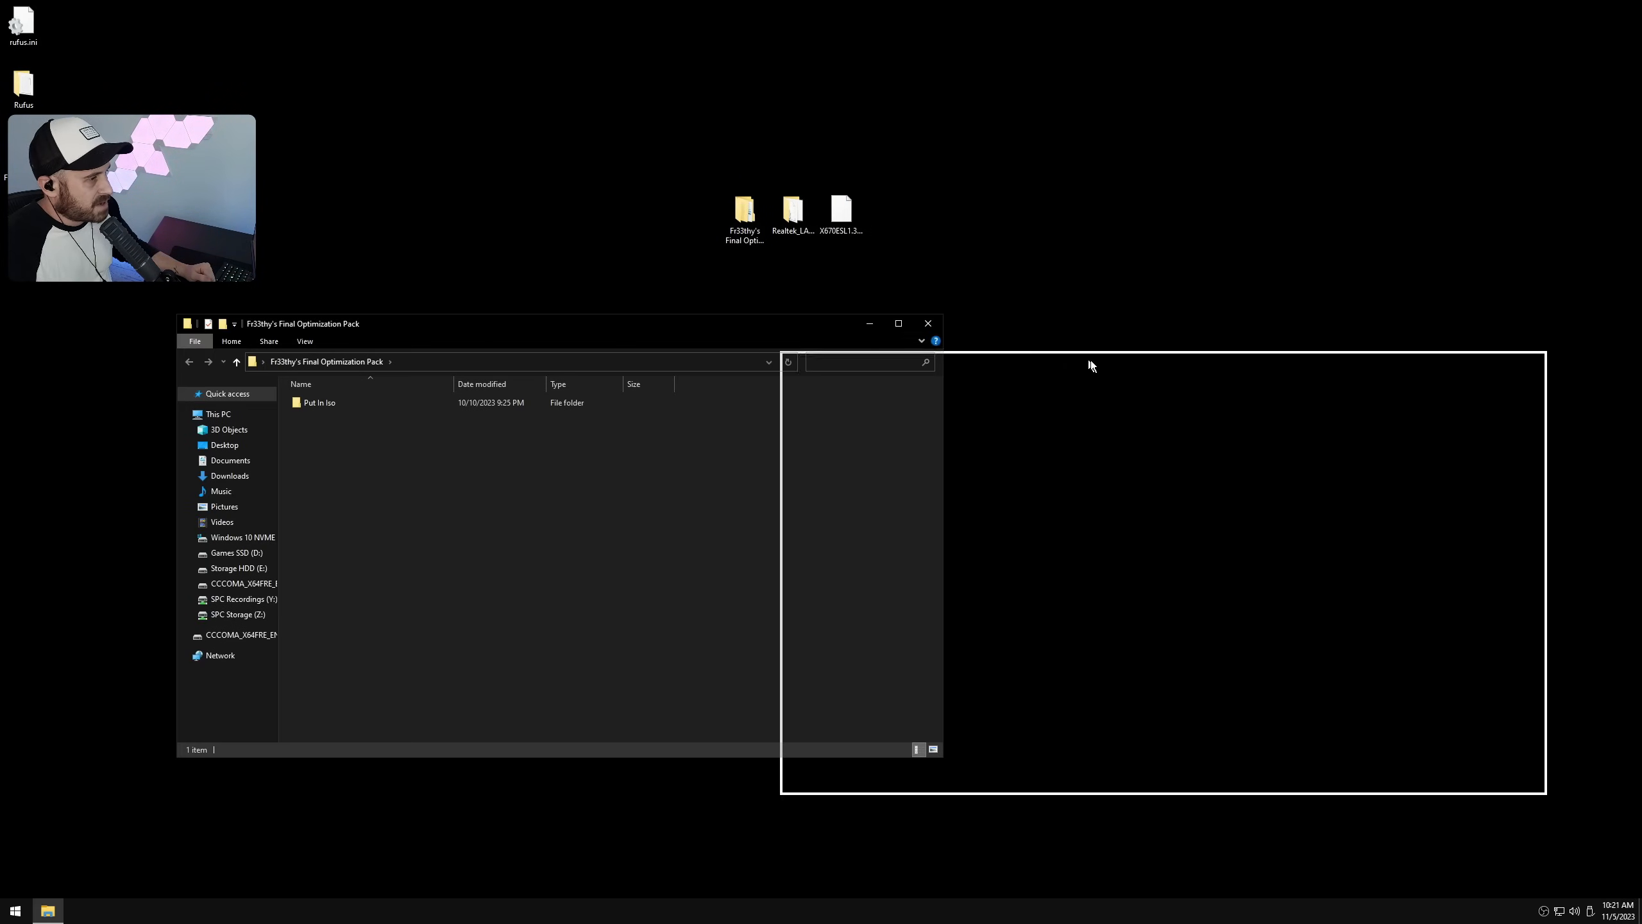
double_click(320, 402)
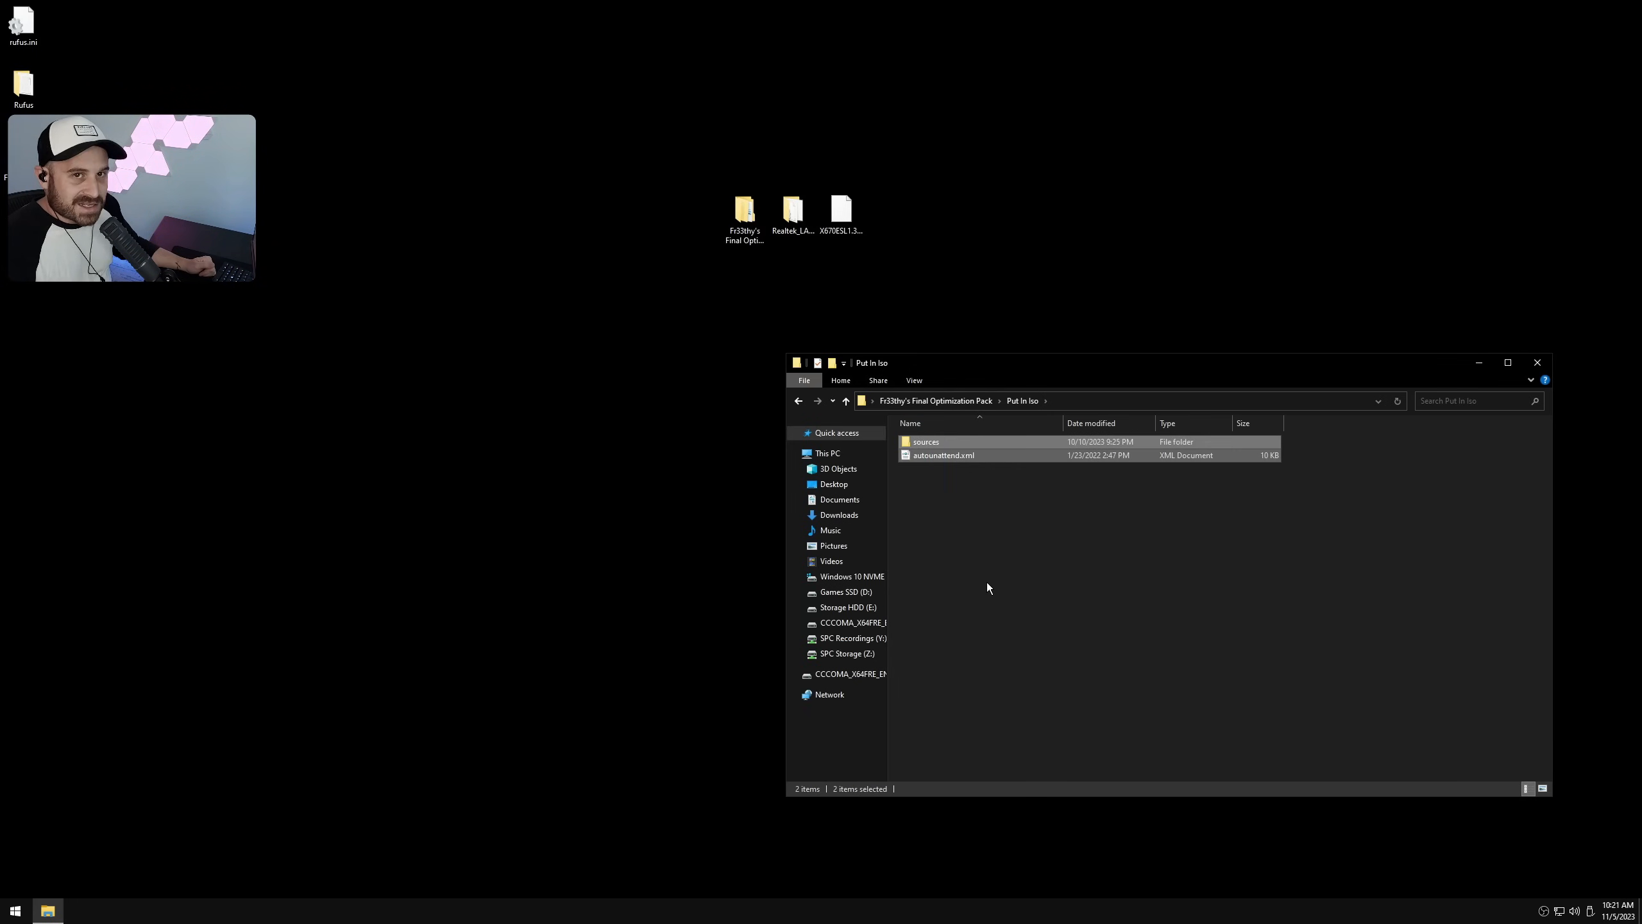
right_click(845, 623)
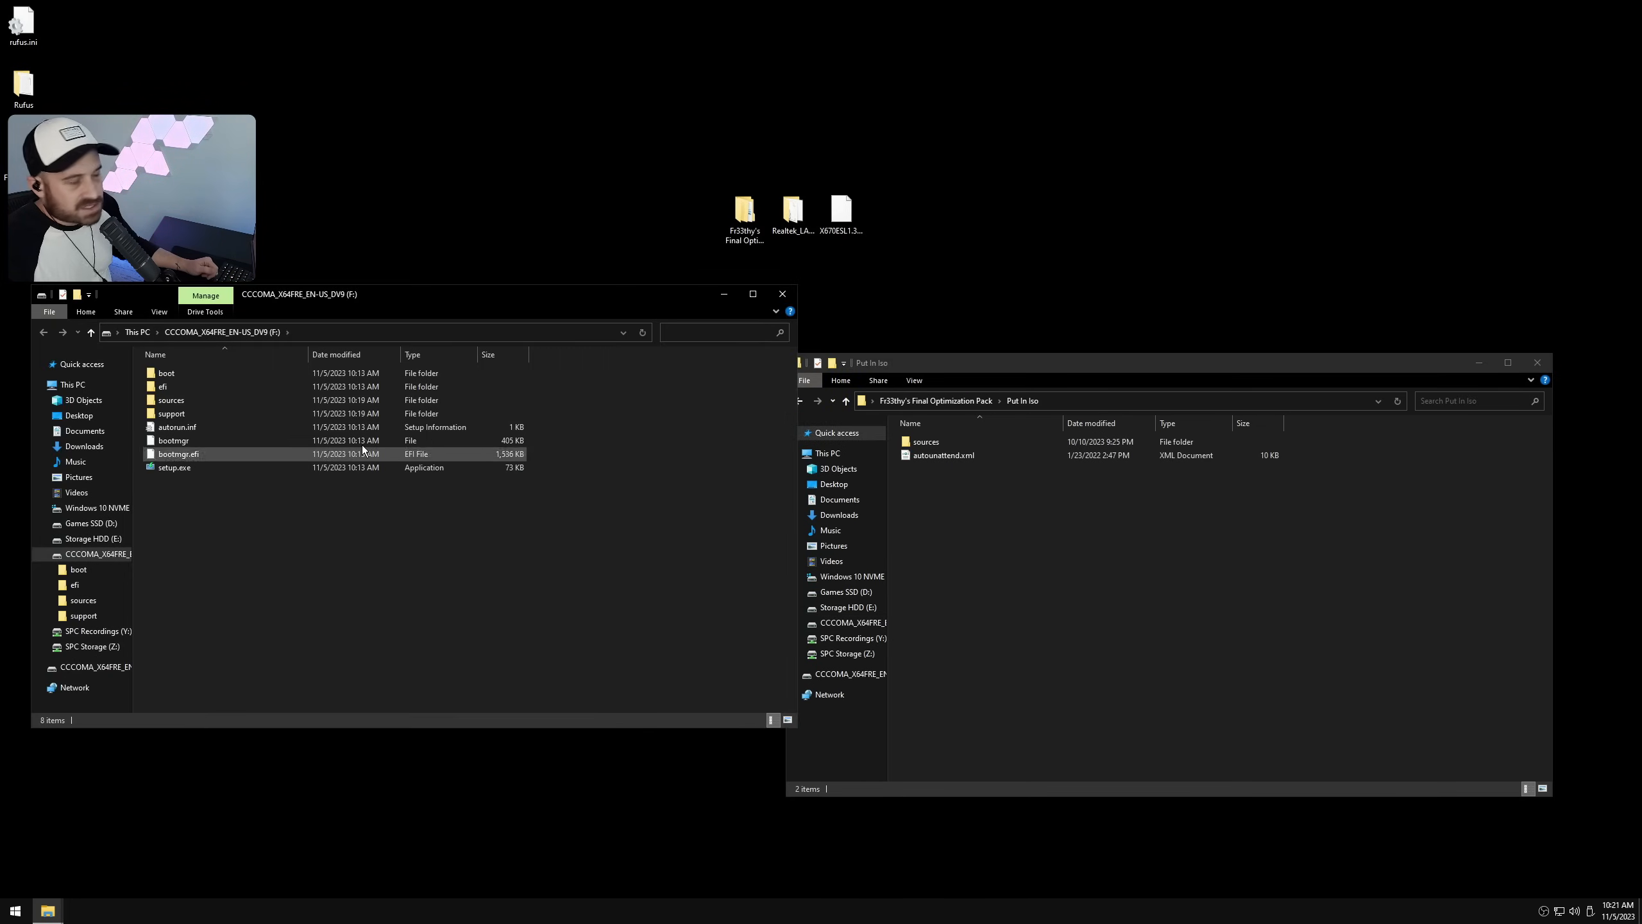
click(417, 490)
text(d)
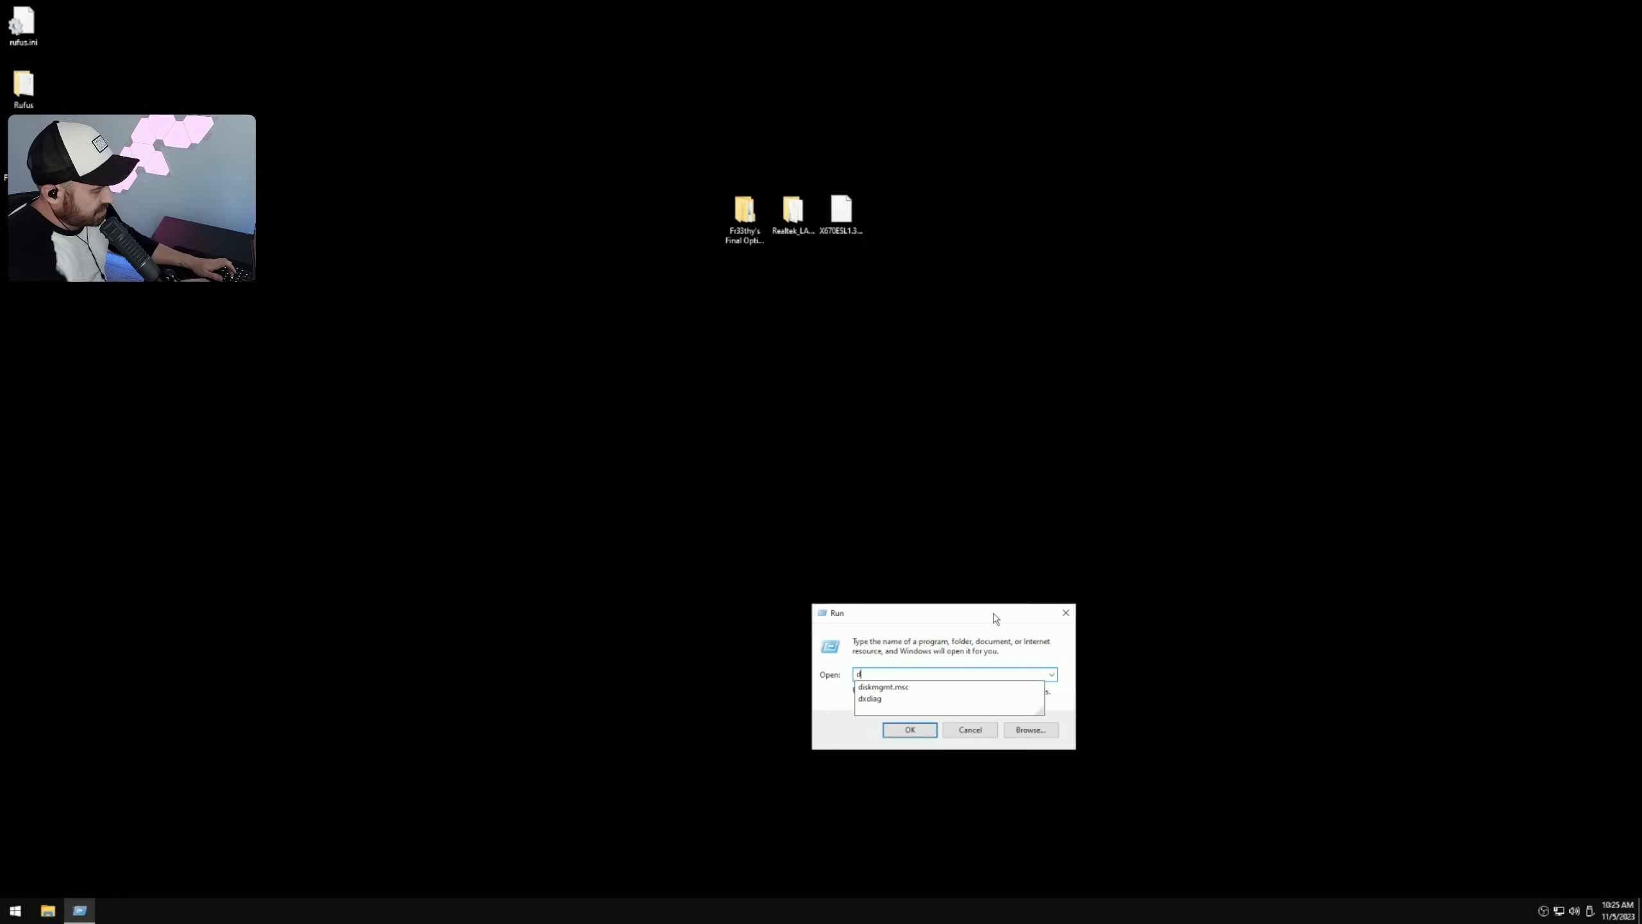
Step: Launch diskmgmt.msc and enlarge the window to show all four disks
text(iskmgmt.)
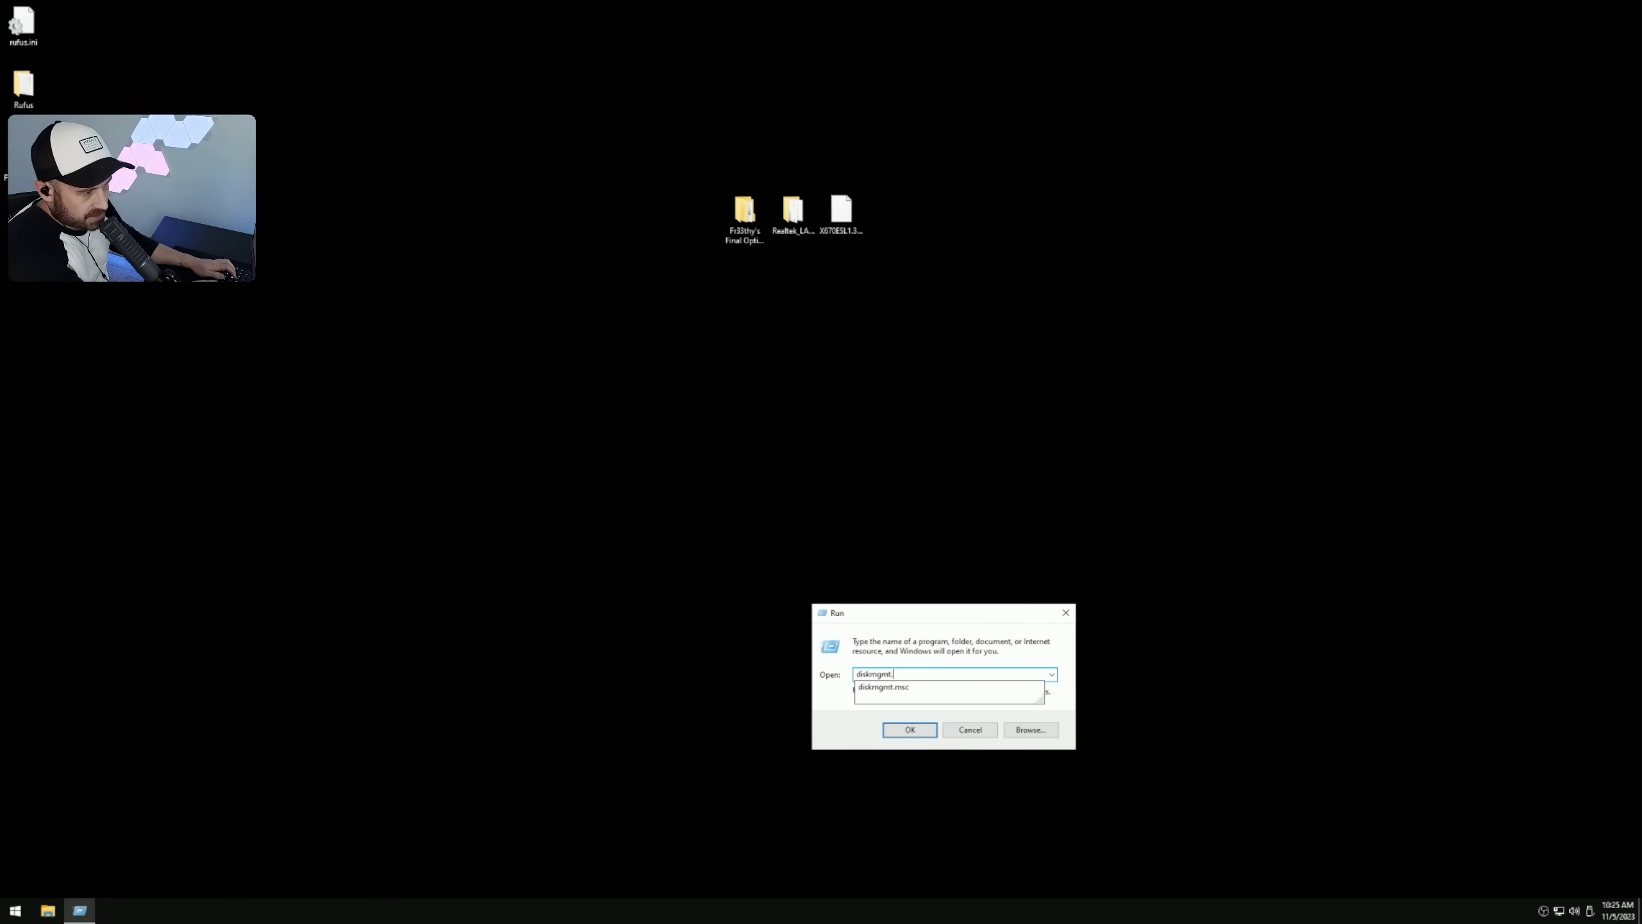
click(909, 729)
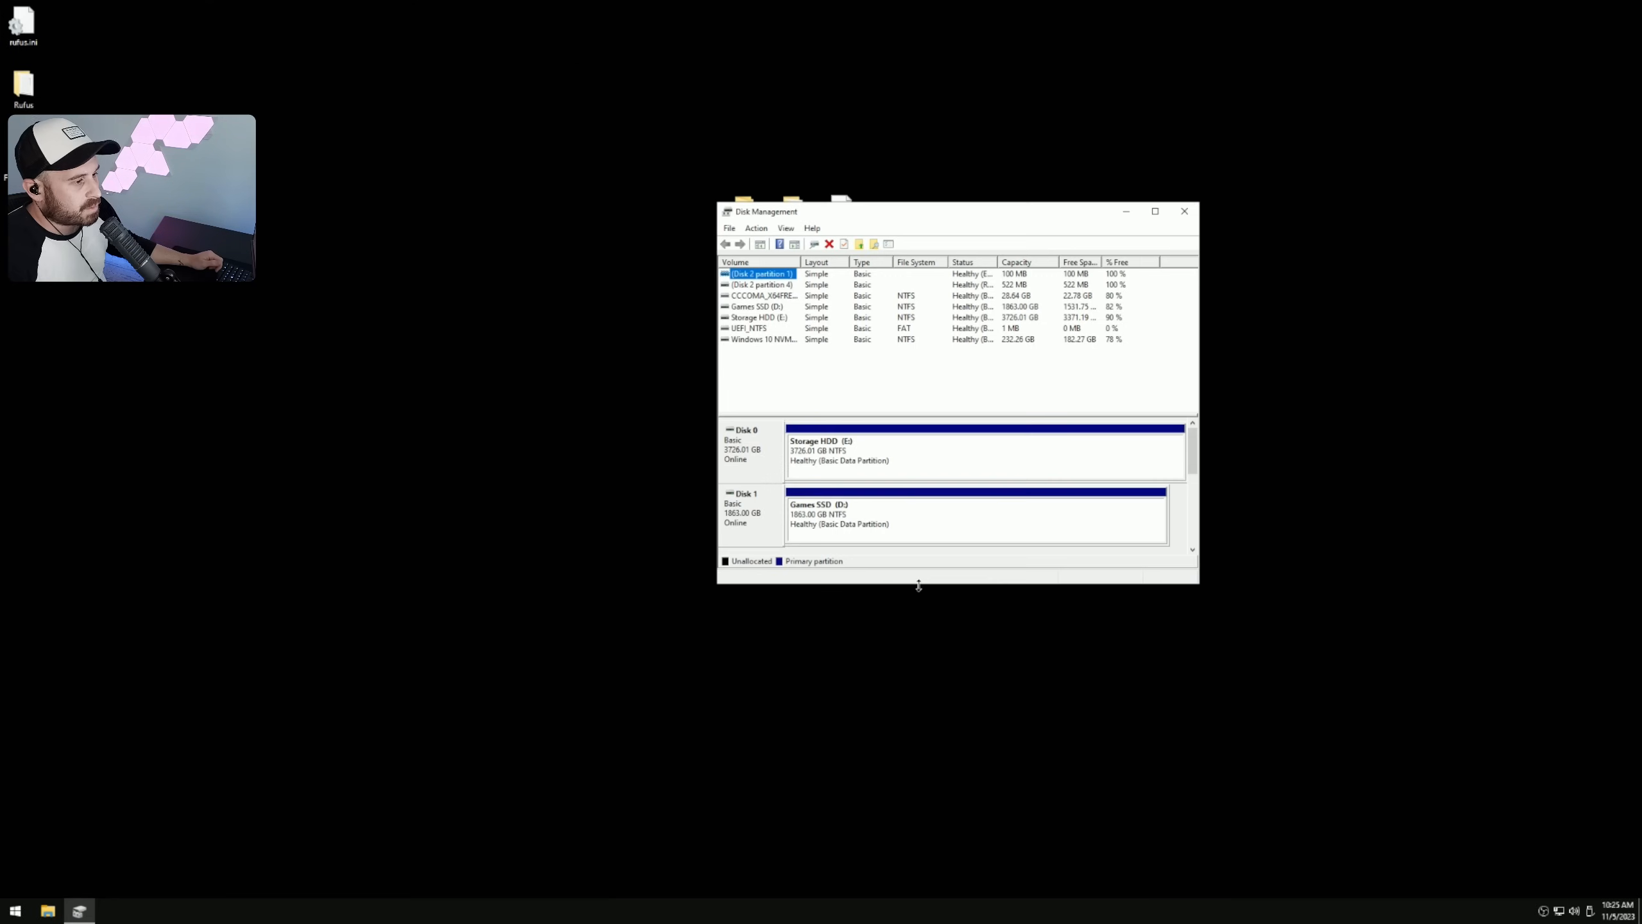
drag(917, 583, 917, 811)
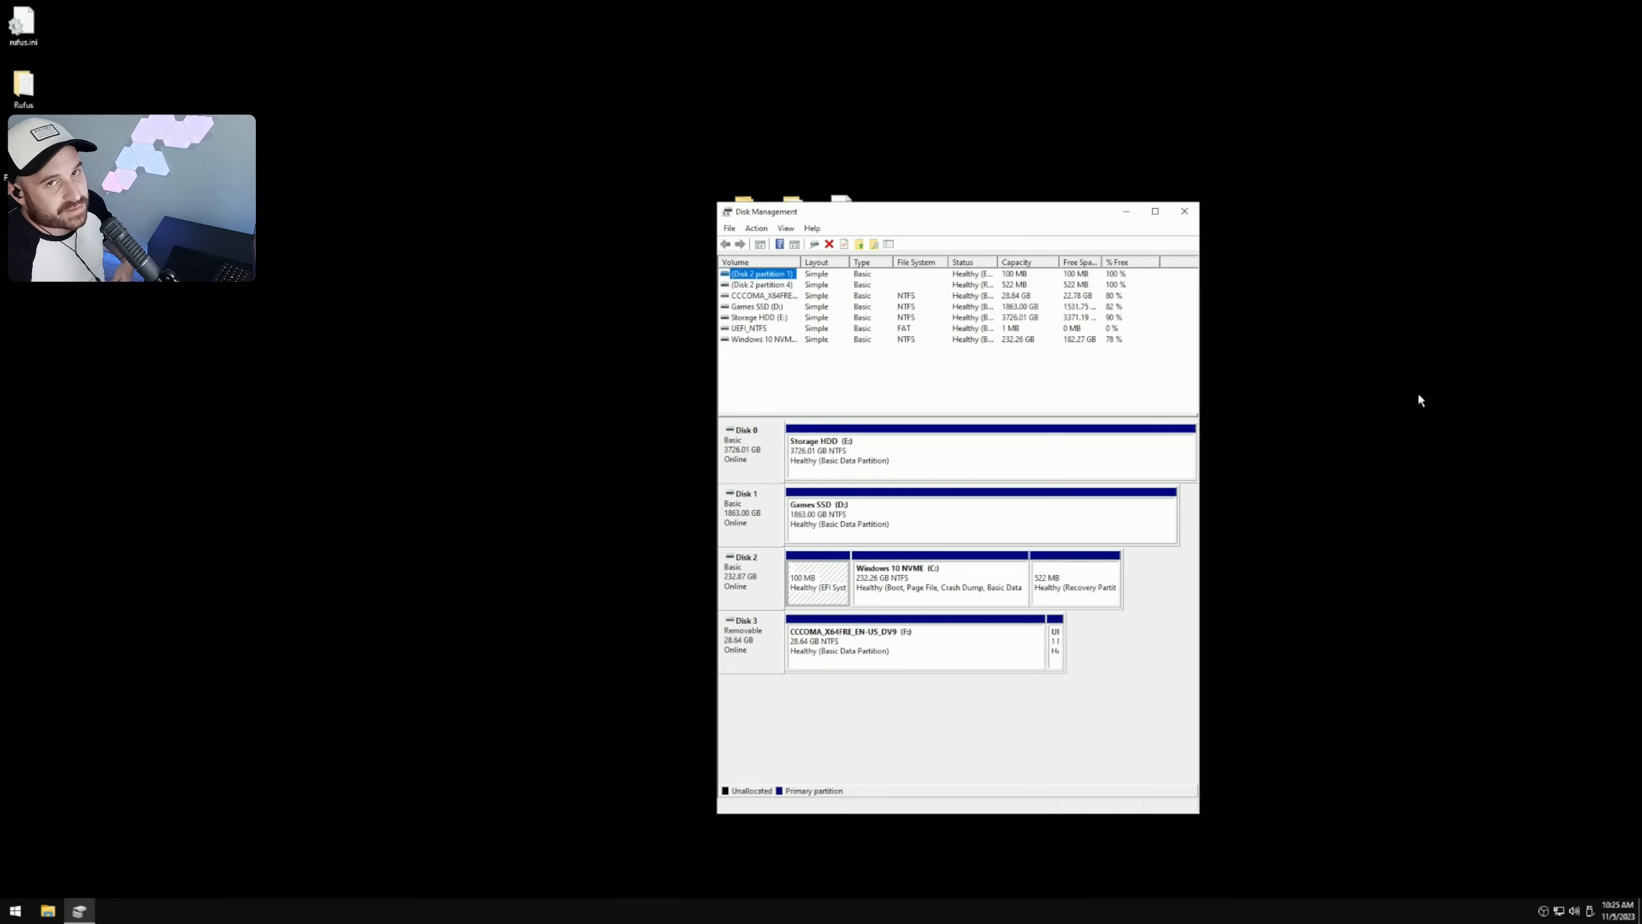
click(939, 578)
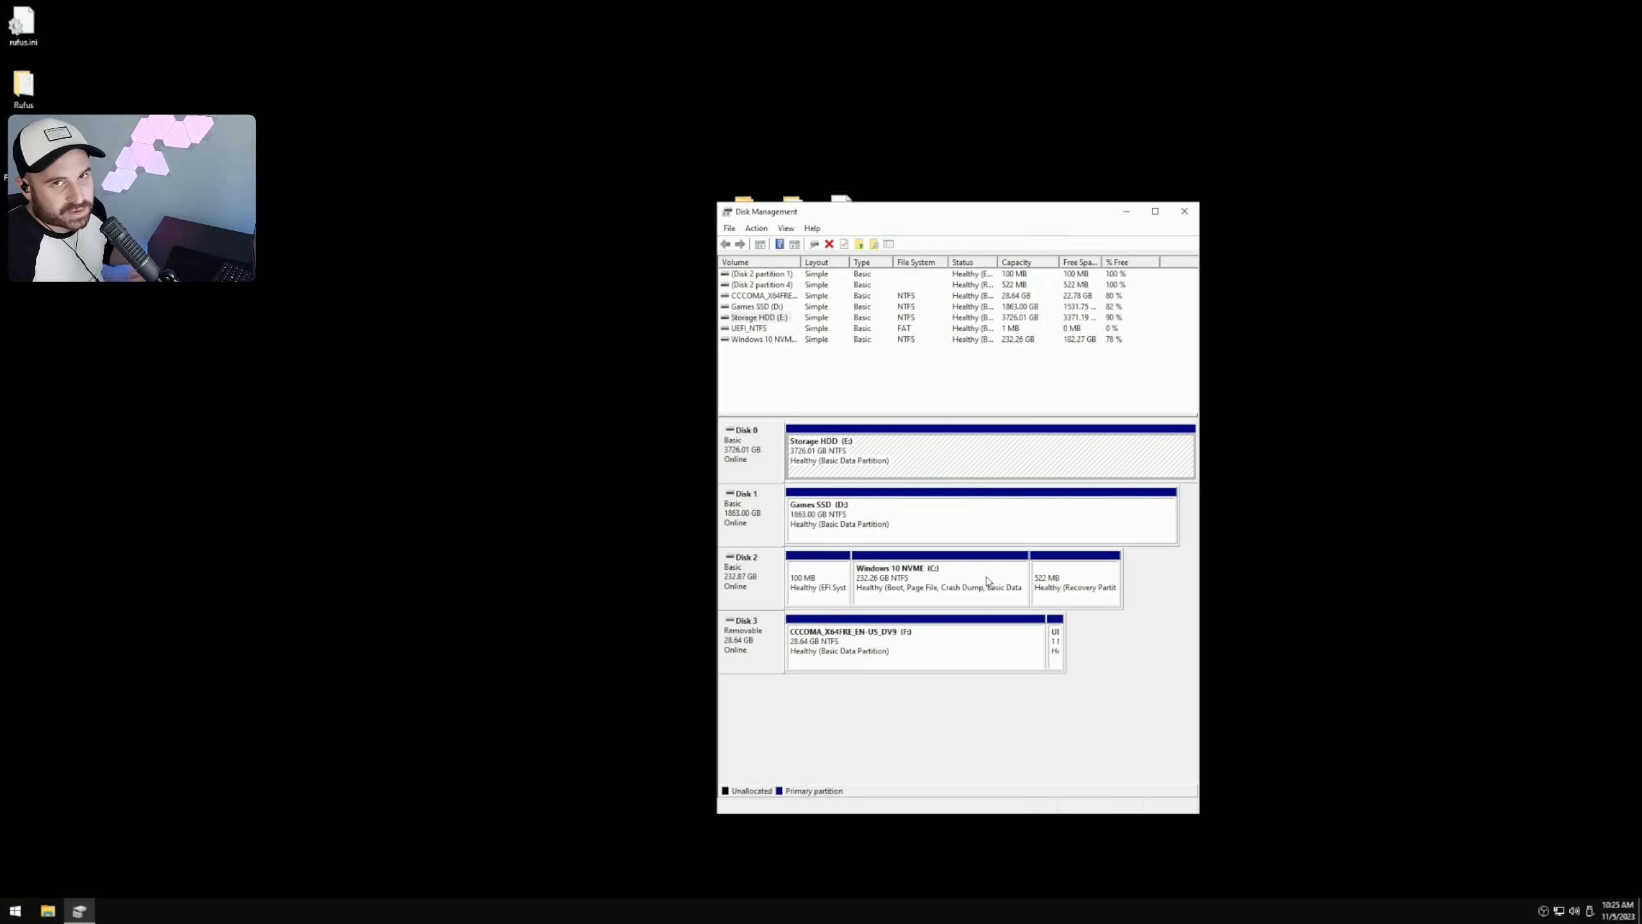
mouse_move(965, 577)
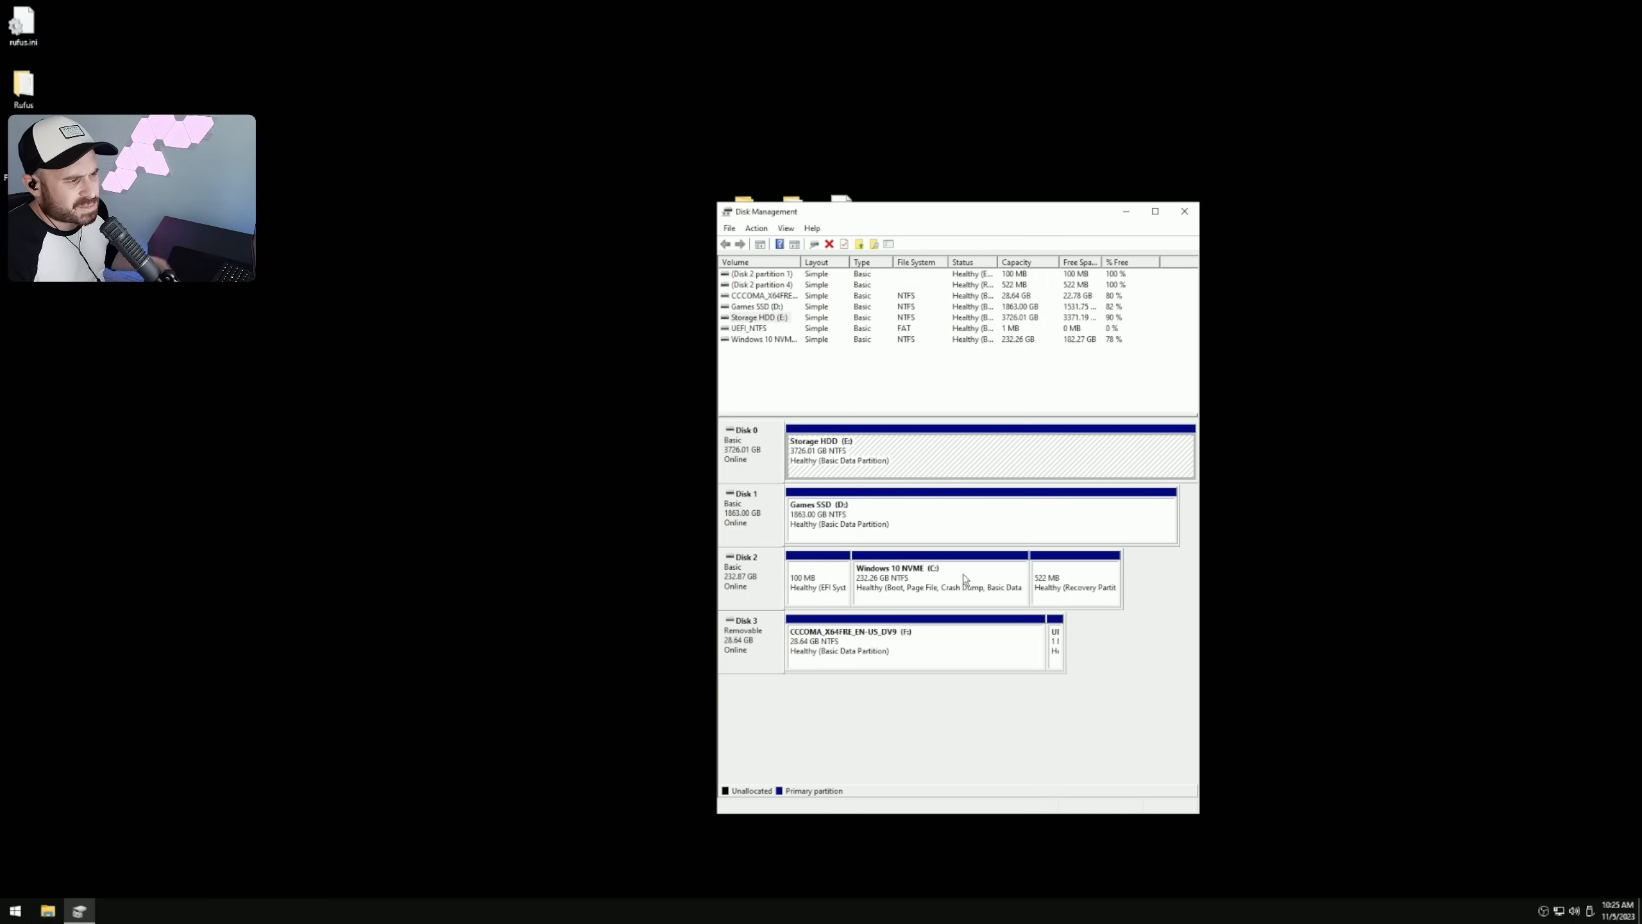
Step: View the Windows 10 NVMe volume's properties, then restart the PC
right_click(924, 578)
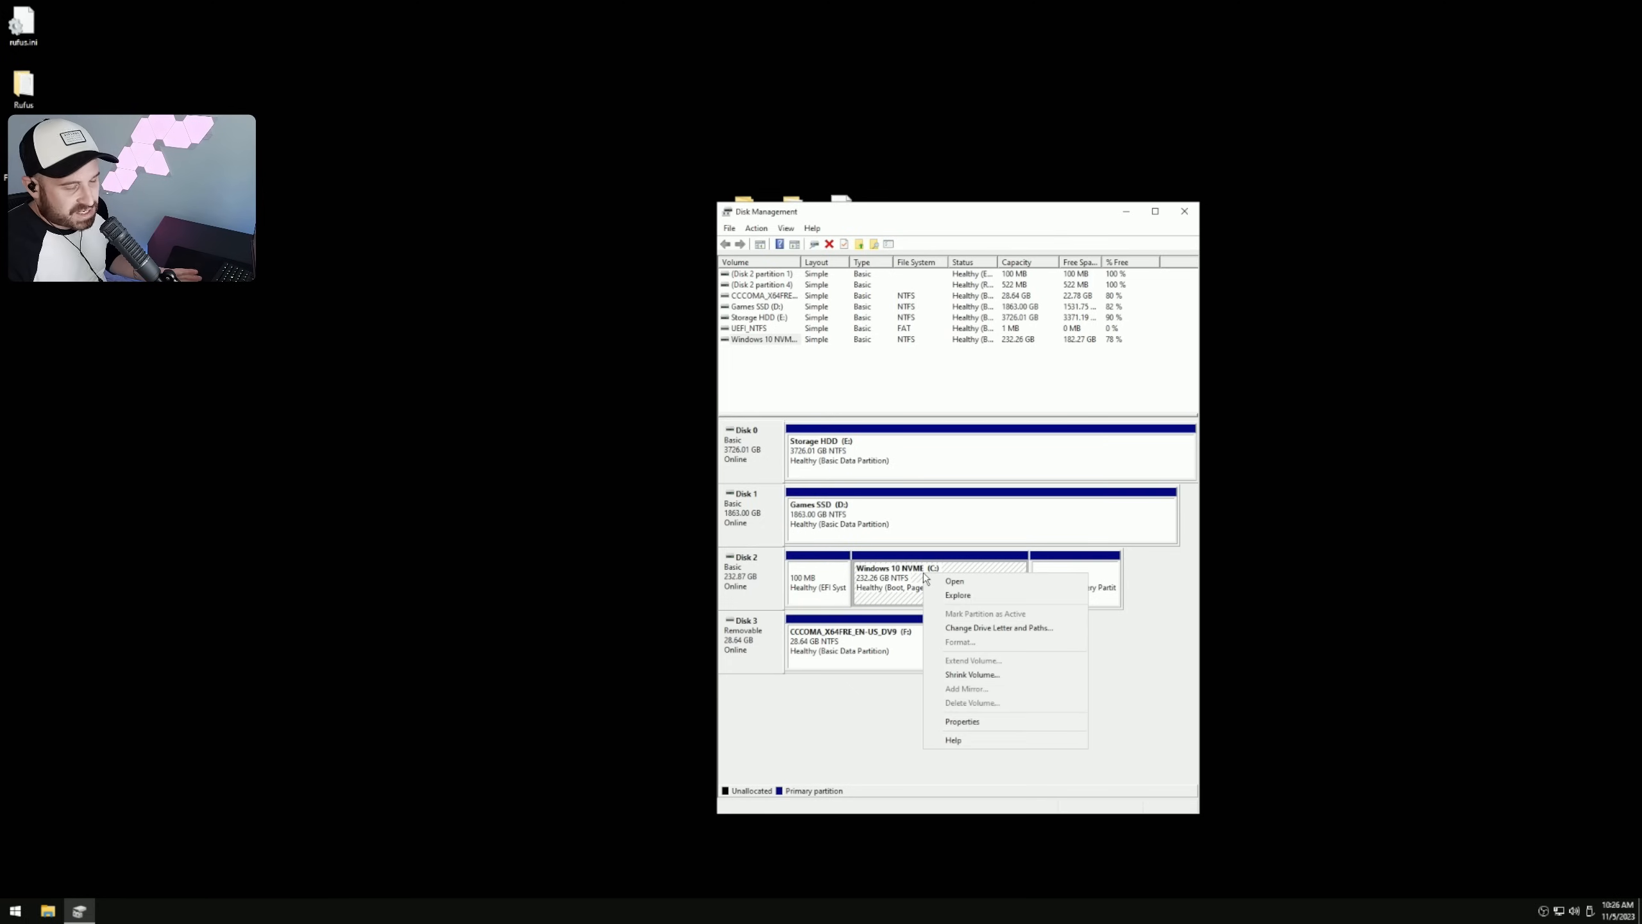
click(962, 721)
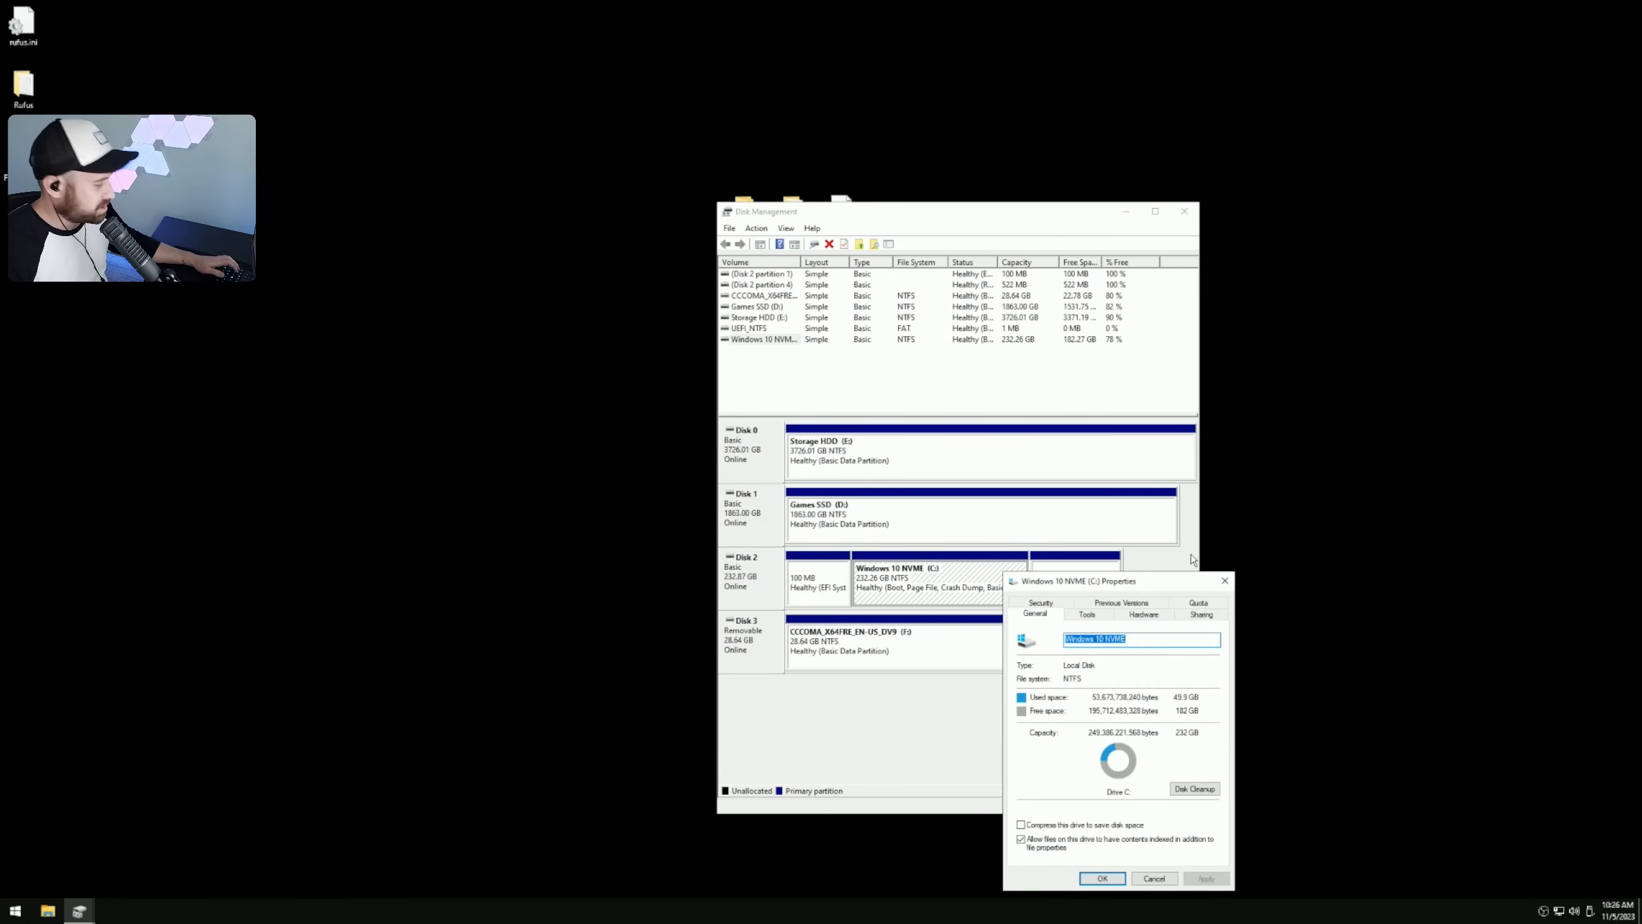
click(1102, 878)
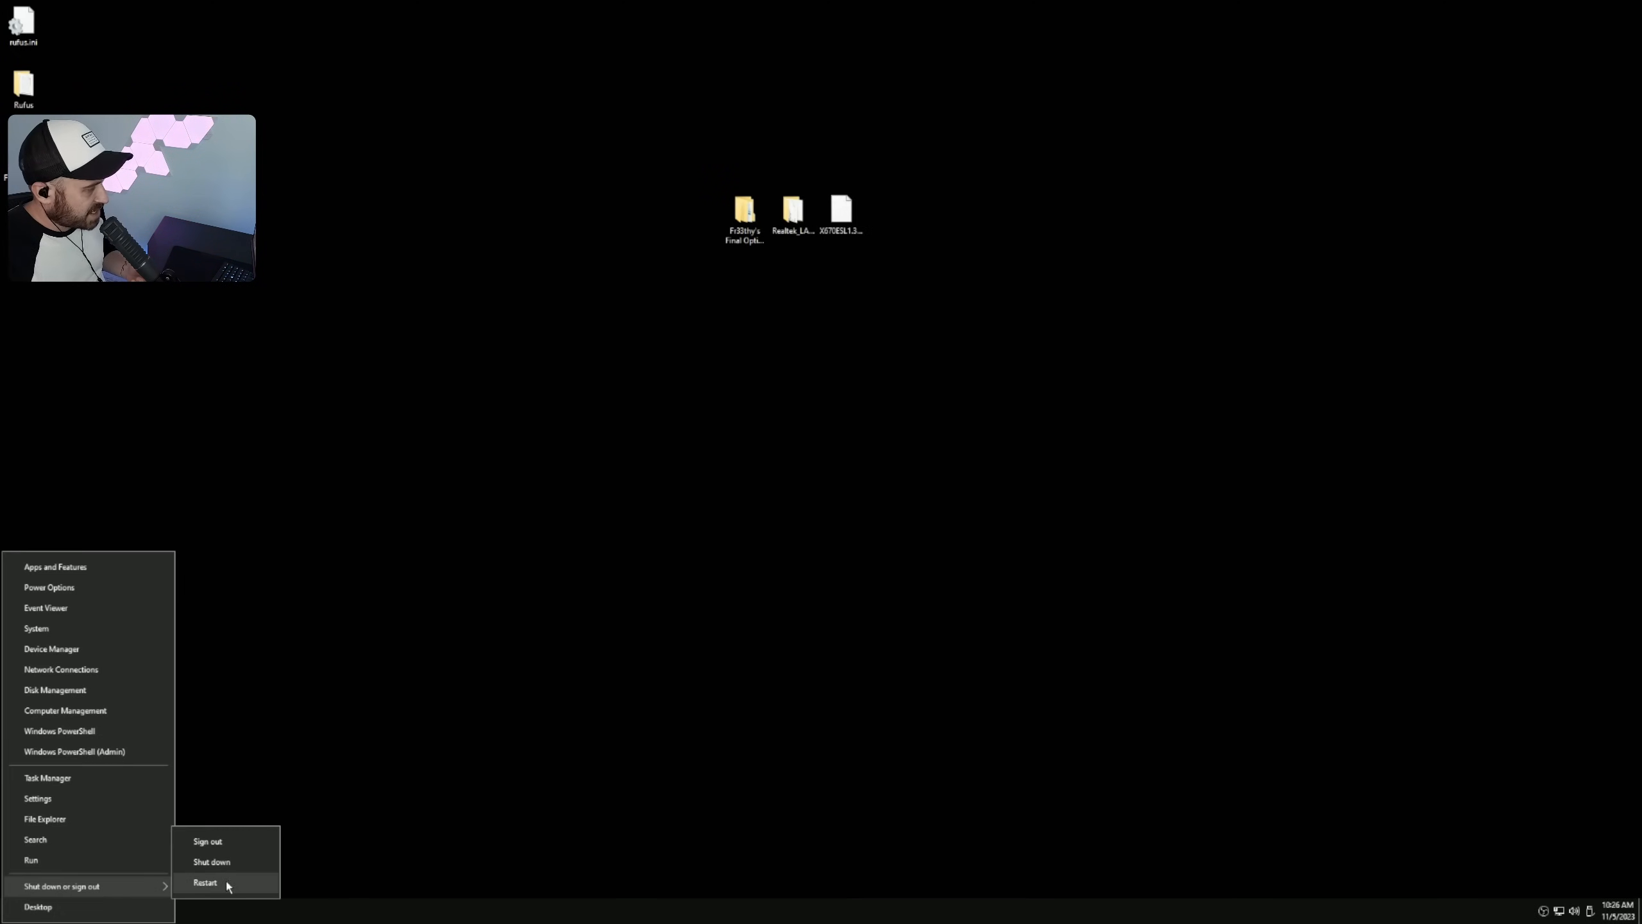
click(205, 882)
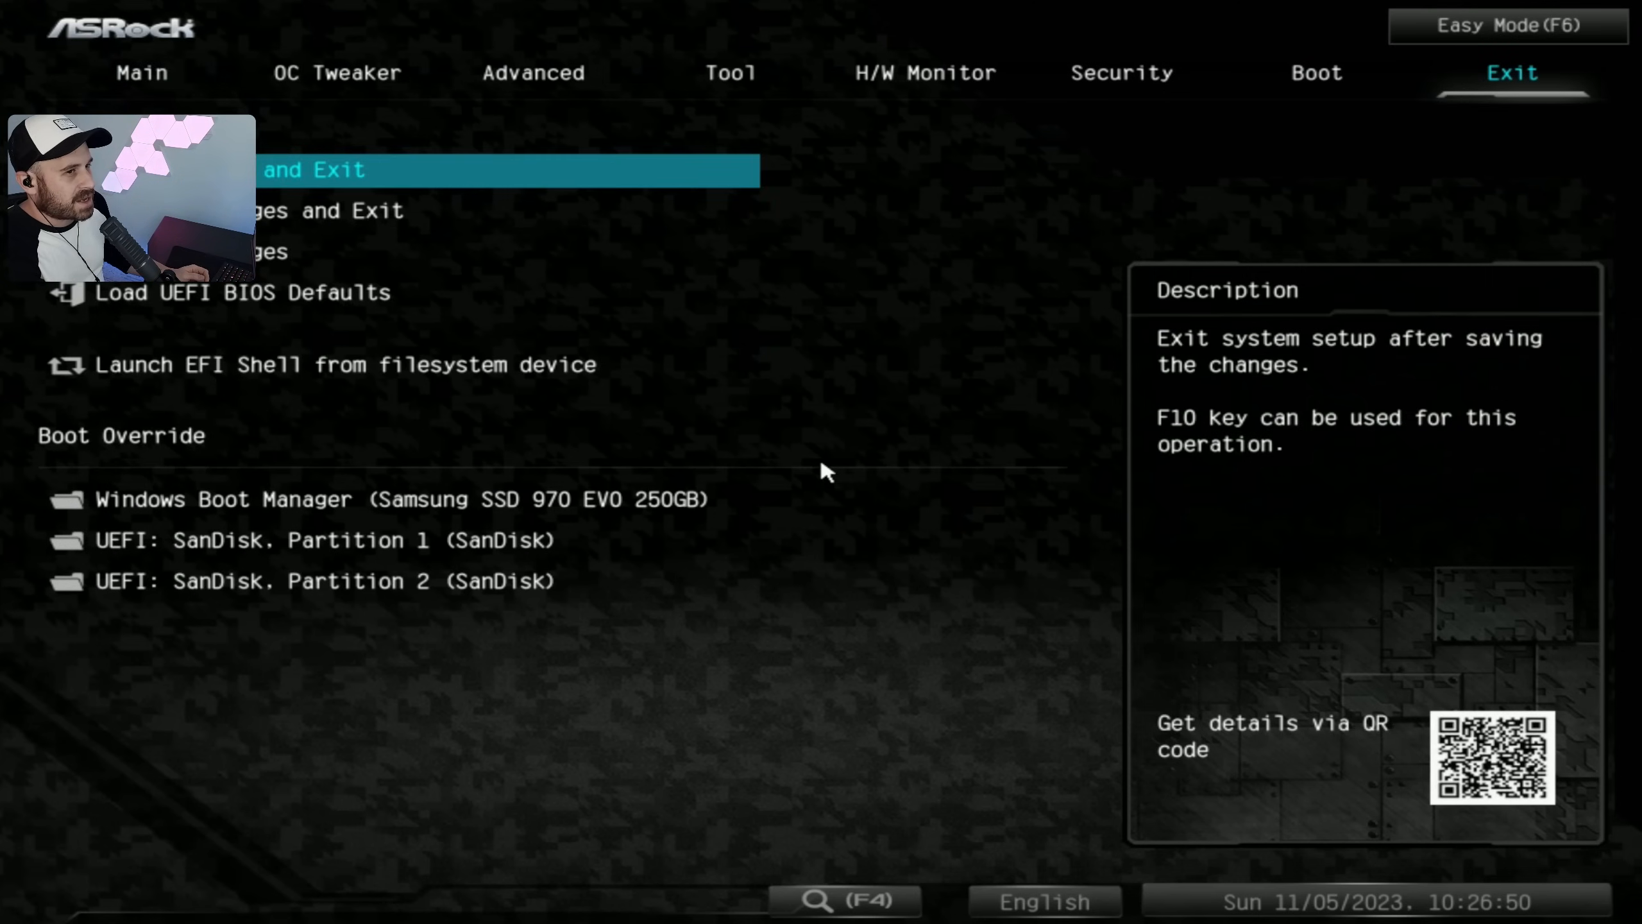
Step: Load UEFI BIOS defaults from the Exit tab, then save changes and exit
key(Down)
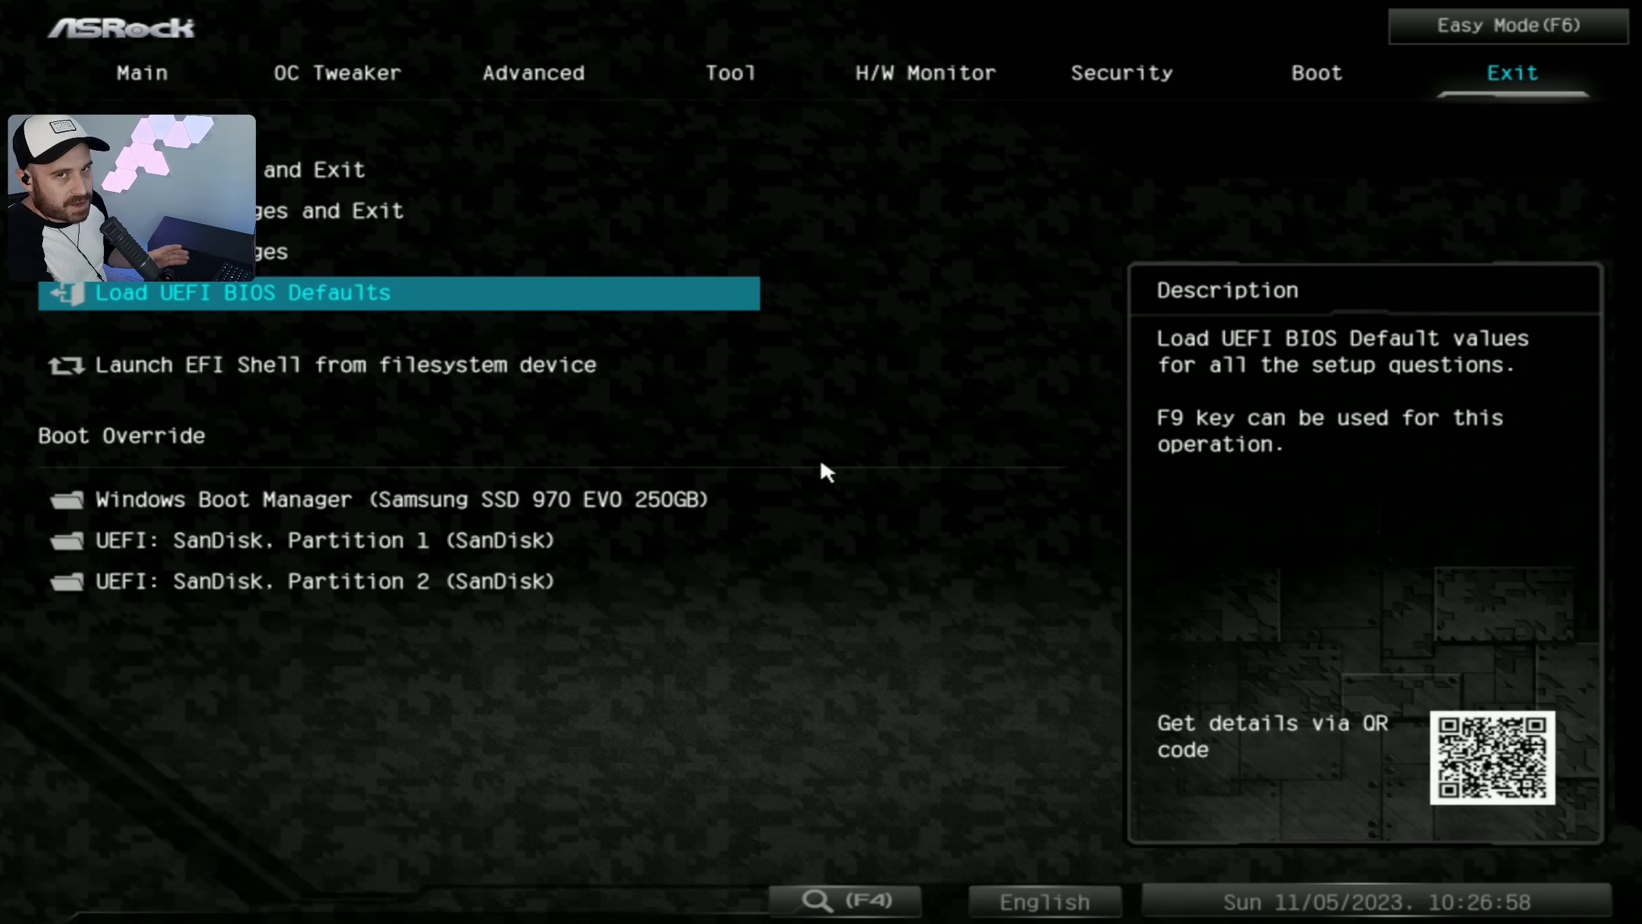
key(Up)
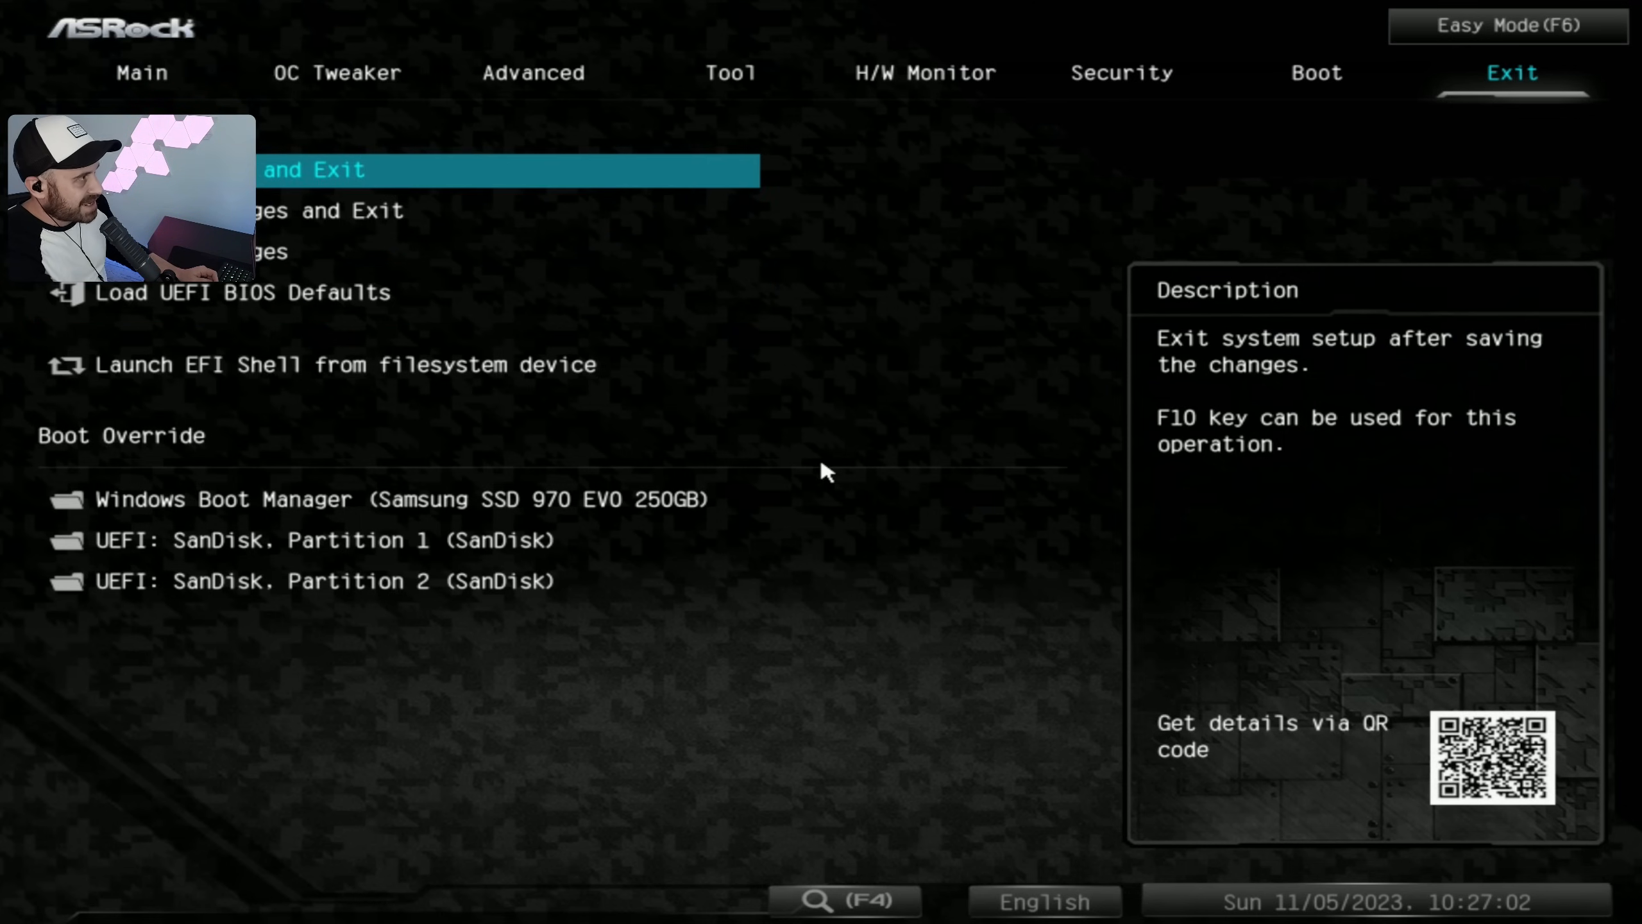
click(143, 73)
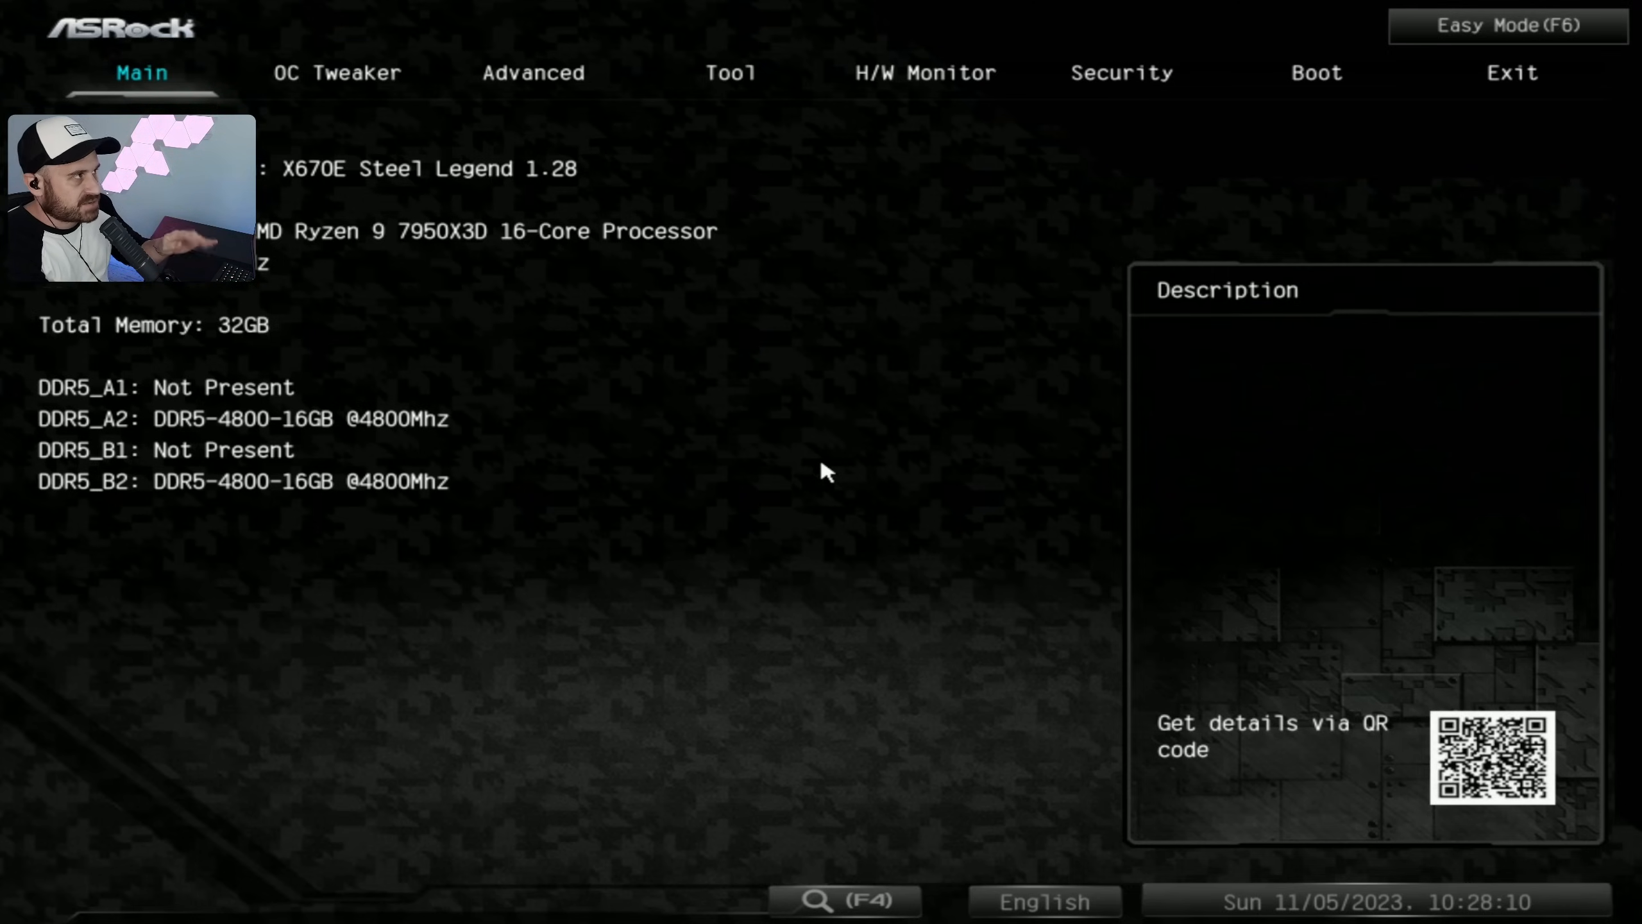
Step: Flash BIOS 1.30.AS05 from USB with Instant Flash, then bring up DRAM Profile Setting
click(732, 71)
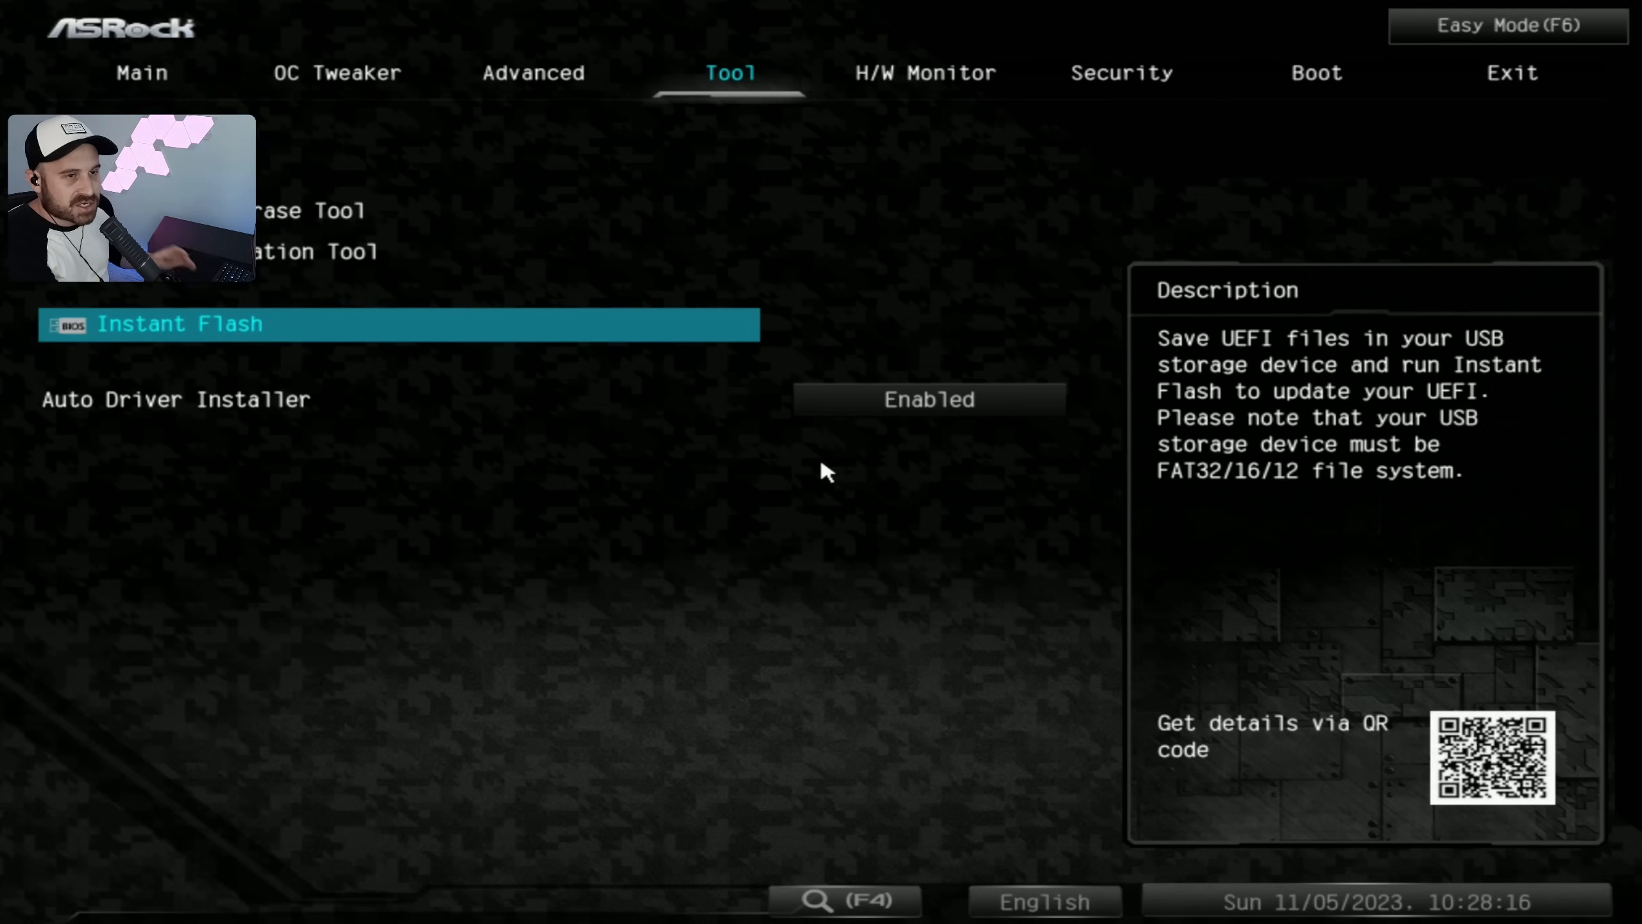
click(179, 325)
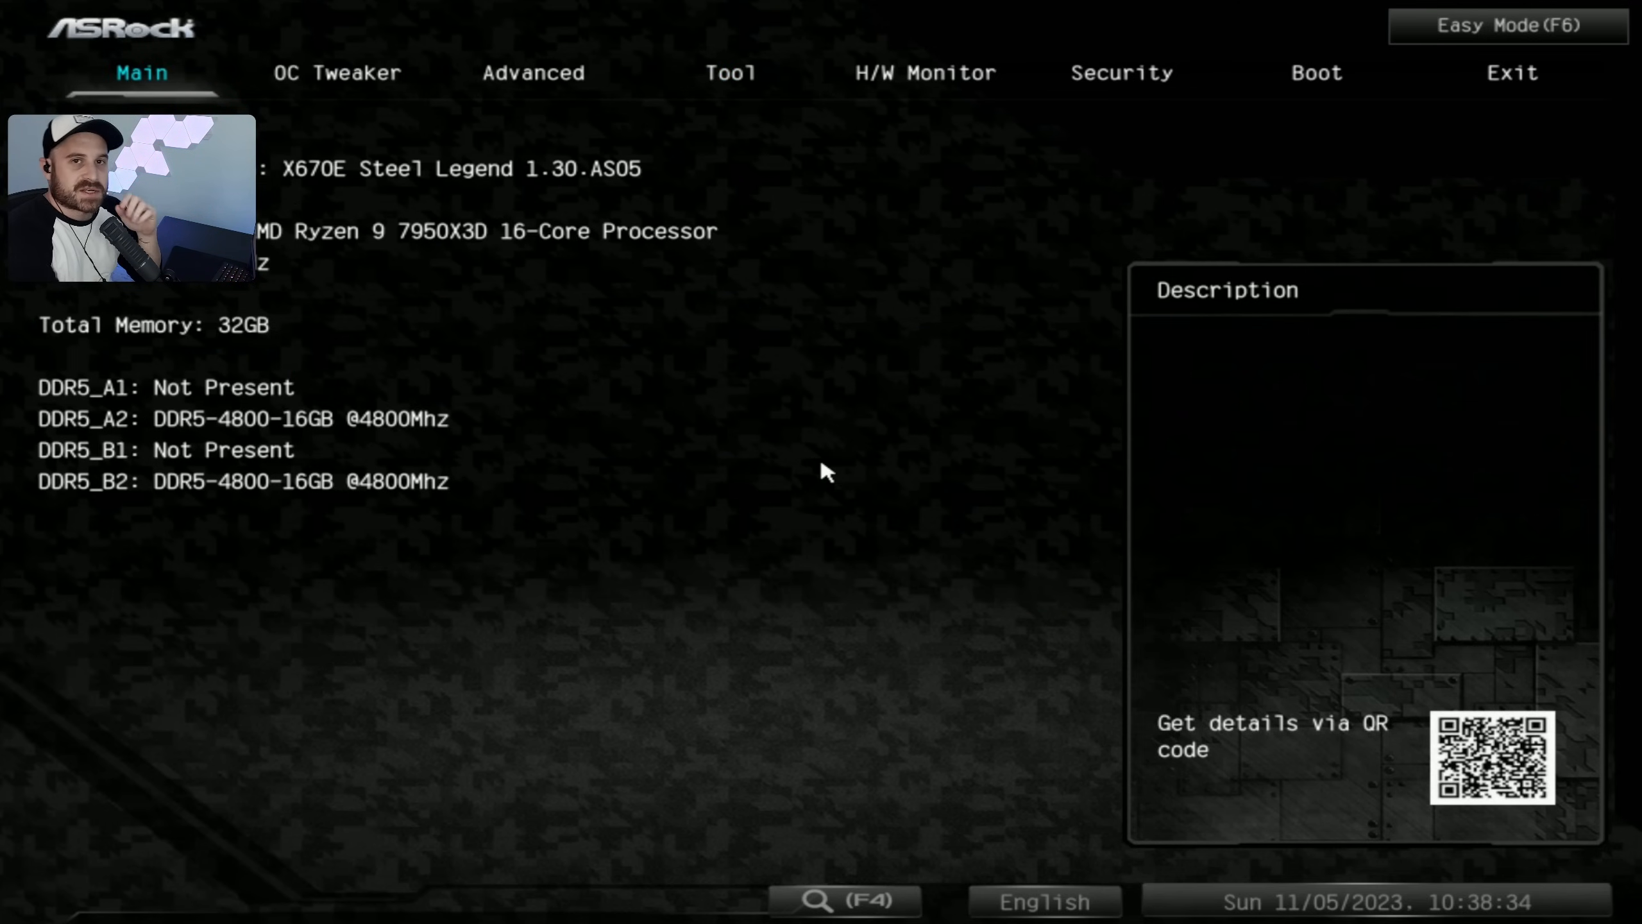
click(334, 73)
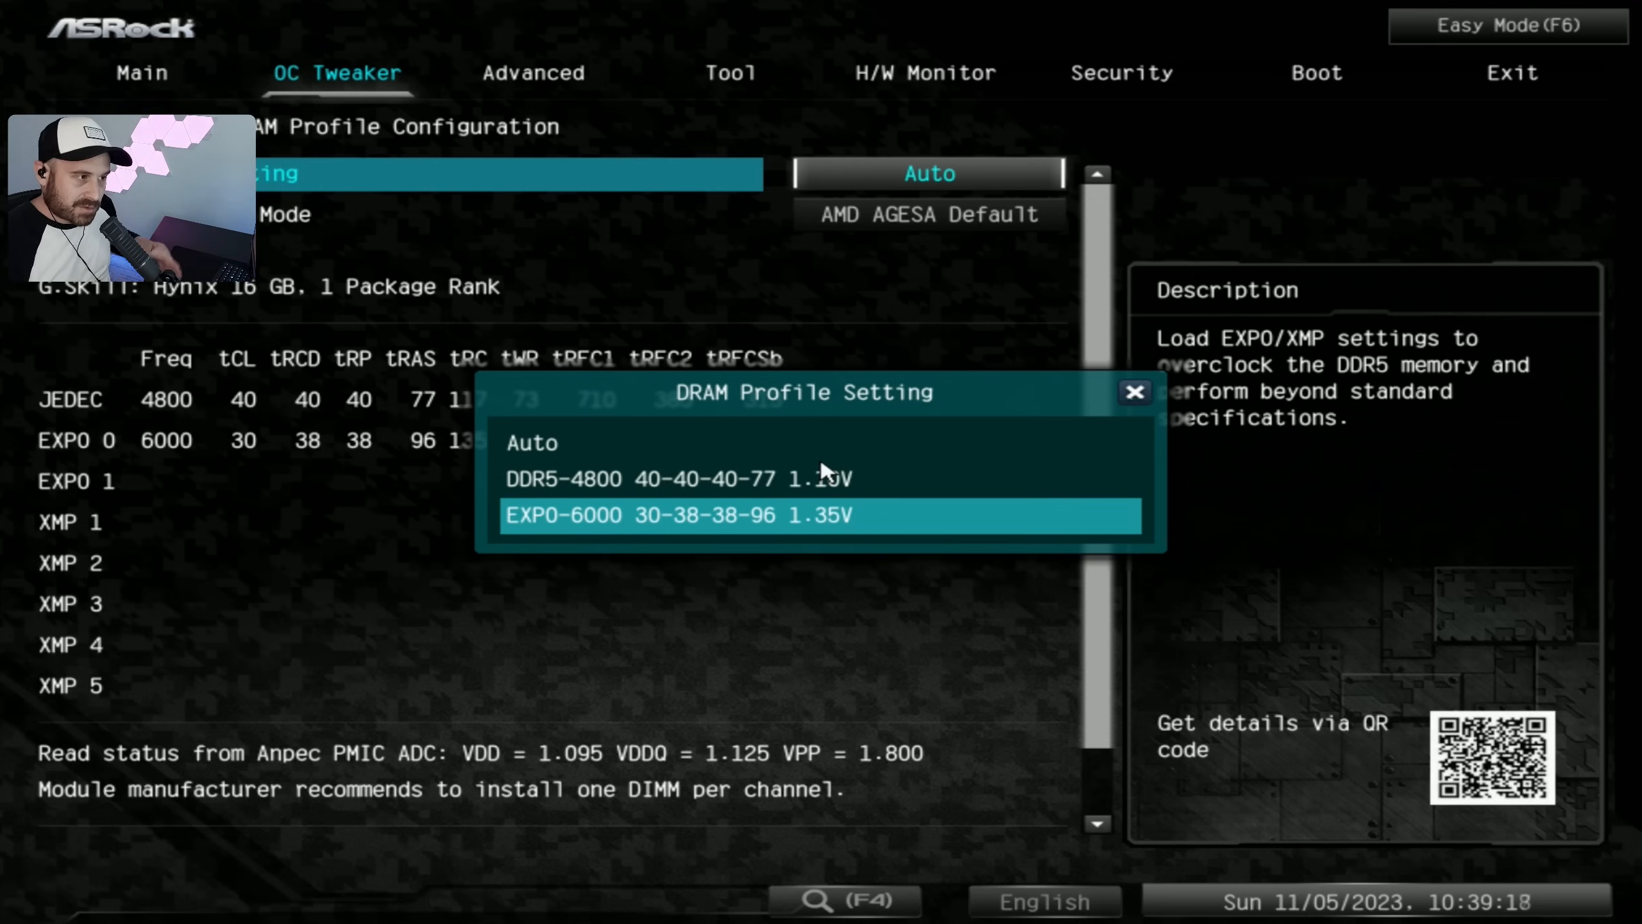
click(723, 515)
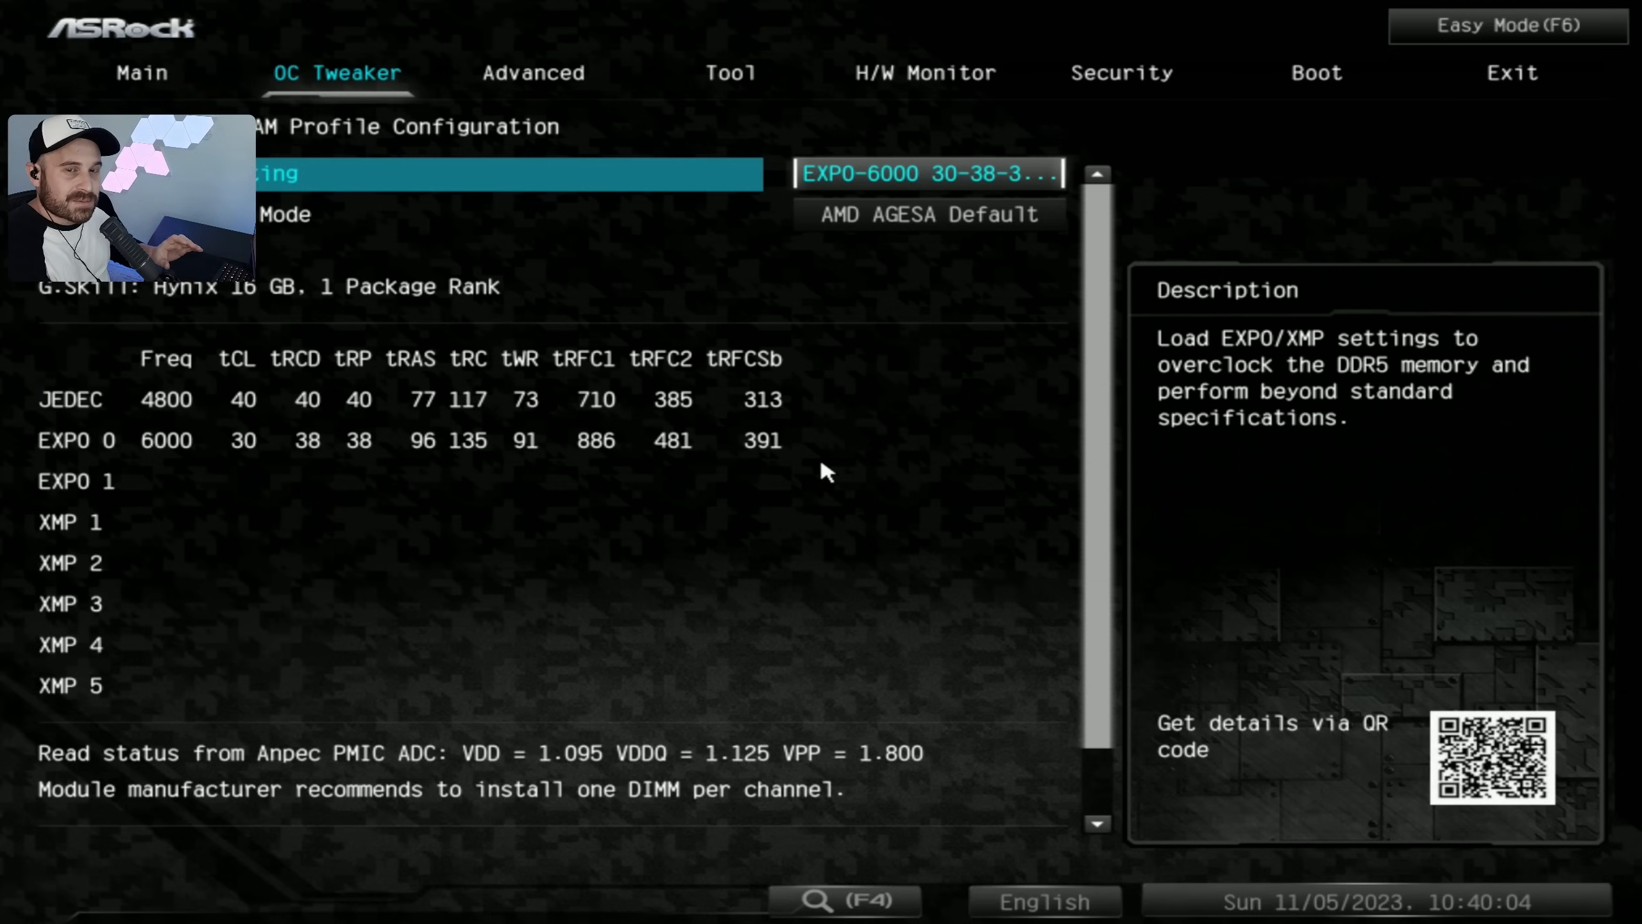
click(1122, 72)
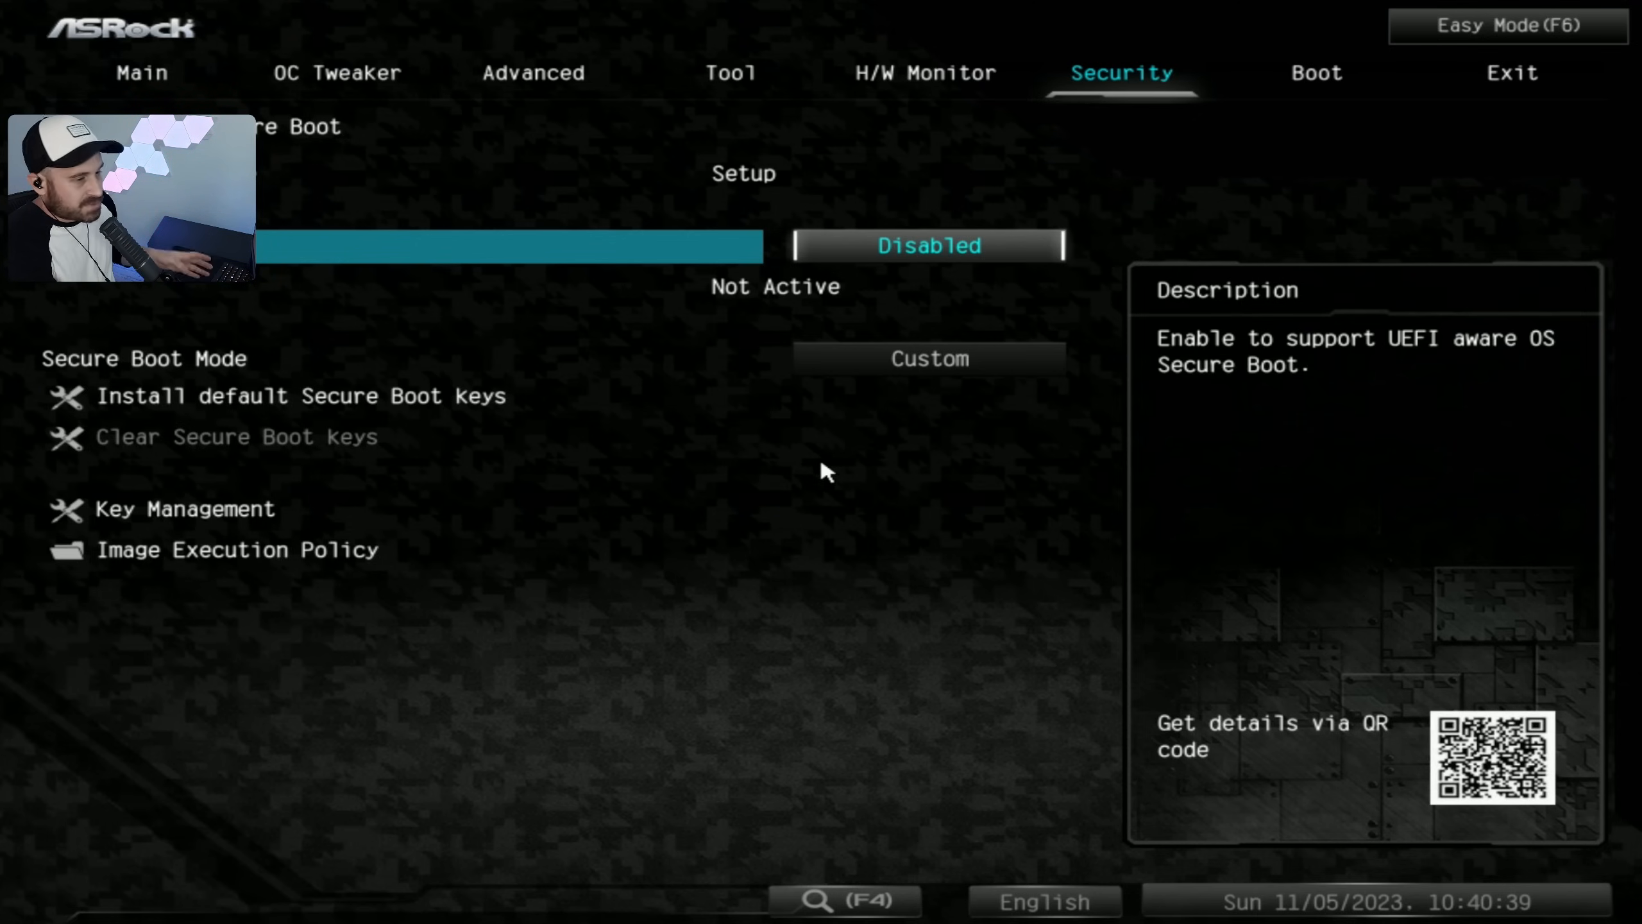
Step: Disable Security Device Support, put the SanDisk USB first in boot order, and save
click(536, 72)
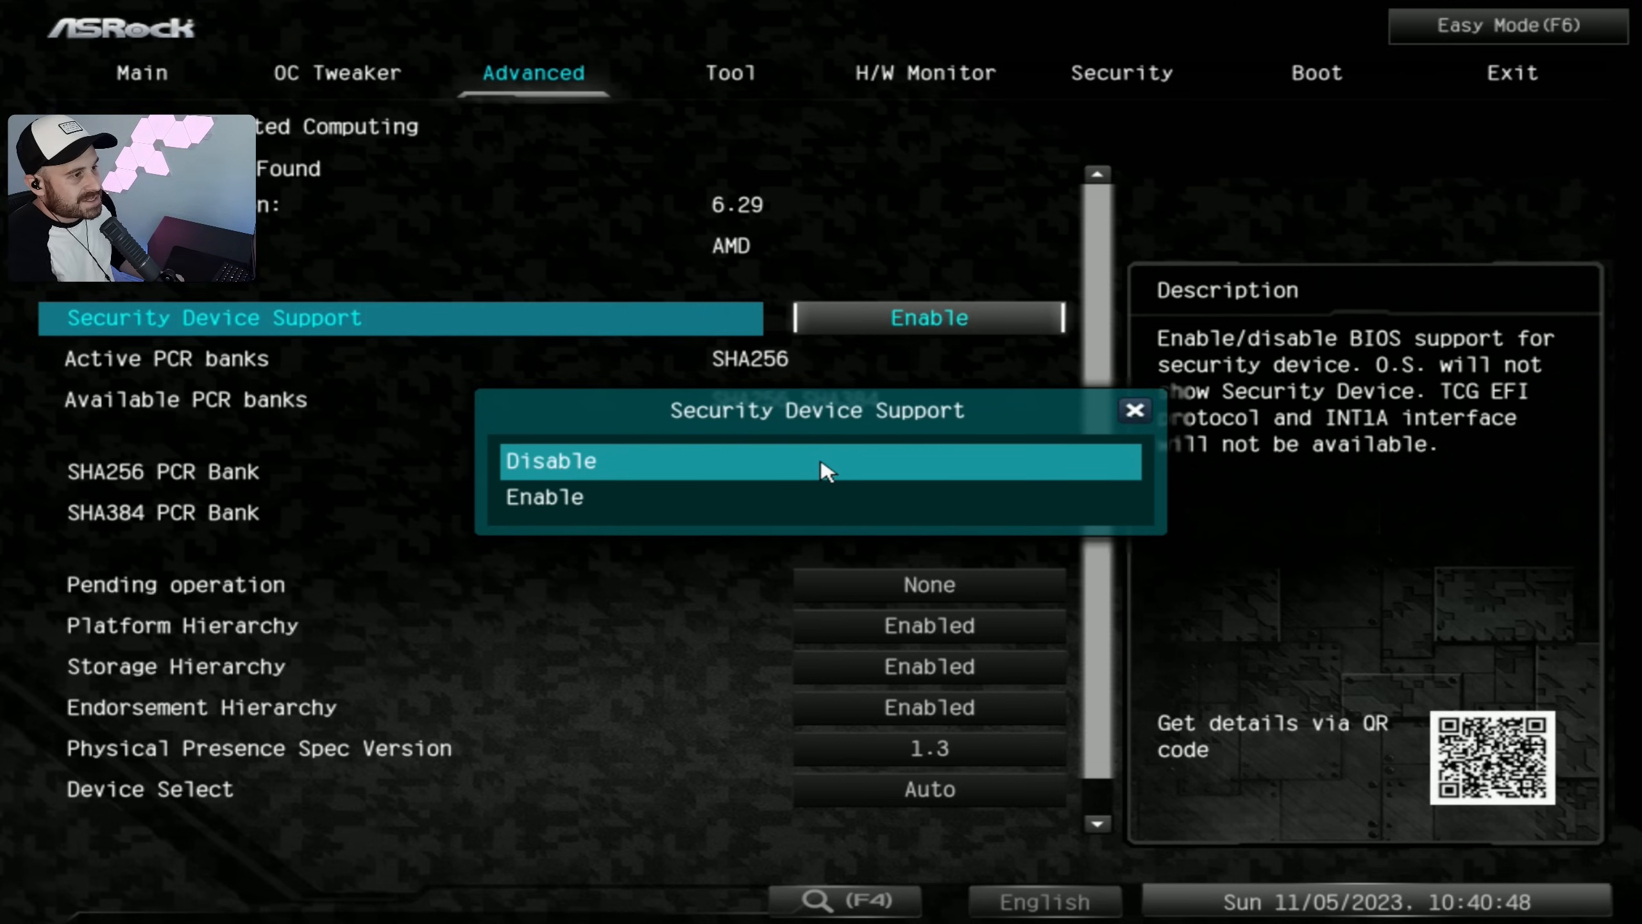
click(551, 461)
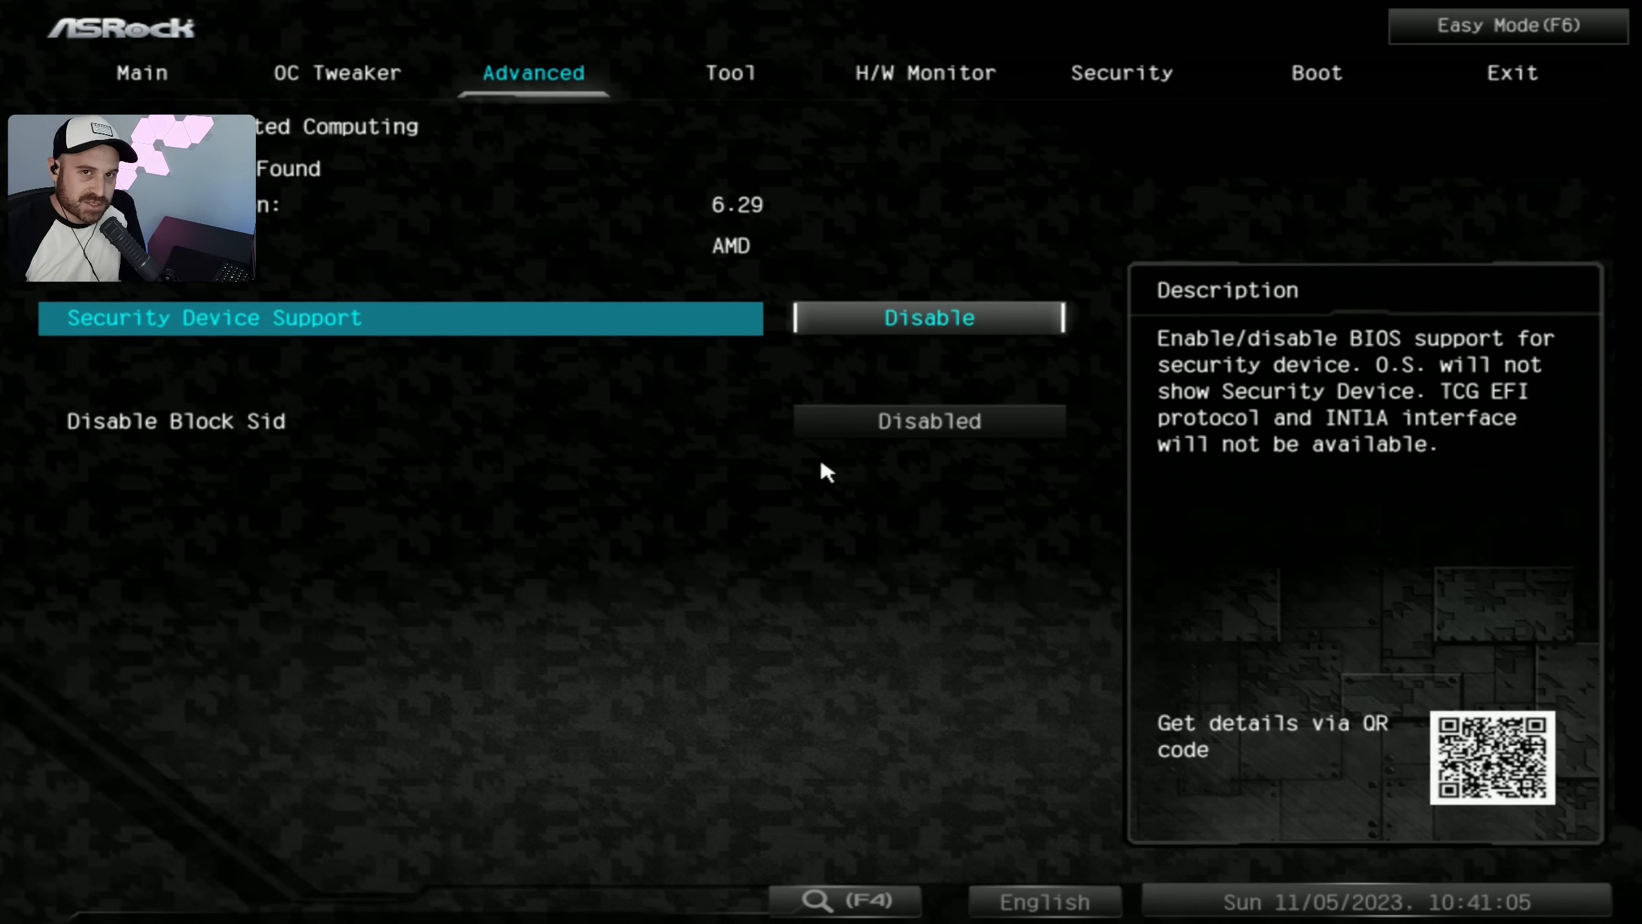
click(730, 71)
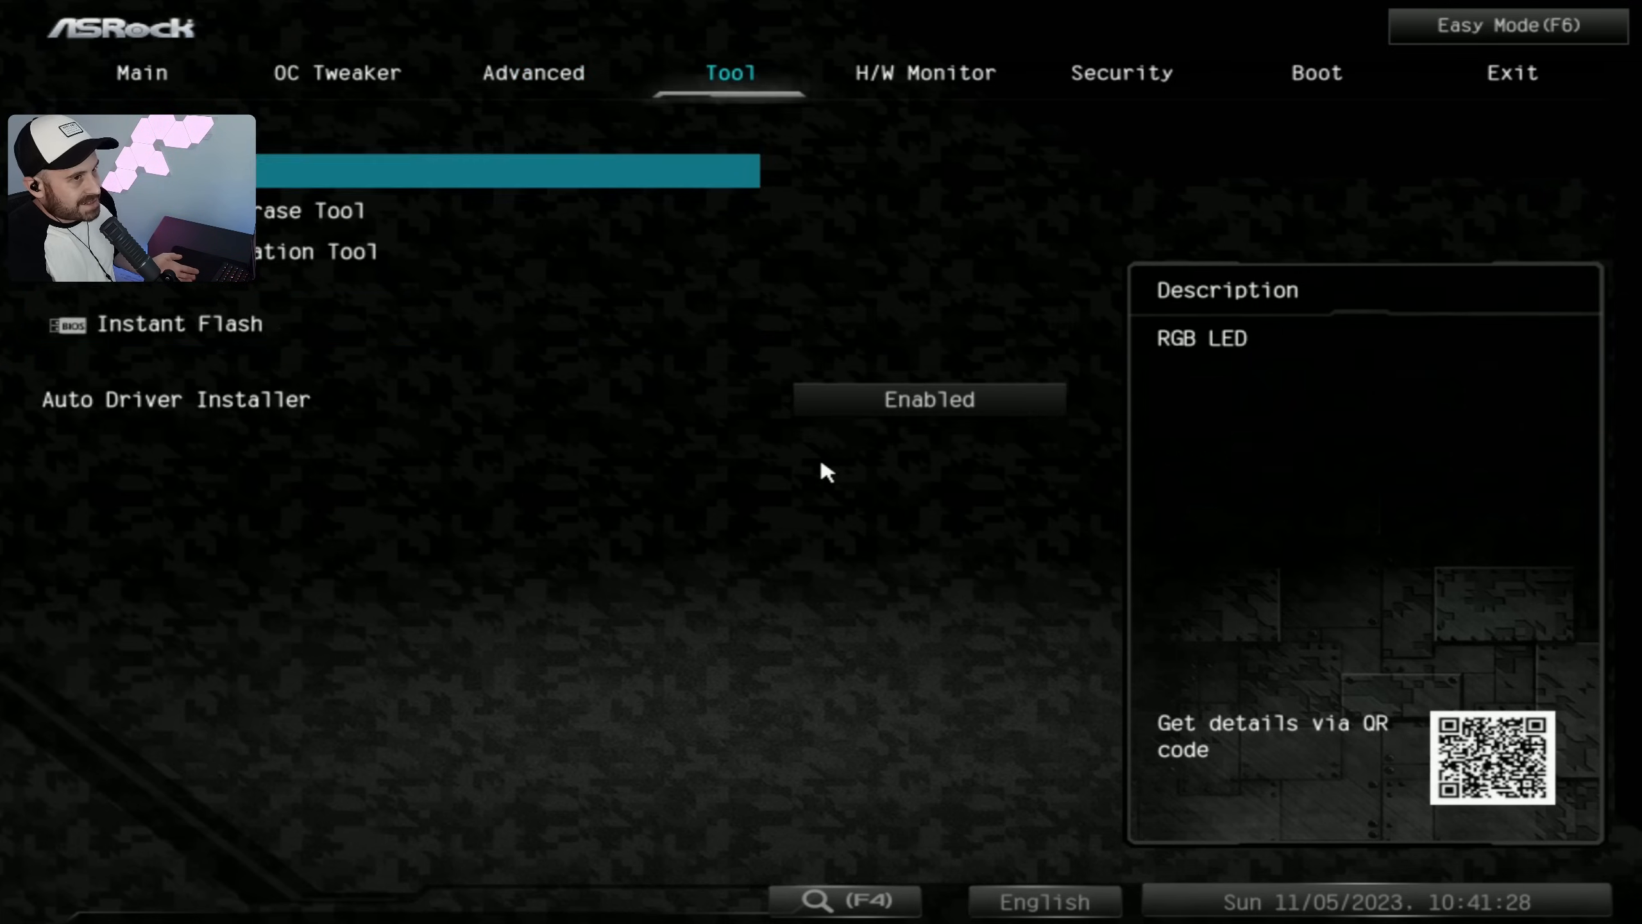
click(1316, 73)
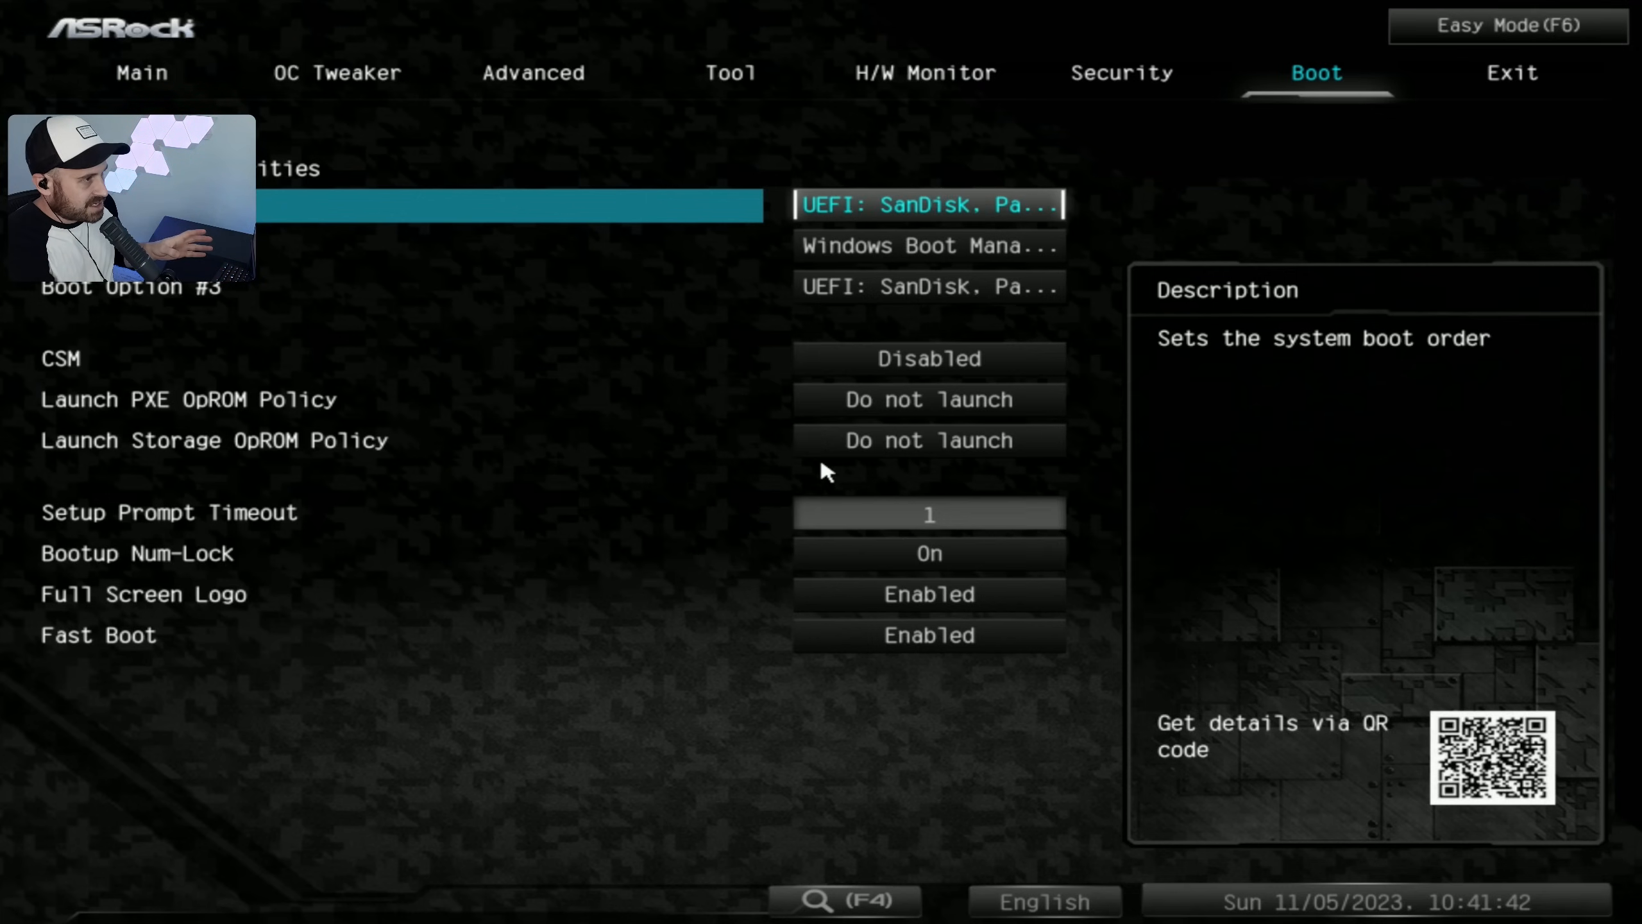
click(1511, 74)
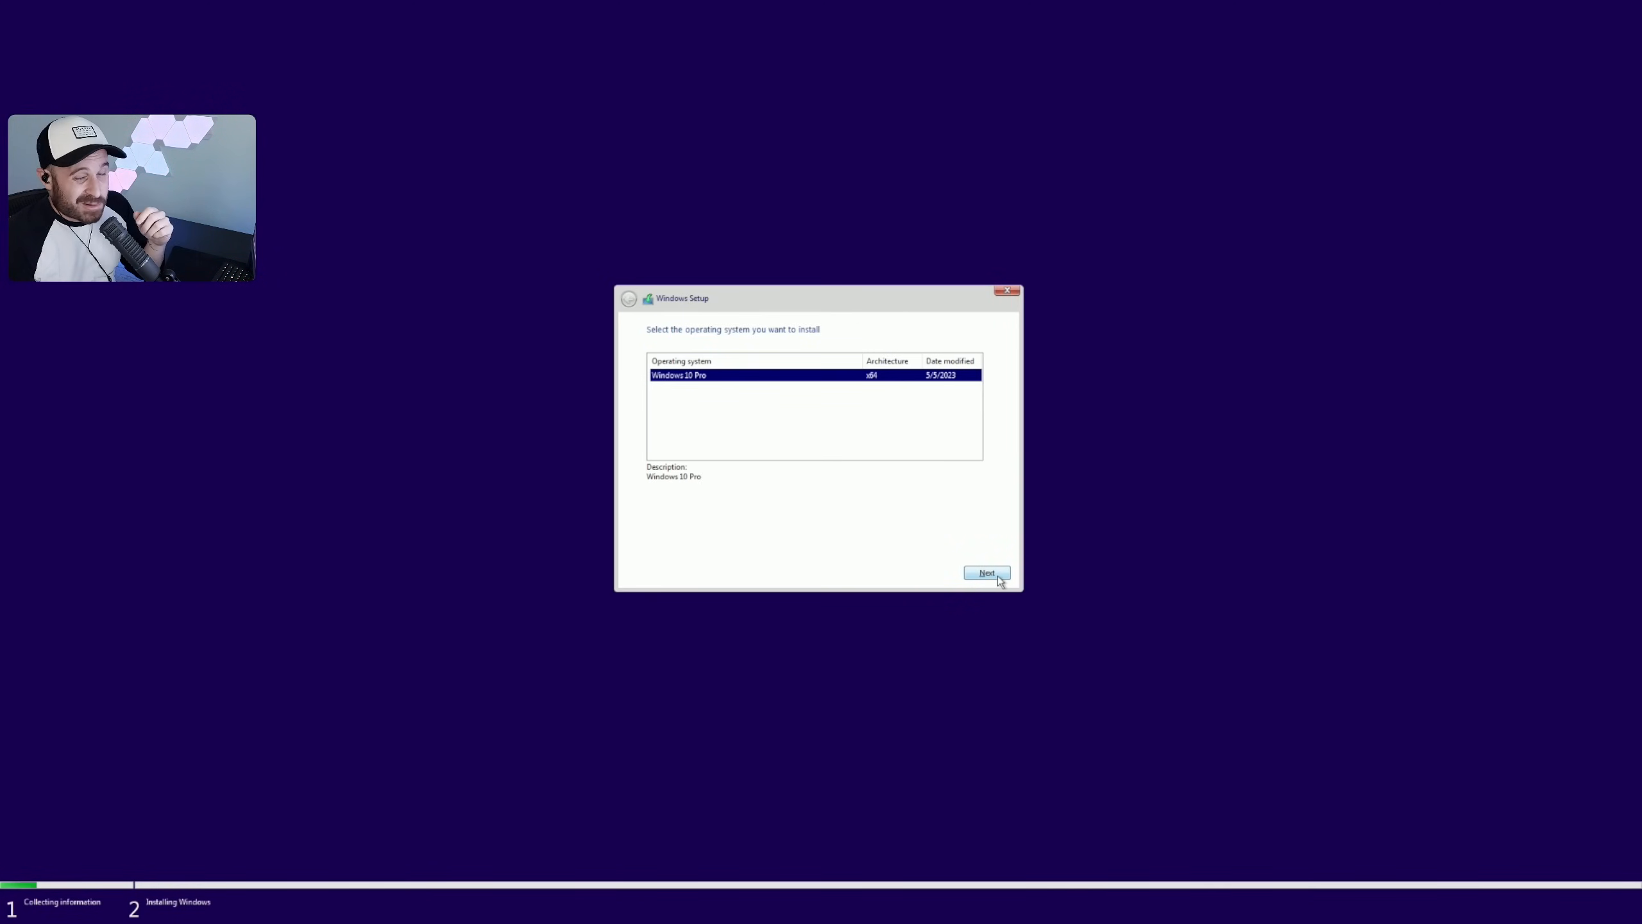
Step: Choose Windows 10 Pro and select a Drive 2 partition in the install location list
click(988, 572)
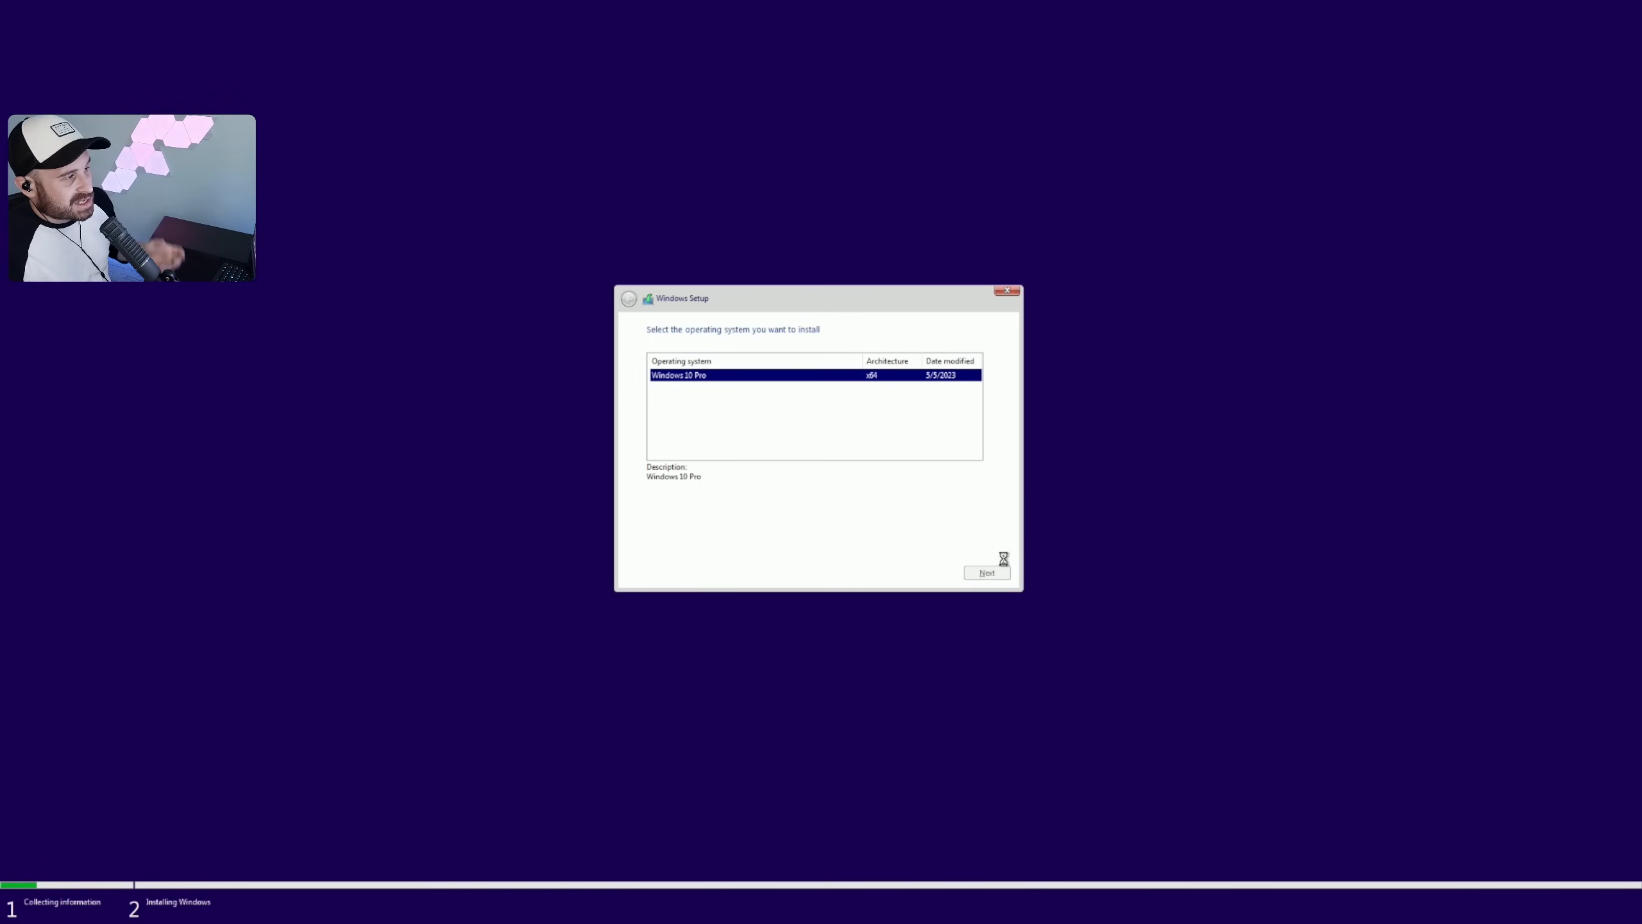
click(986, 573)
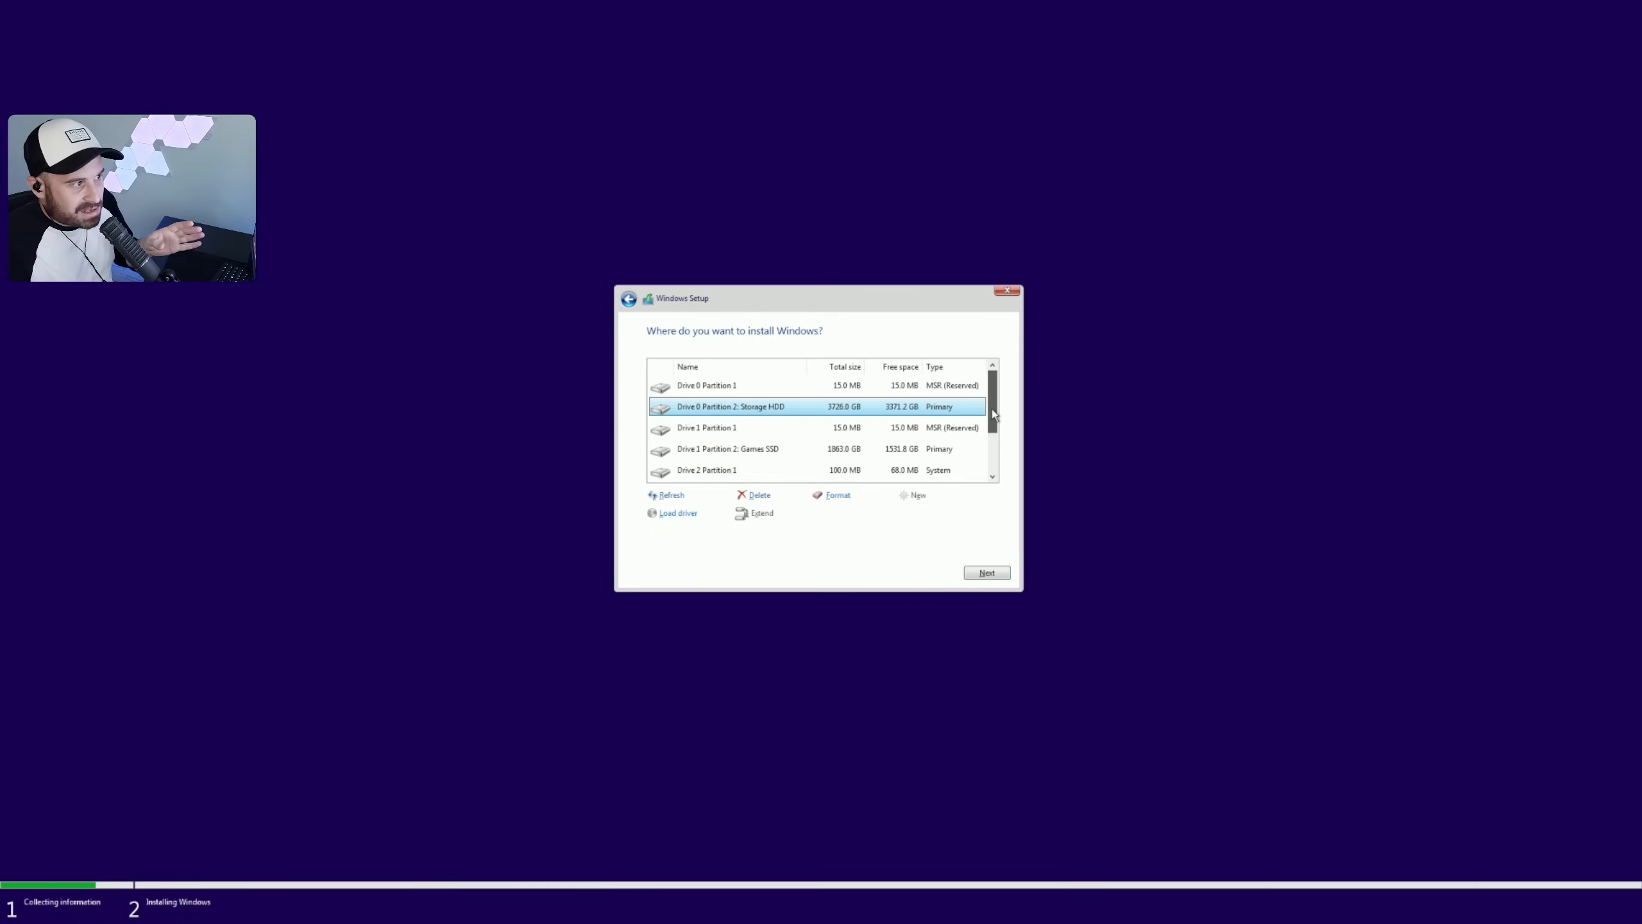
scroll(down, 3)
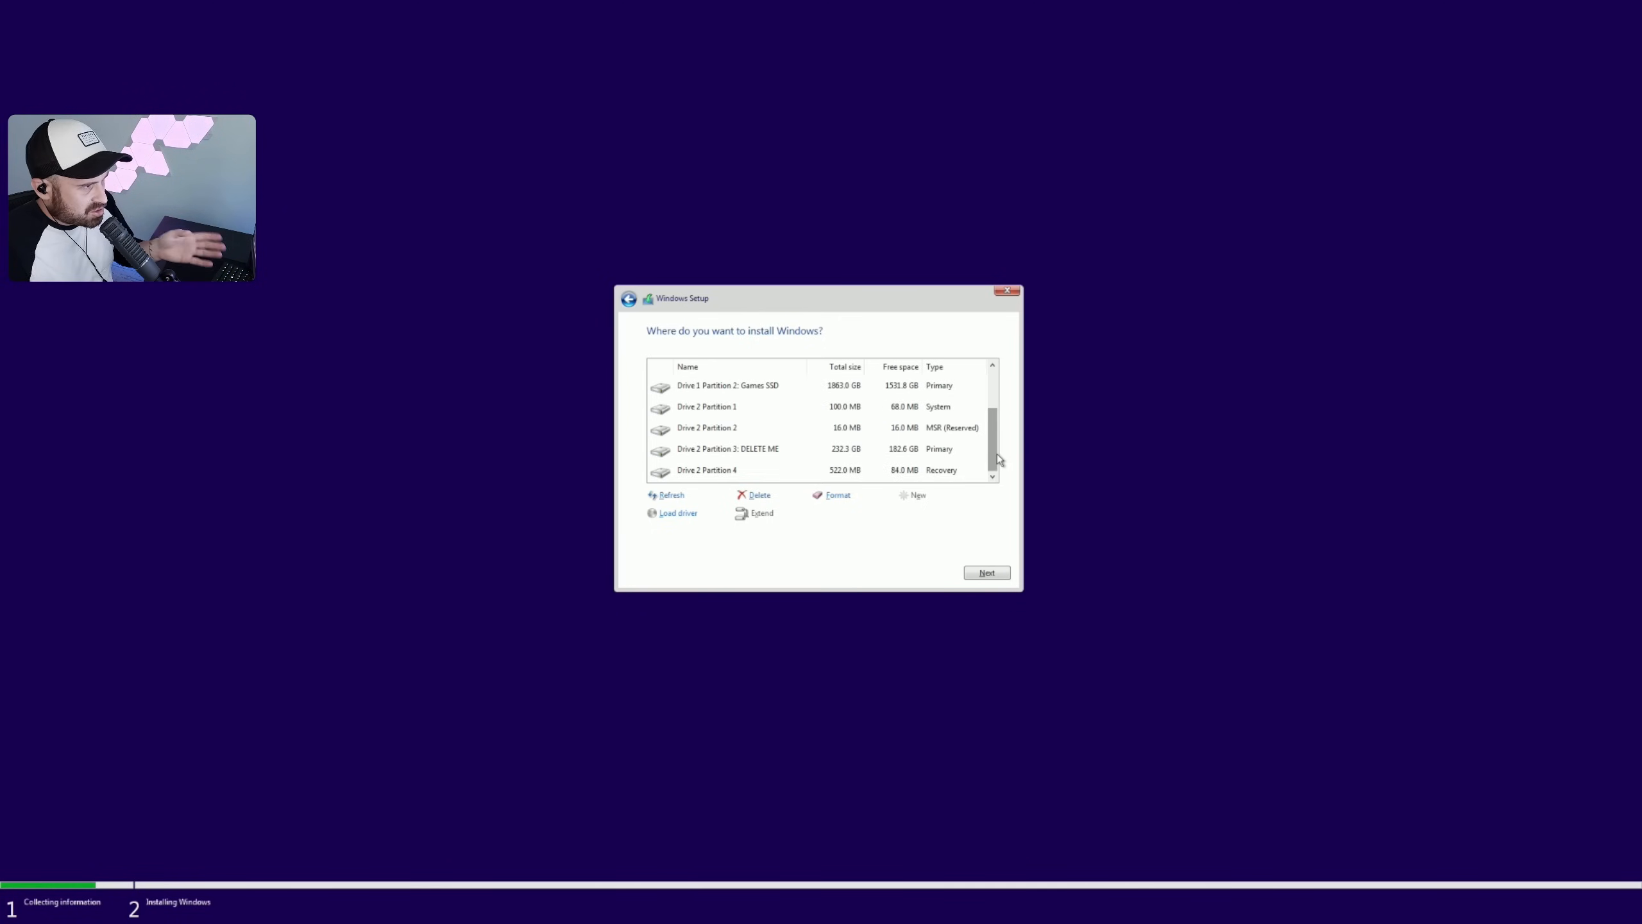
click(729, 448)
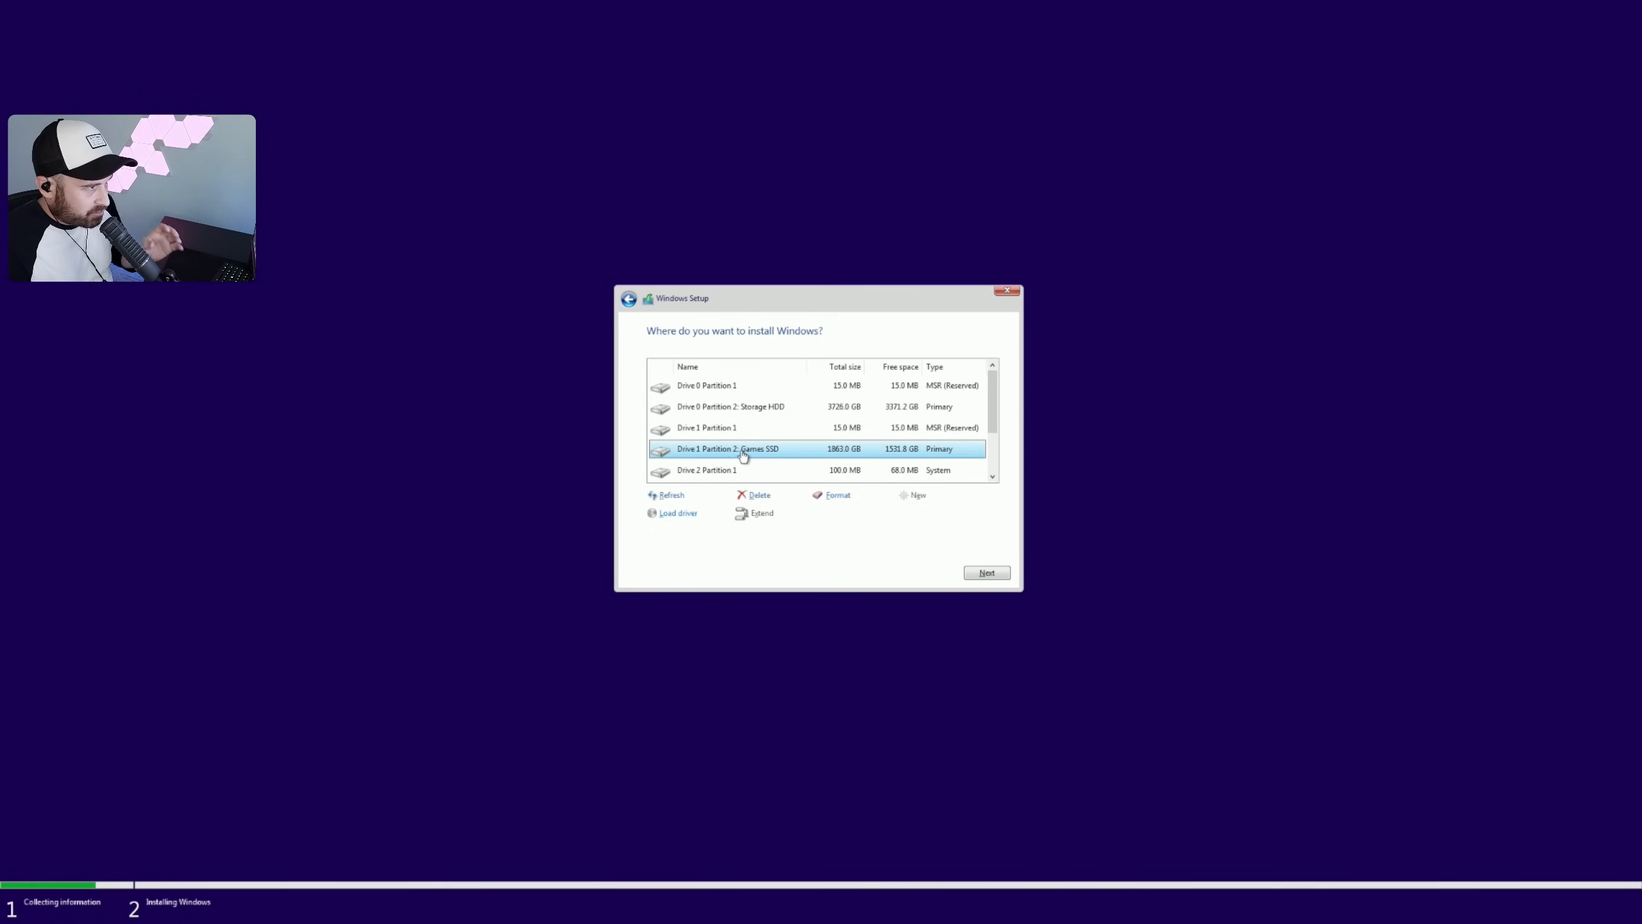
click(729, 406)
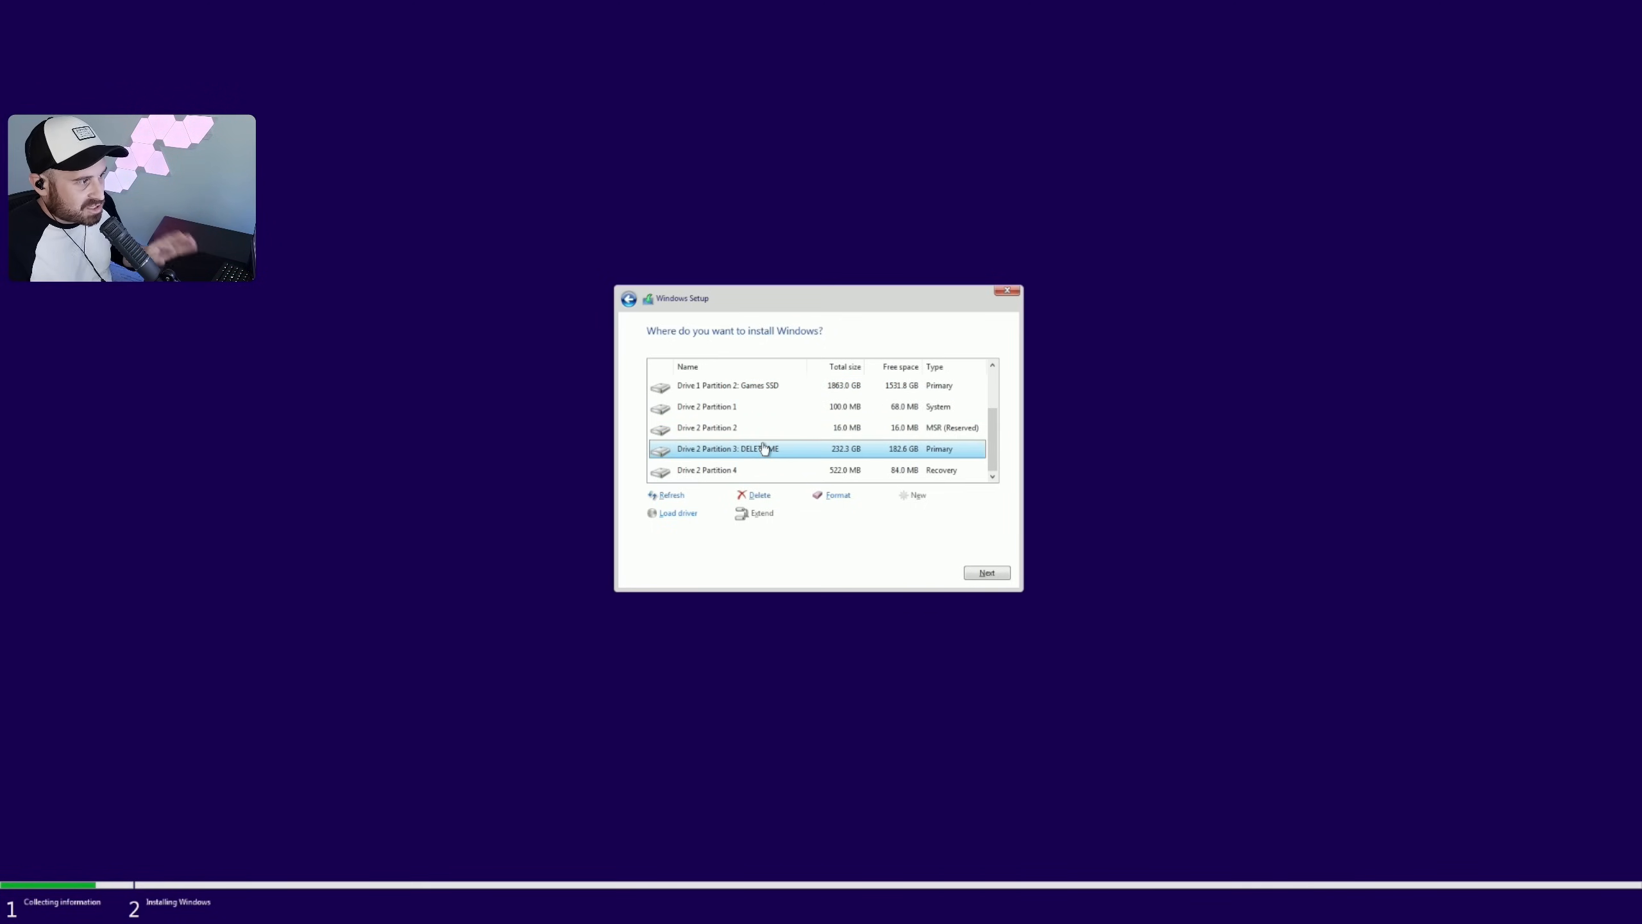
Step: Delete Drive 2's recovery, DELETE ME and reserved partitions
click(756, 494)
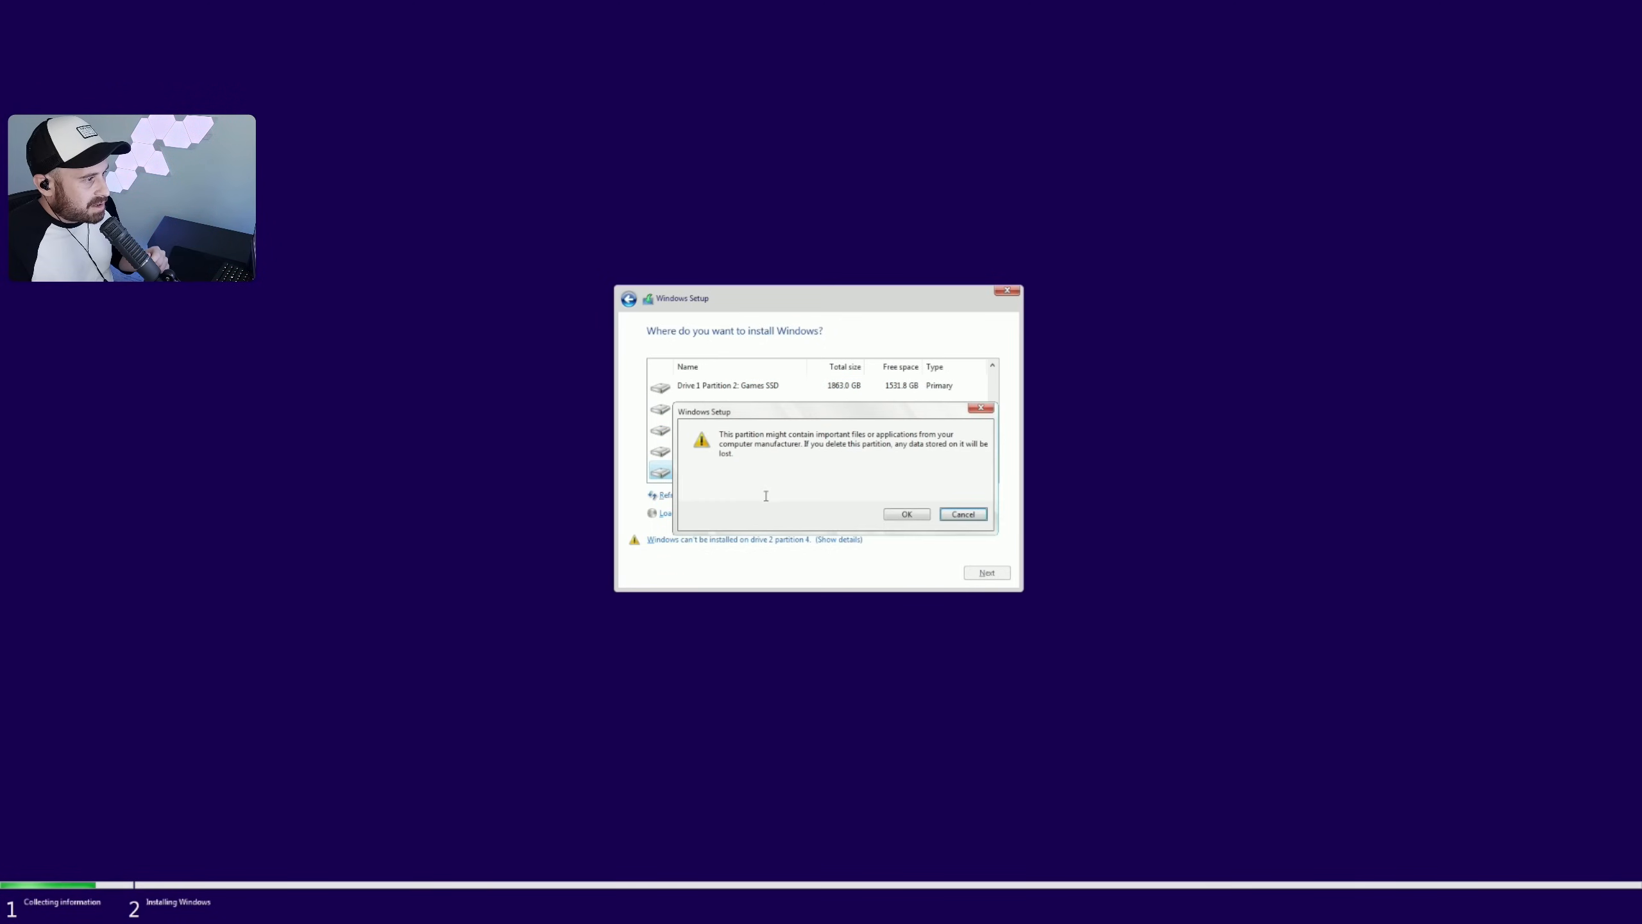
click(907, 514)
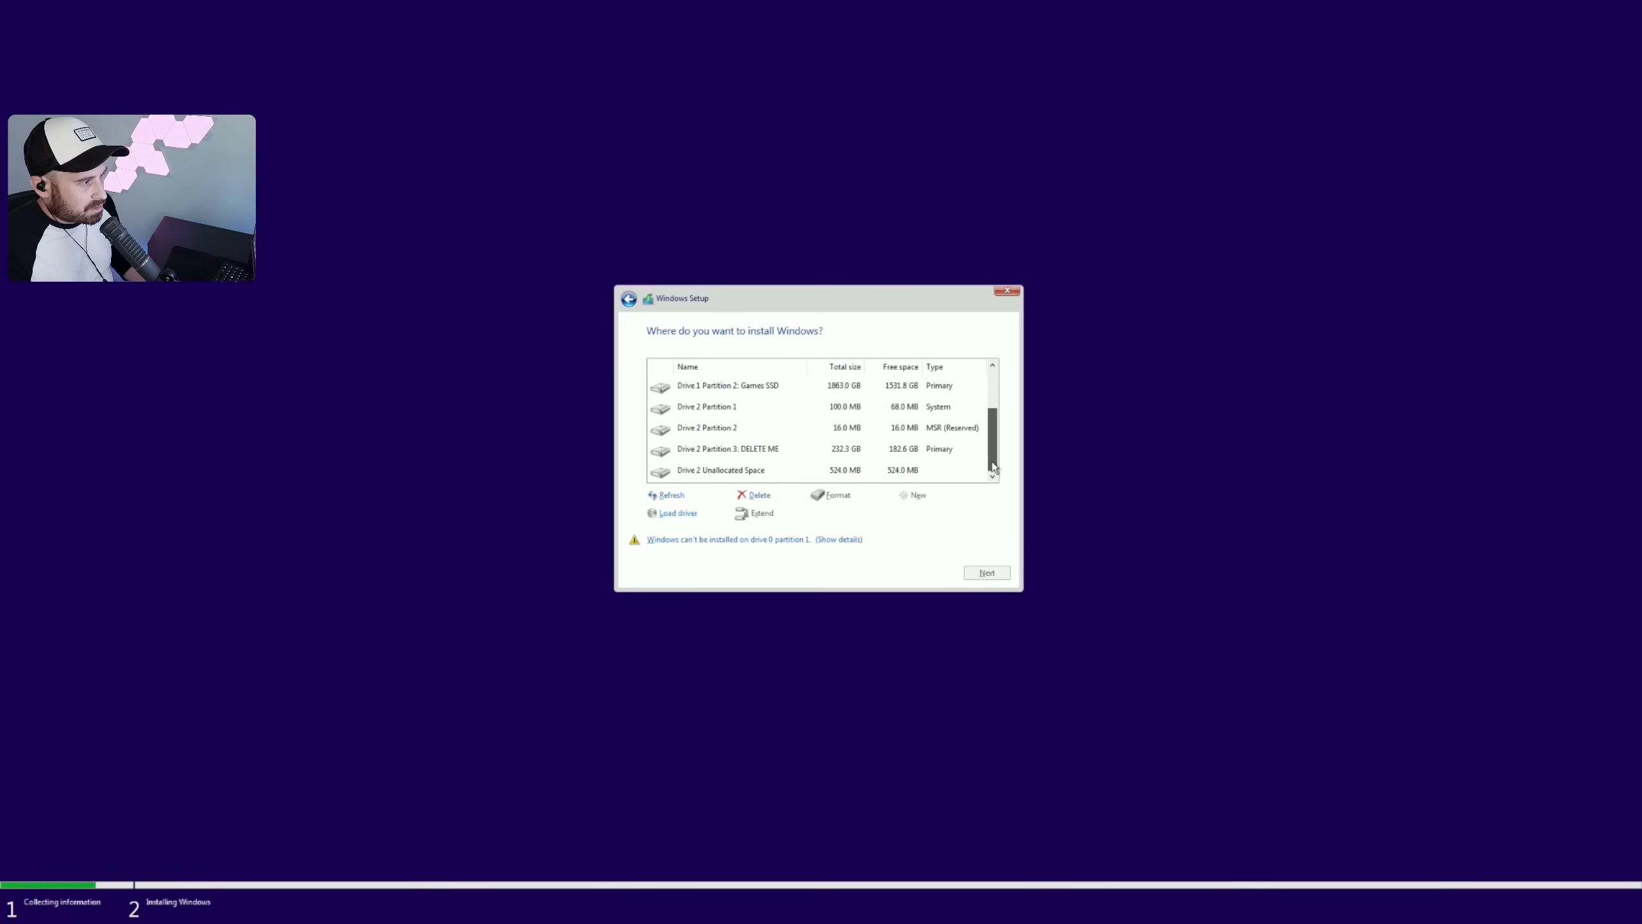
click(757, 495)
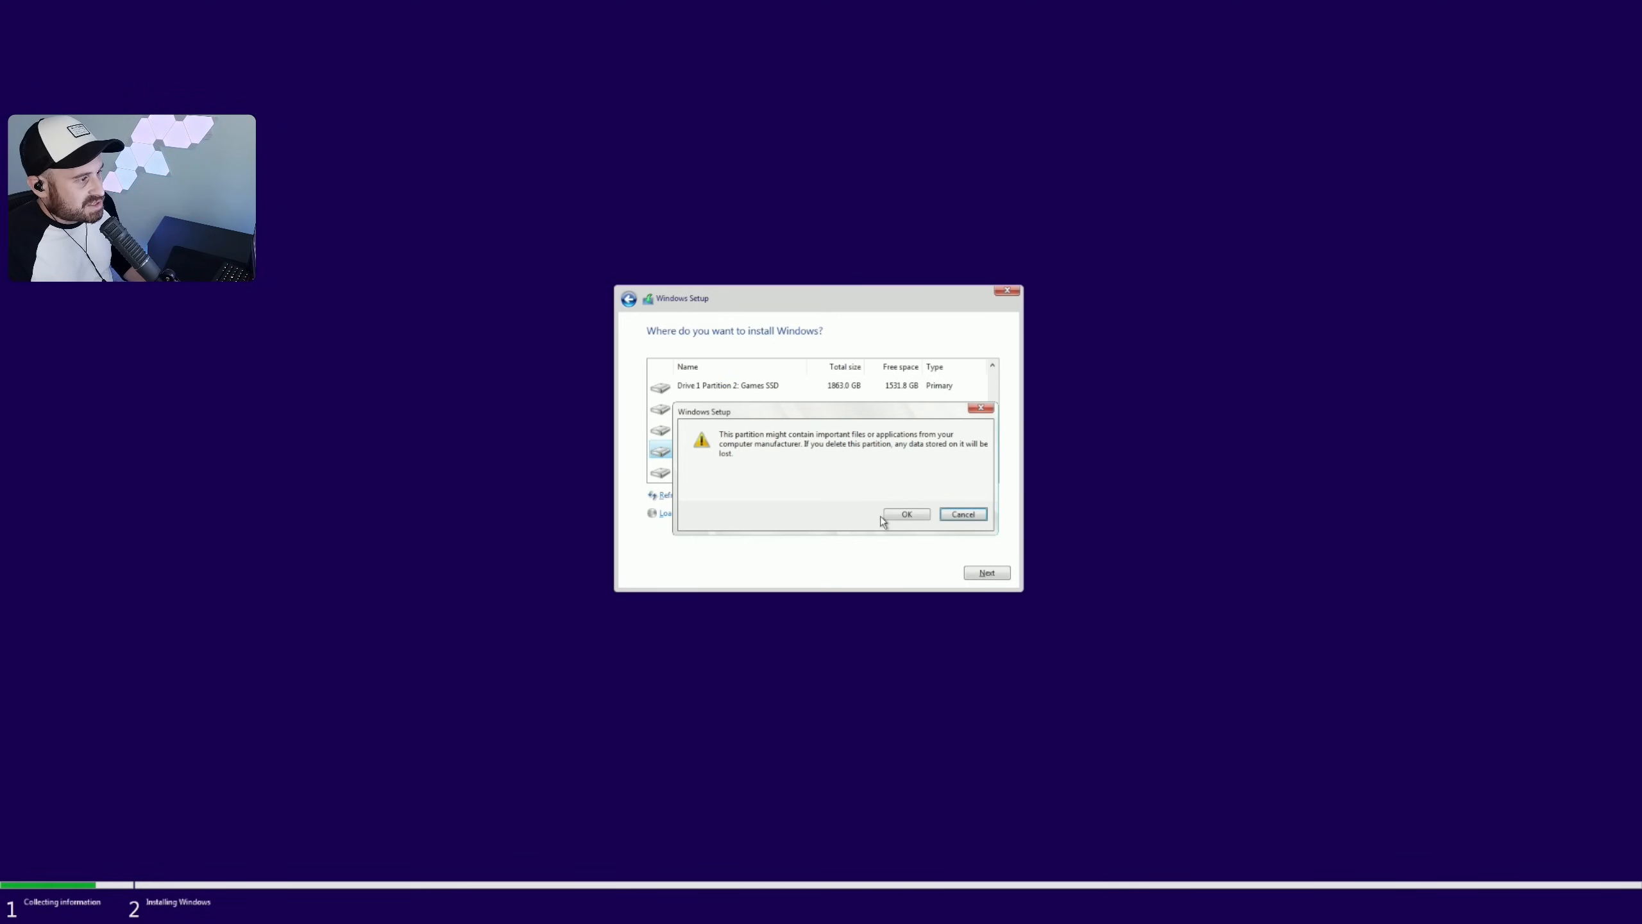
click(907, 513)
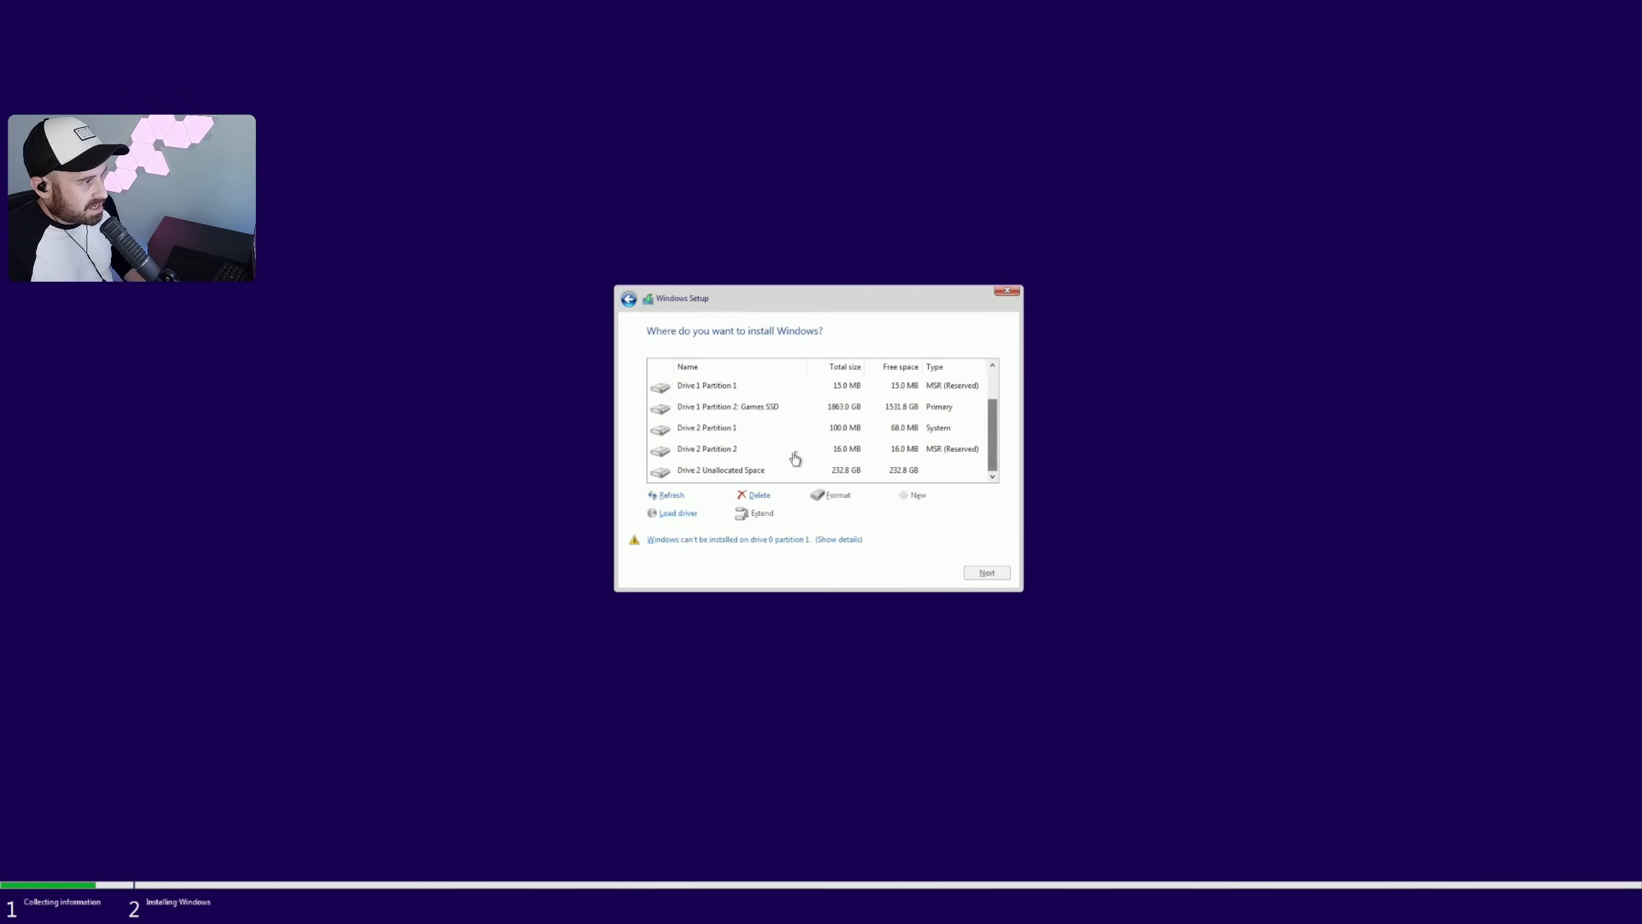
click(757, 495)
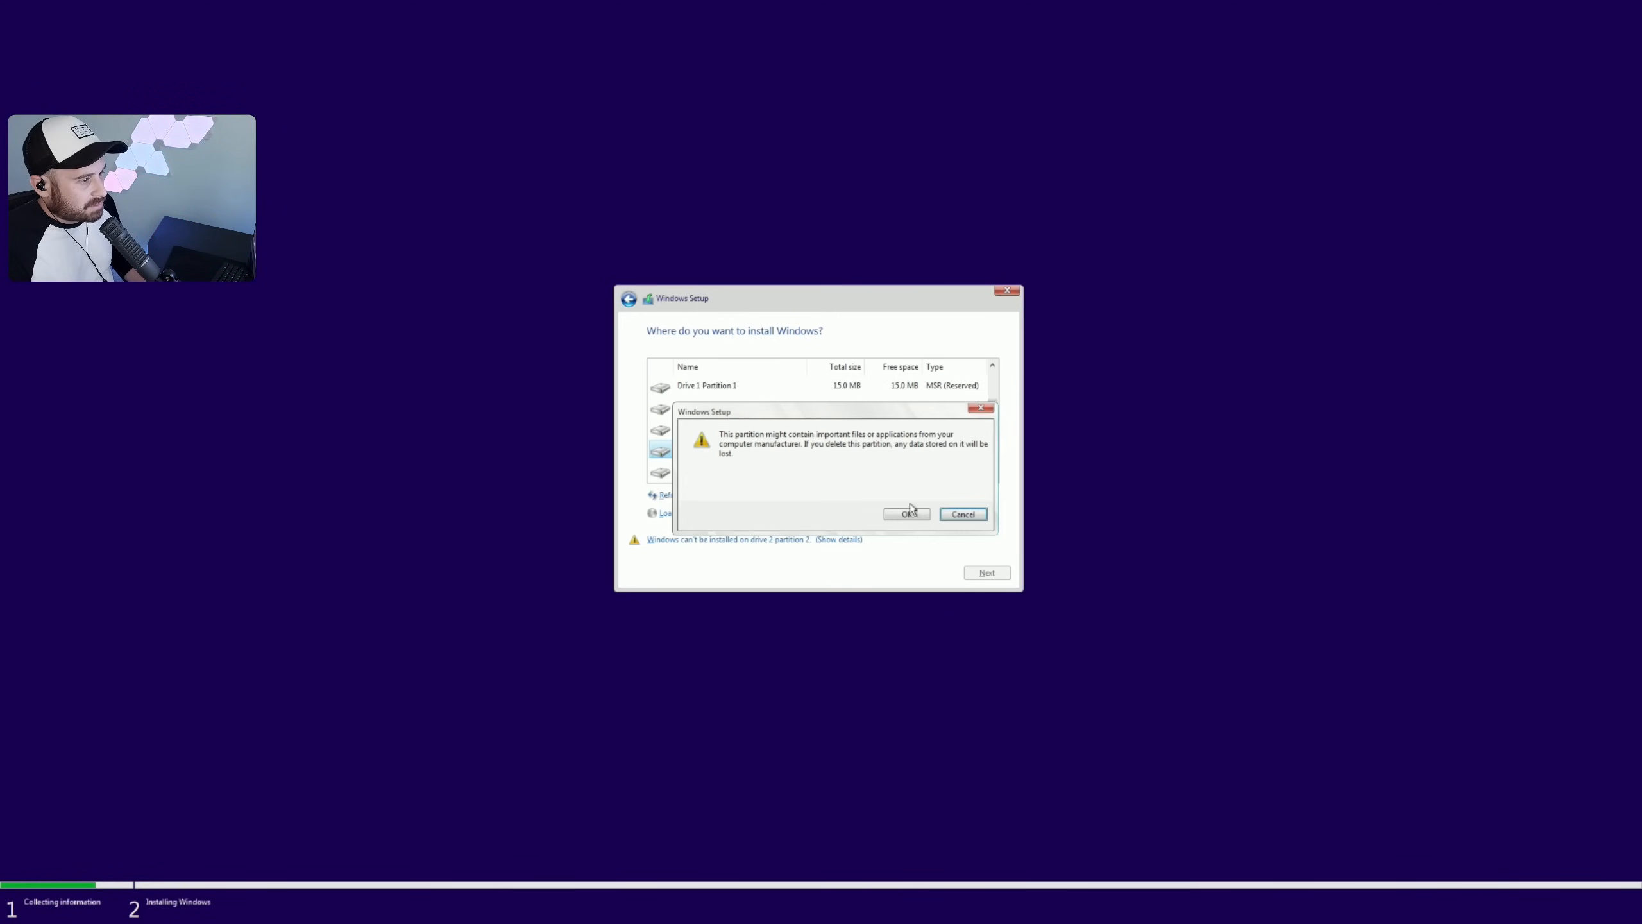
click(906, 514)
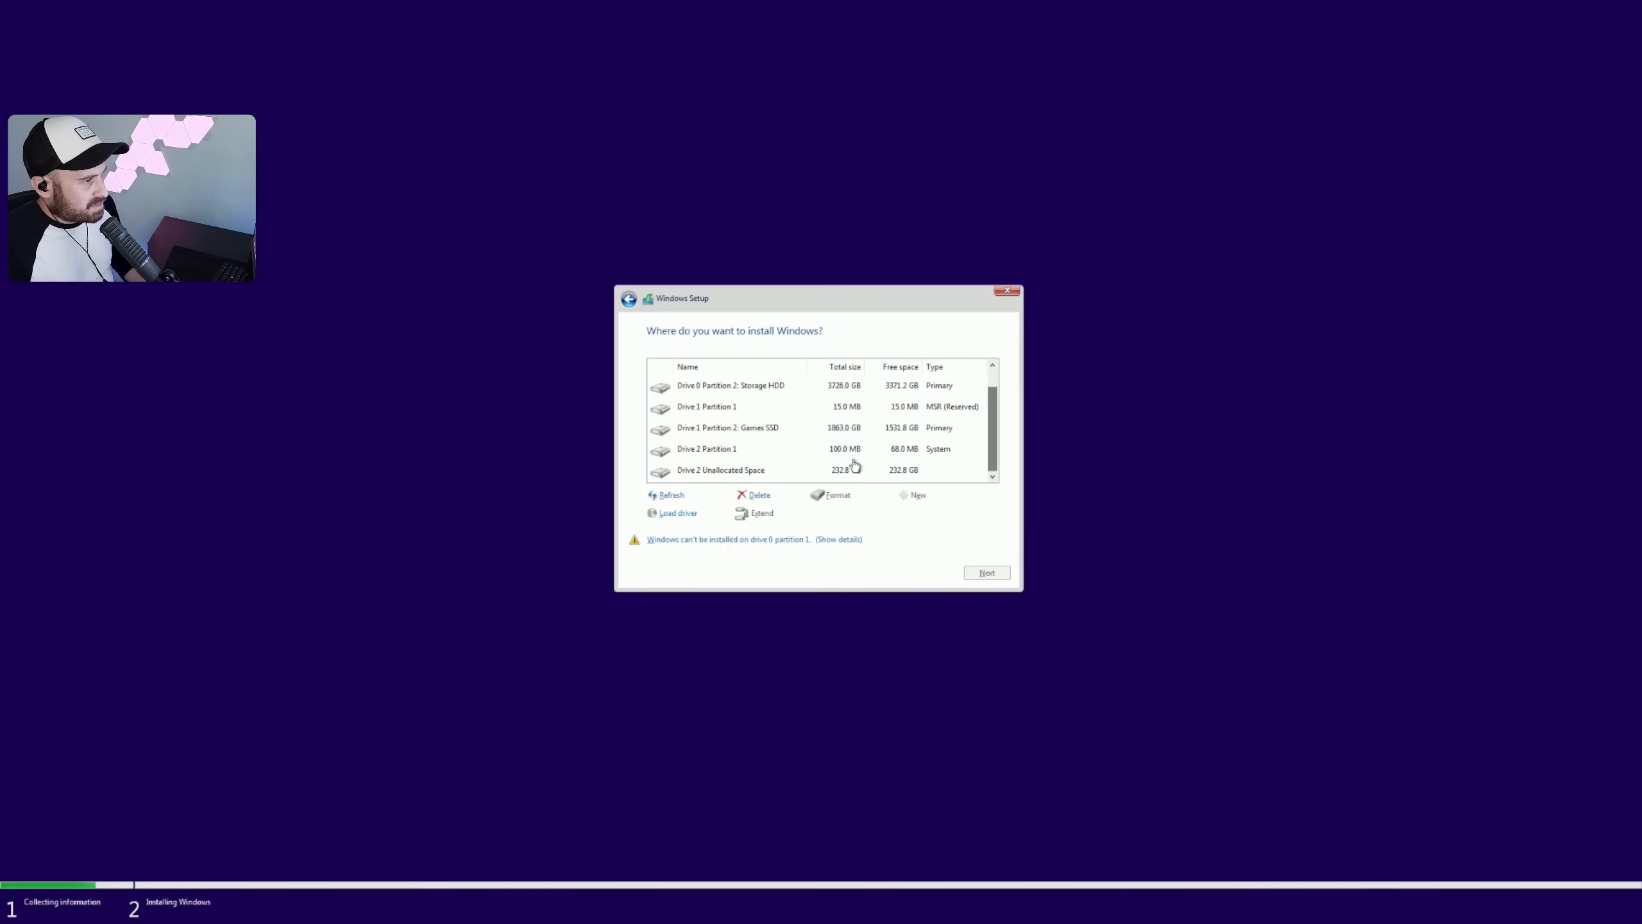
Step: Delete the System partition and install into Drive 2's 232.9 GB unallocated space
click(732, 449)
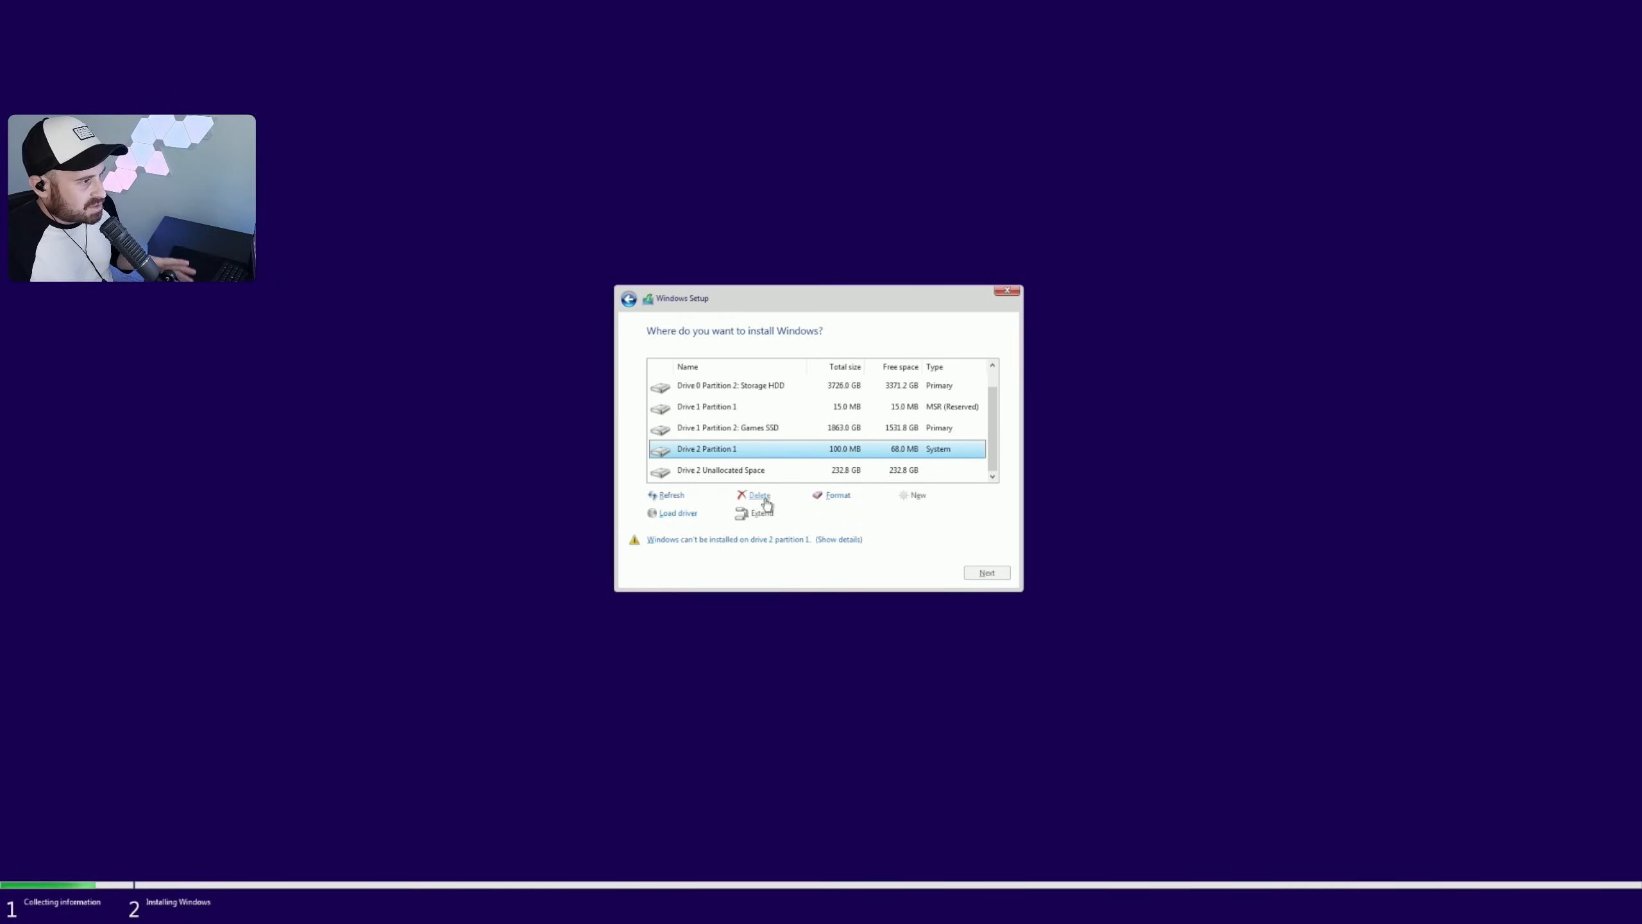
click(760, 494)
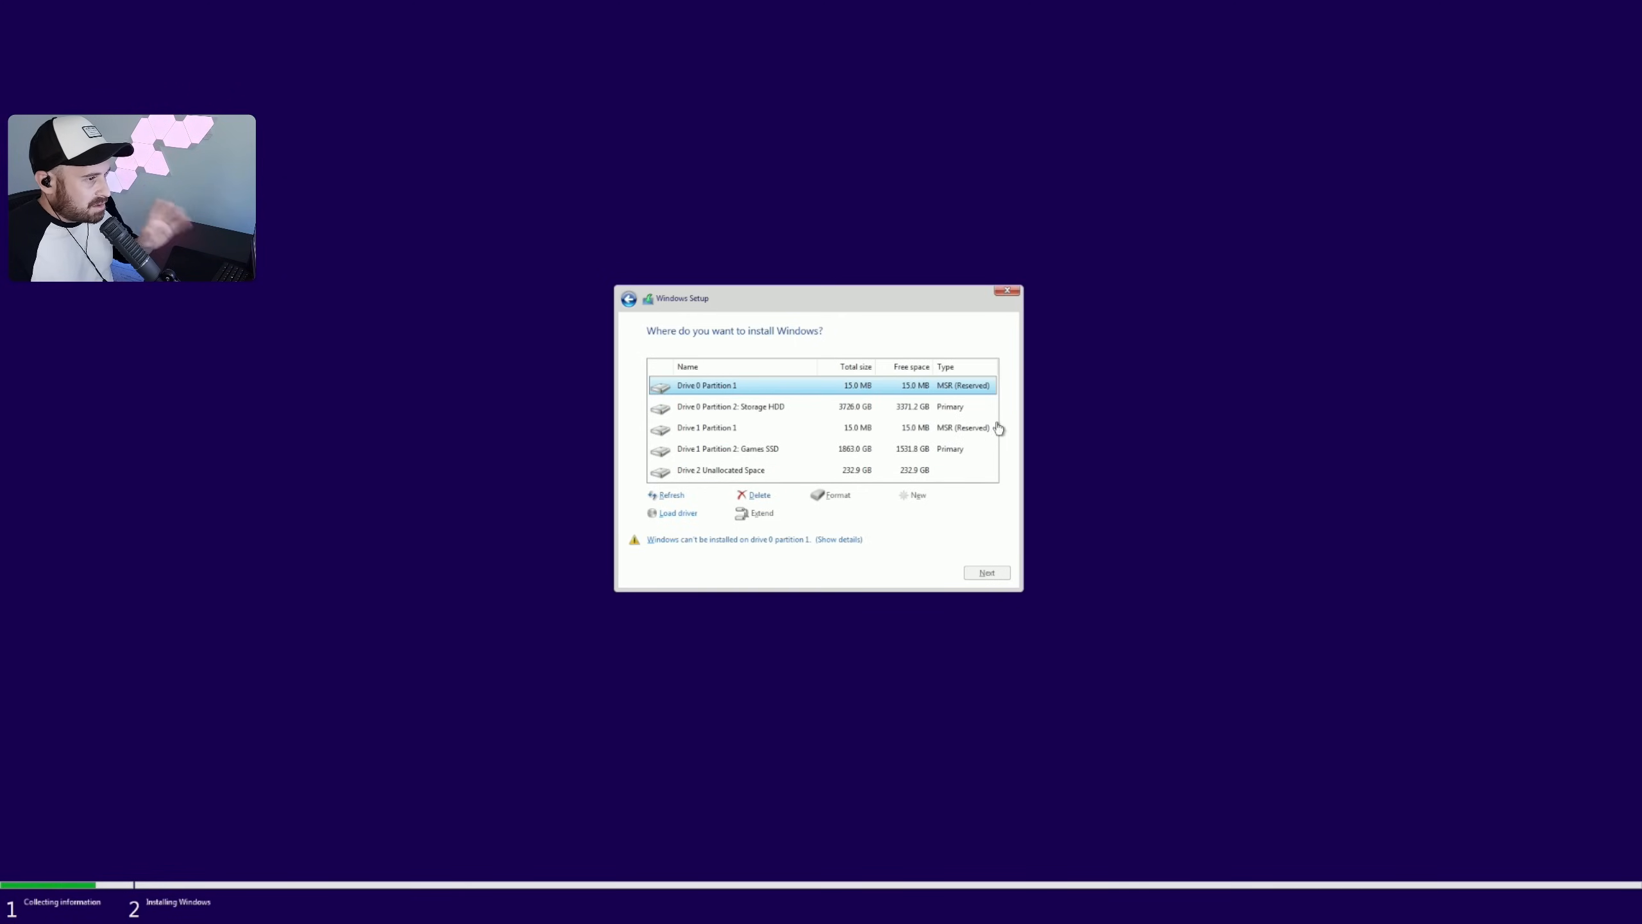
click(721, 470)
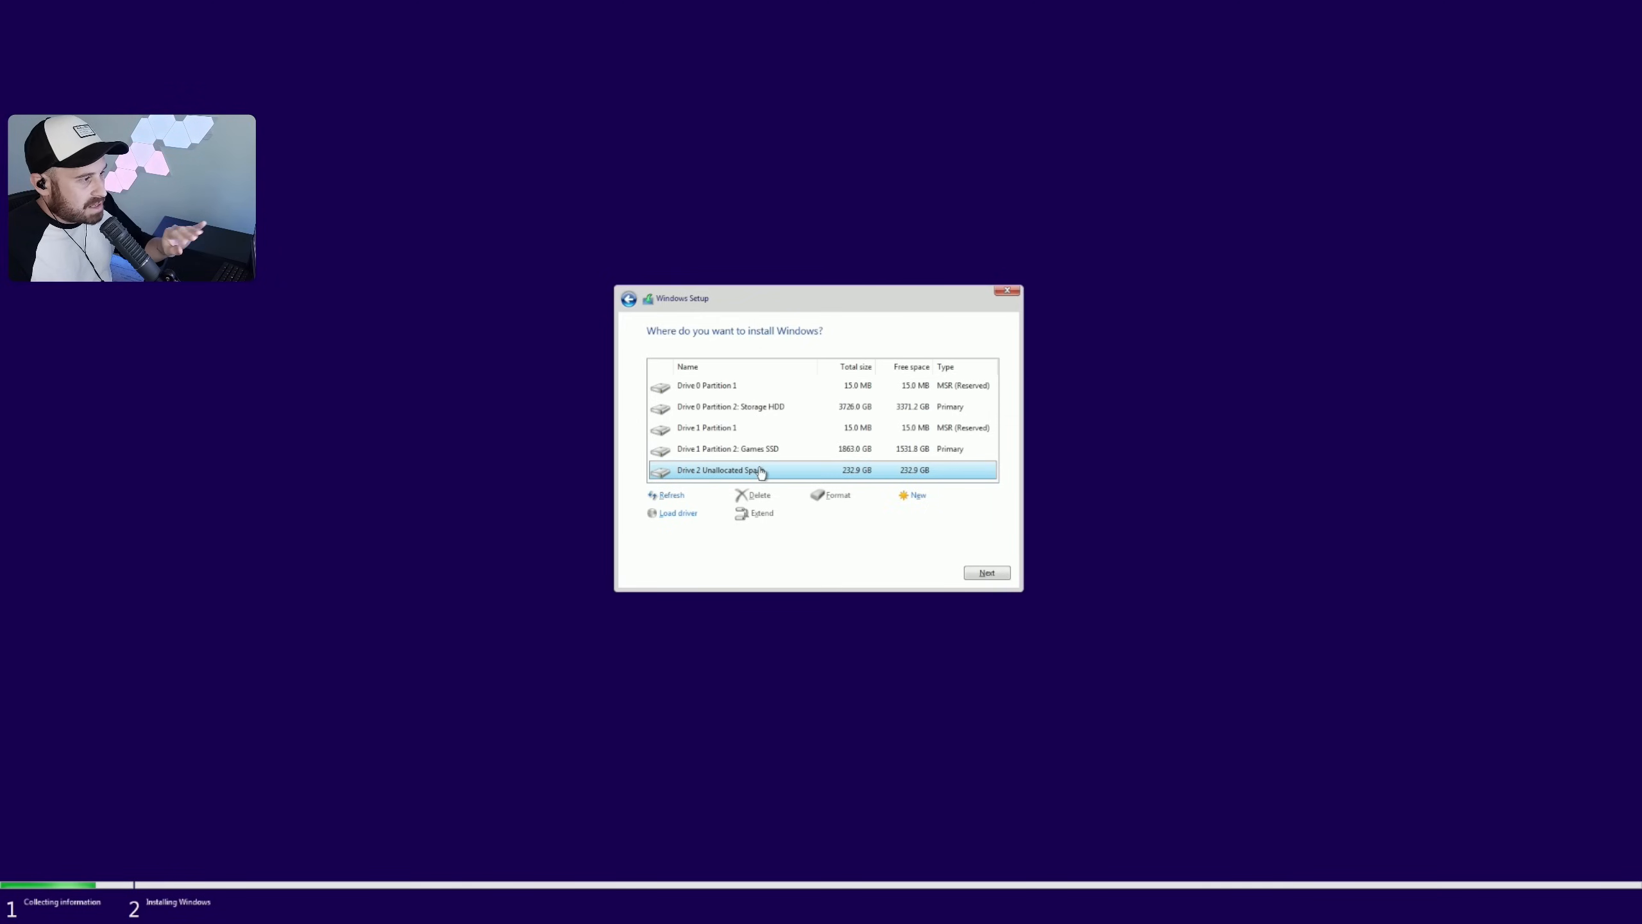
mouse_move(1003, 562)
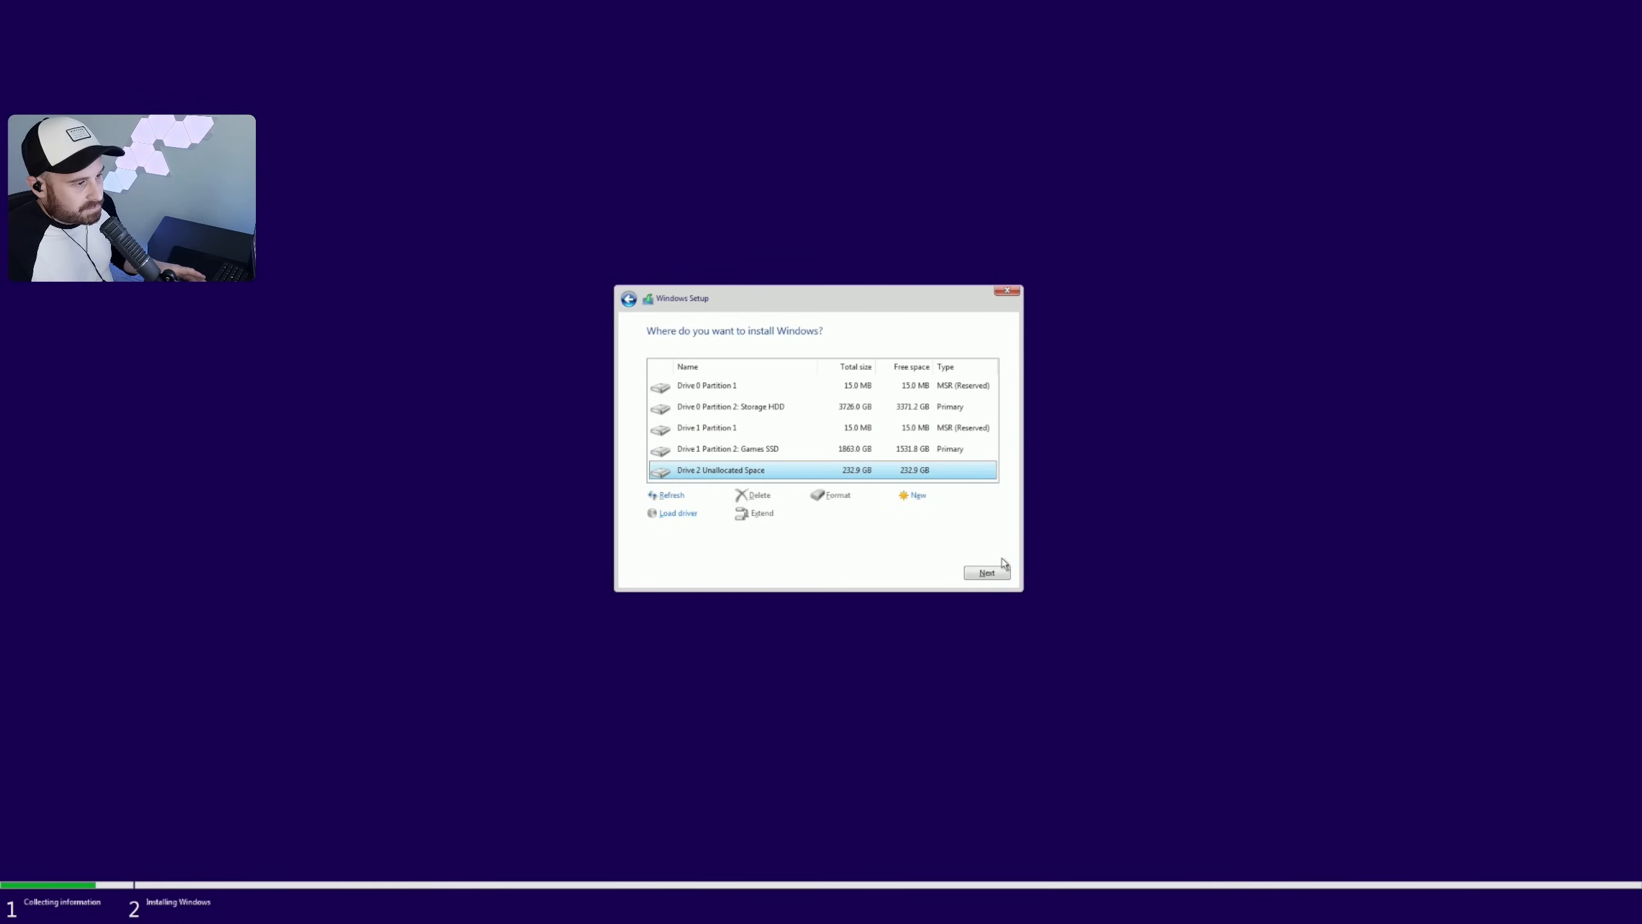
click(987, 572)
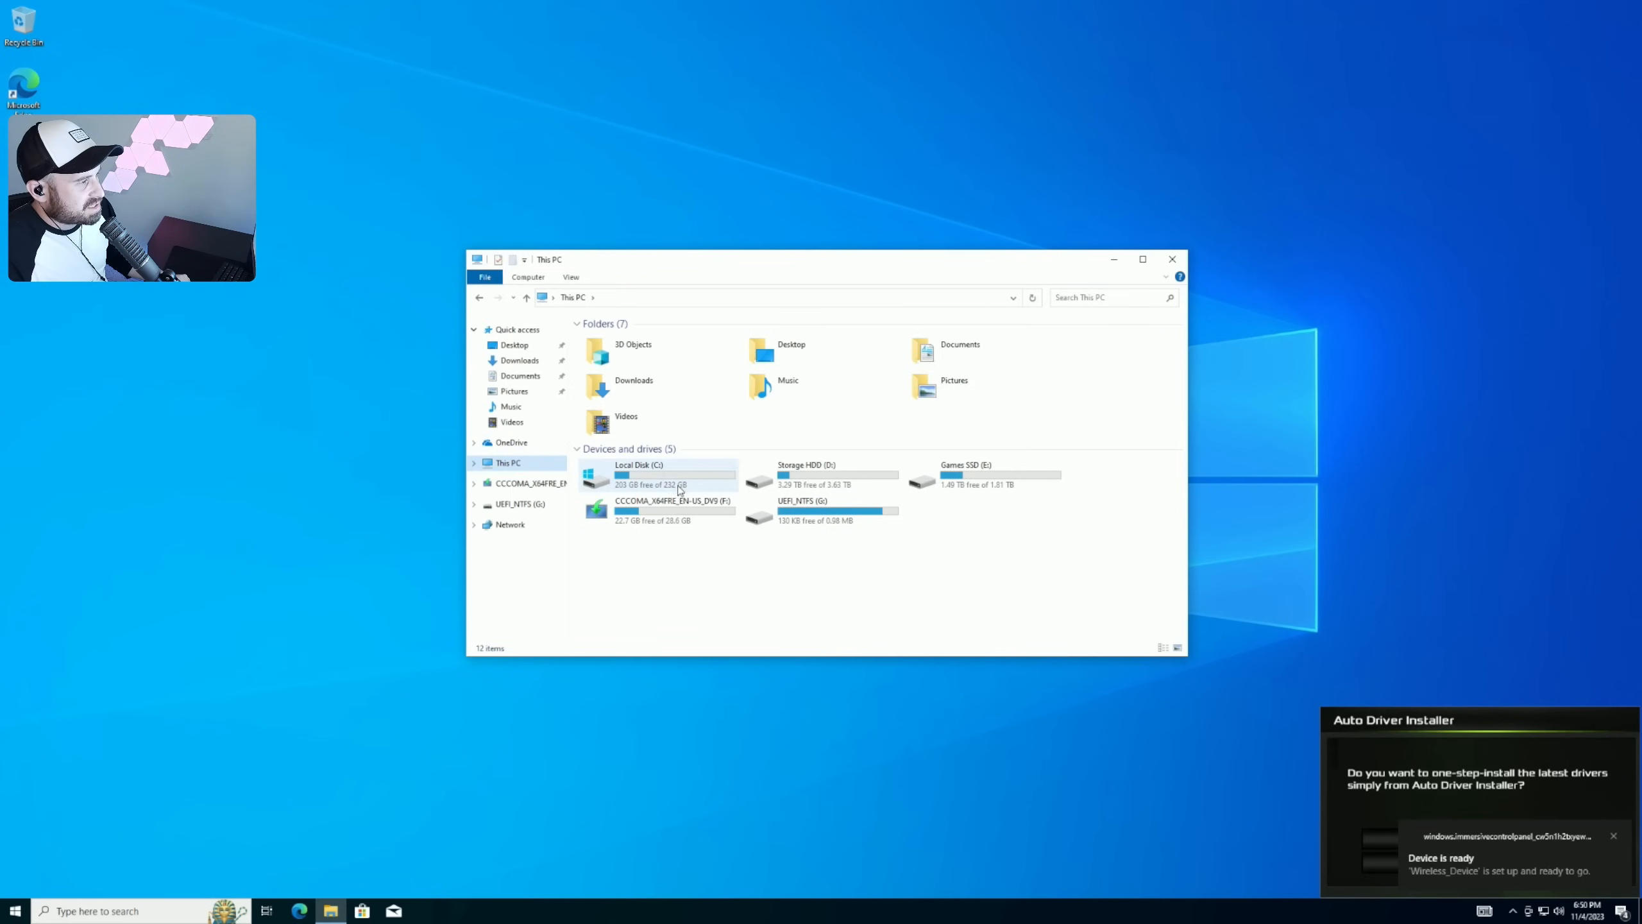
Step: Run the optimization script from C:\Windows\Setup\Scripts
double_click(651, 473)
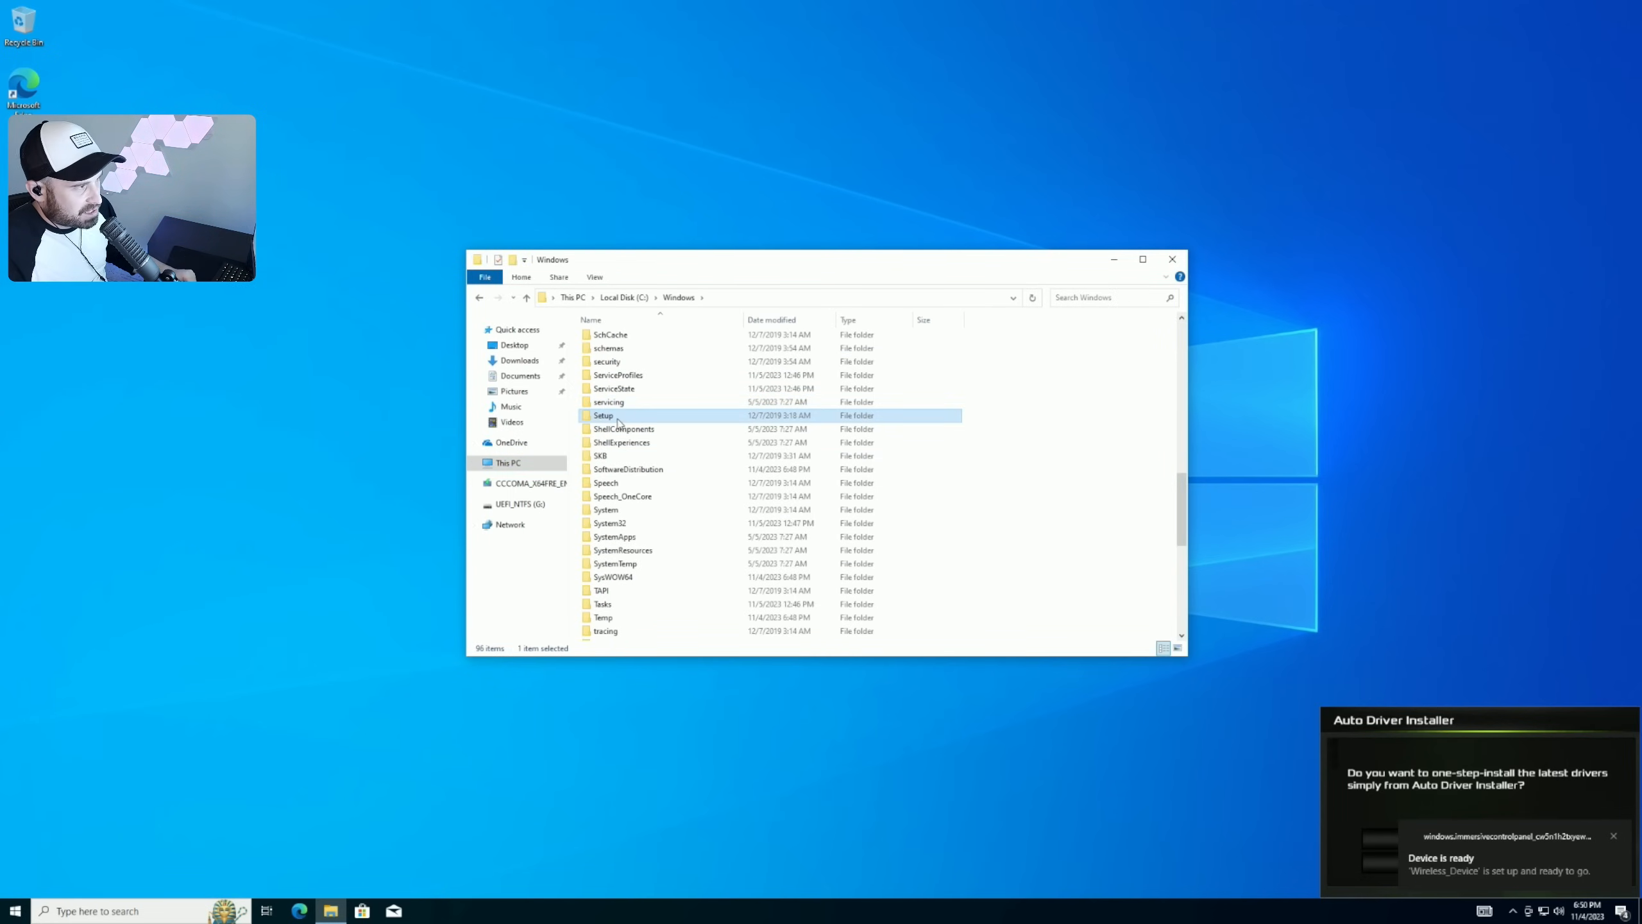
double_click(603, 415)
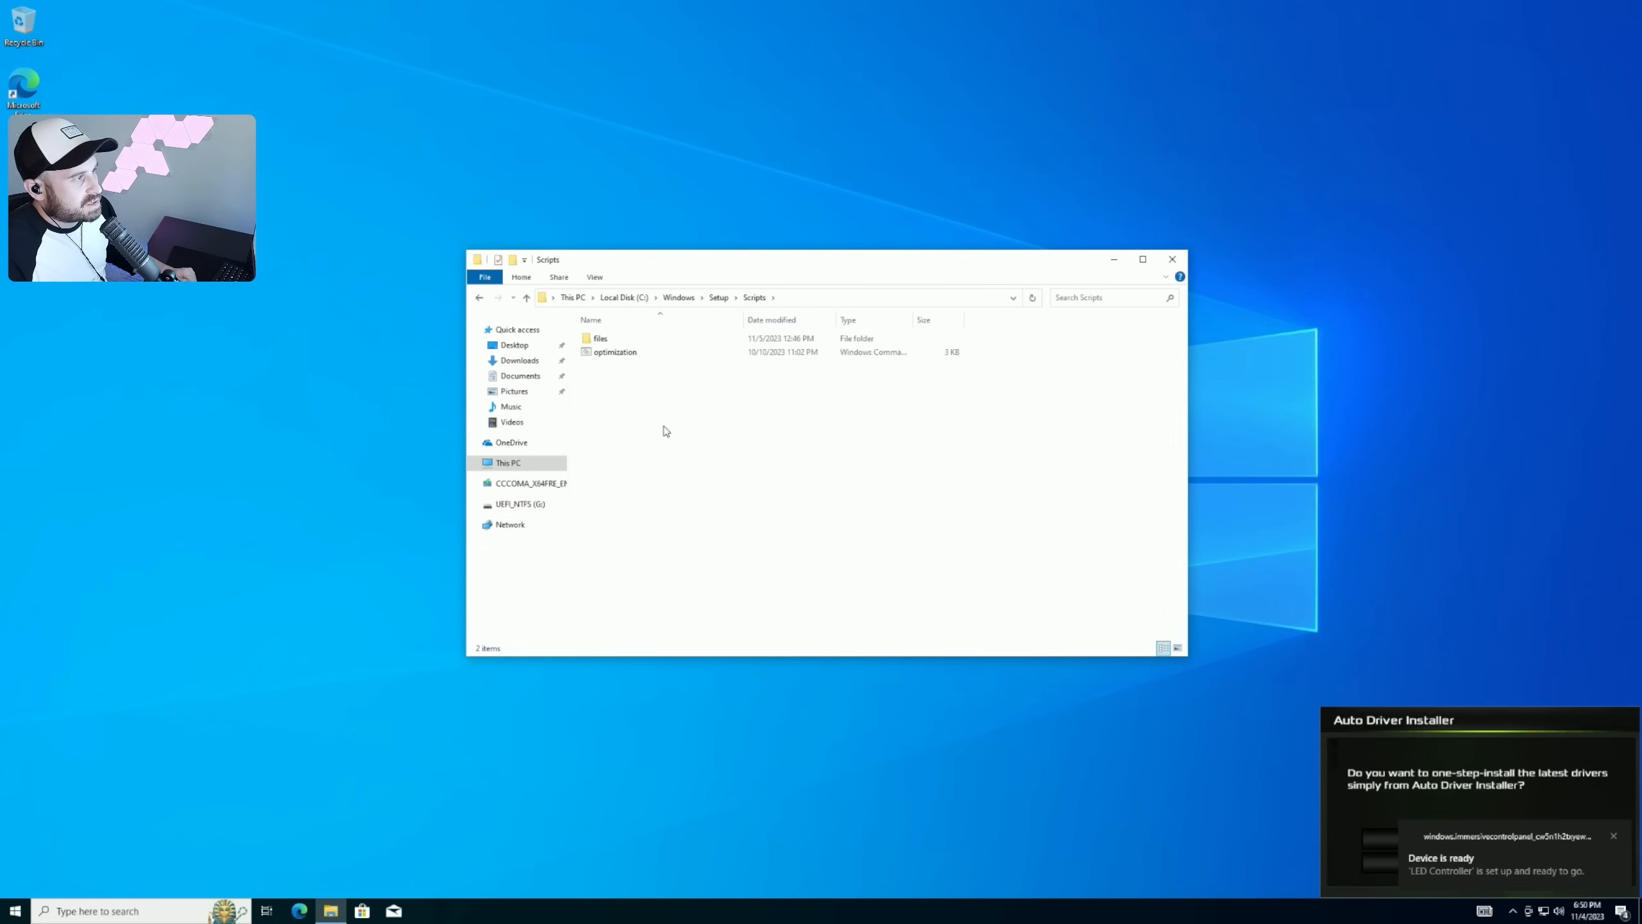
click(615, 352)
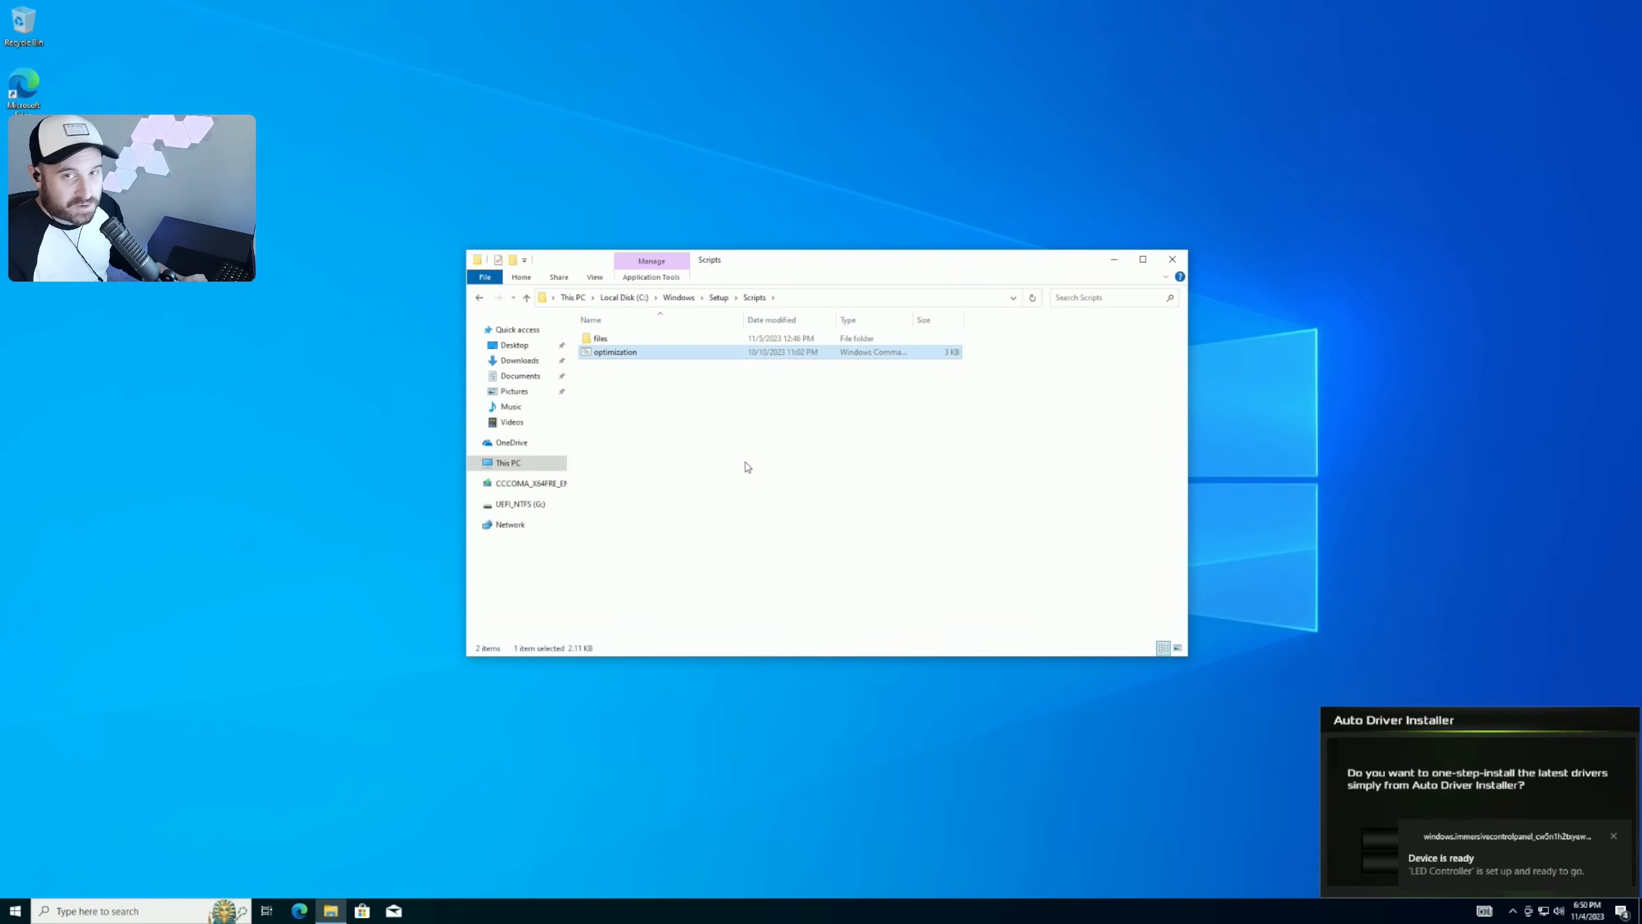
double_click(616, 352)
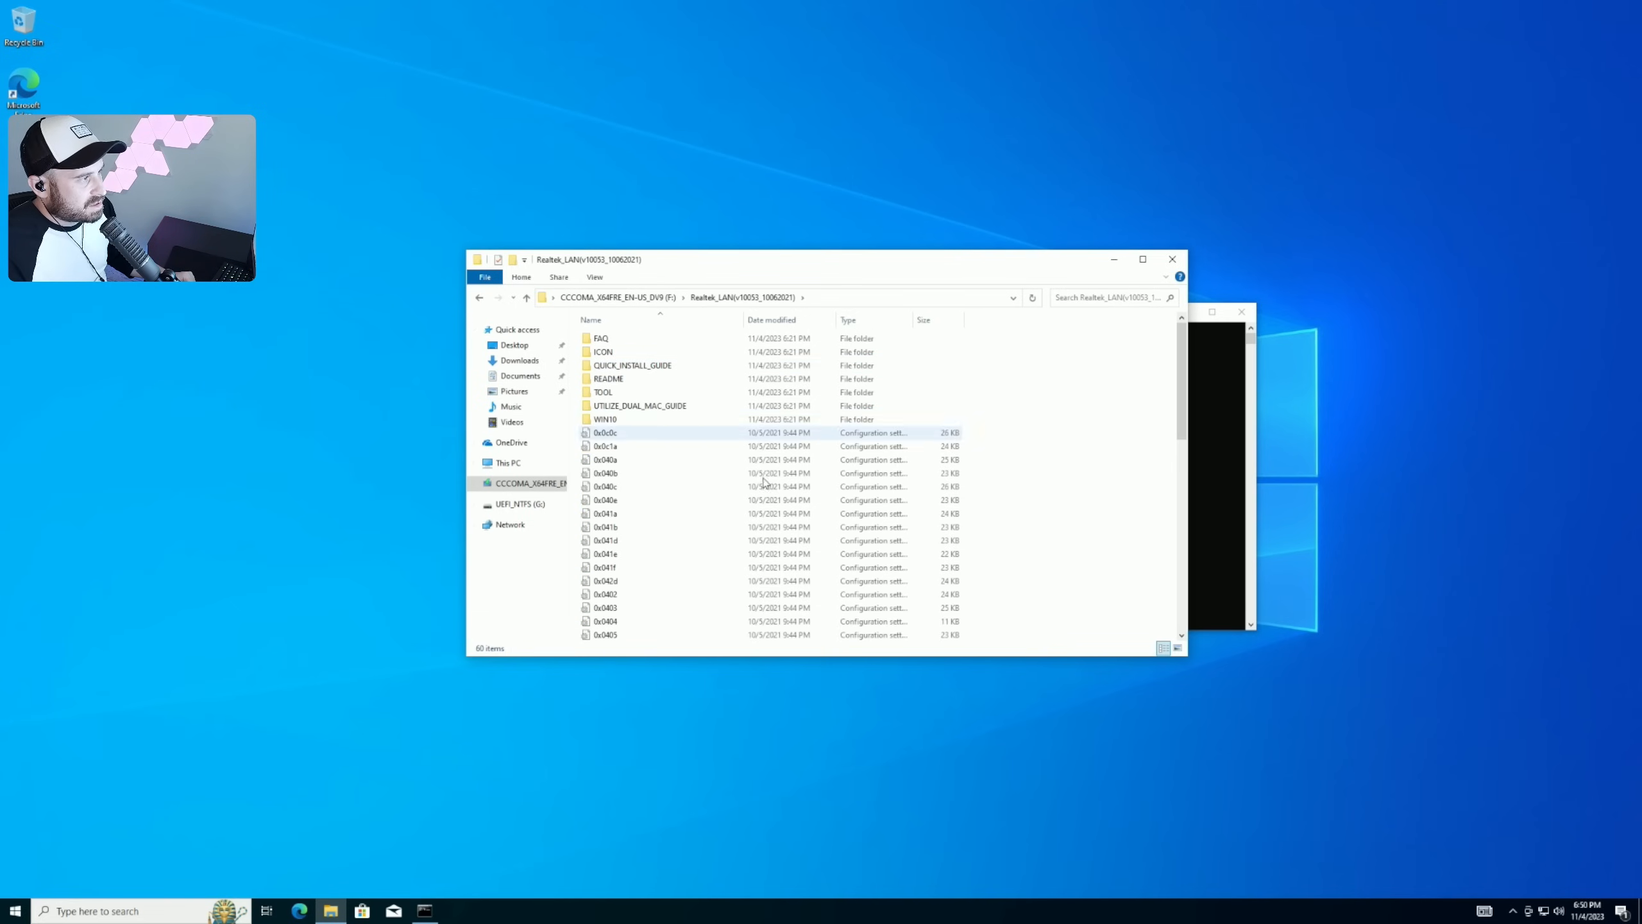
Step: Launch the Realtek LAN driver setup and continue the script past the internet driver step
scroll(down, 3)
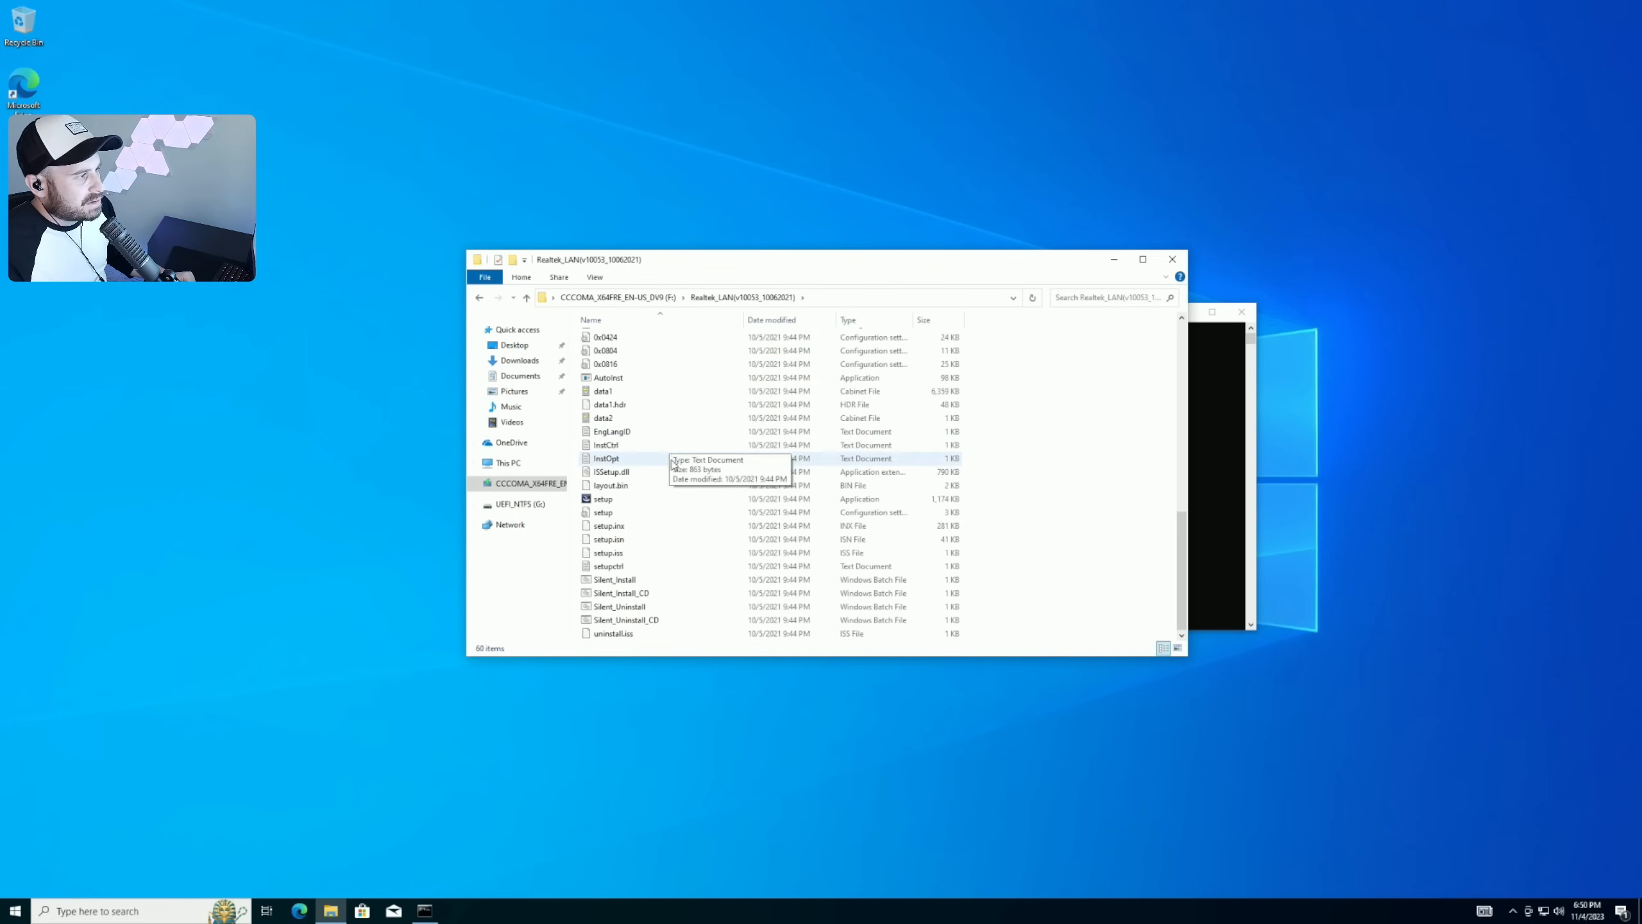
click(603, 499)
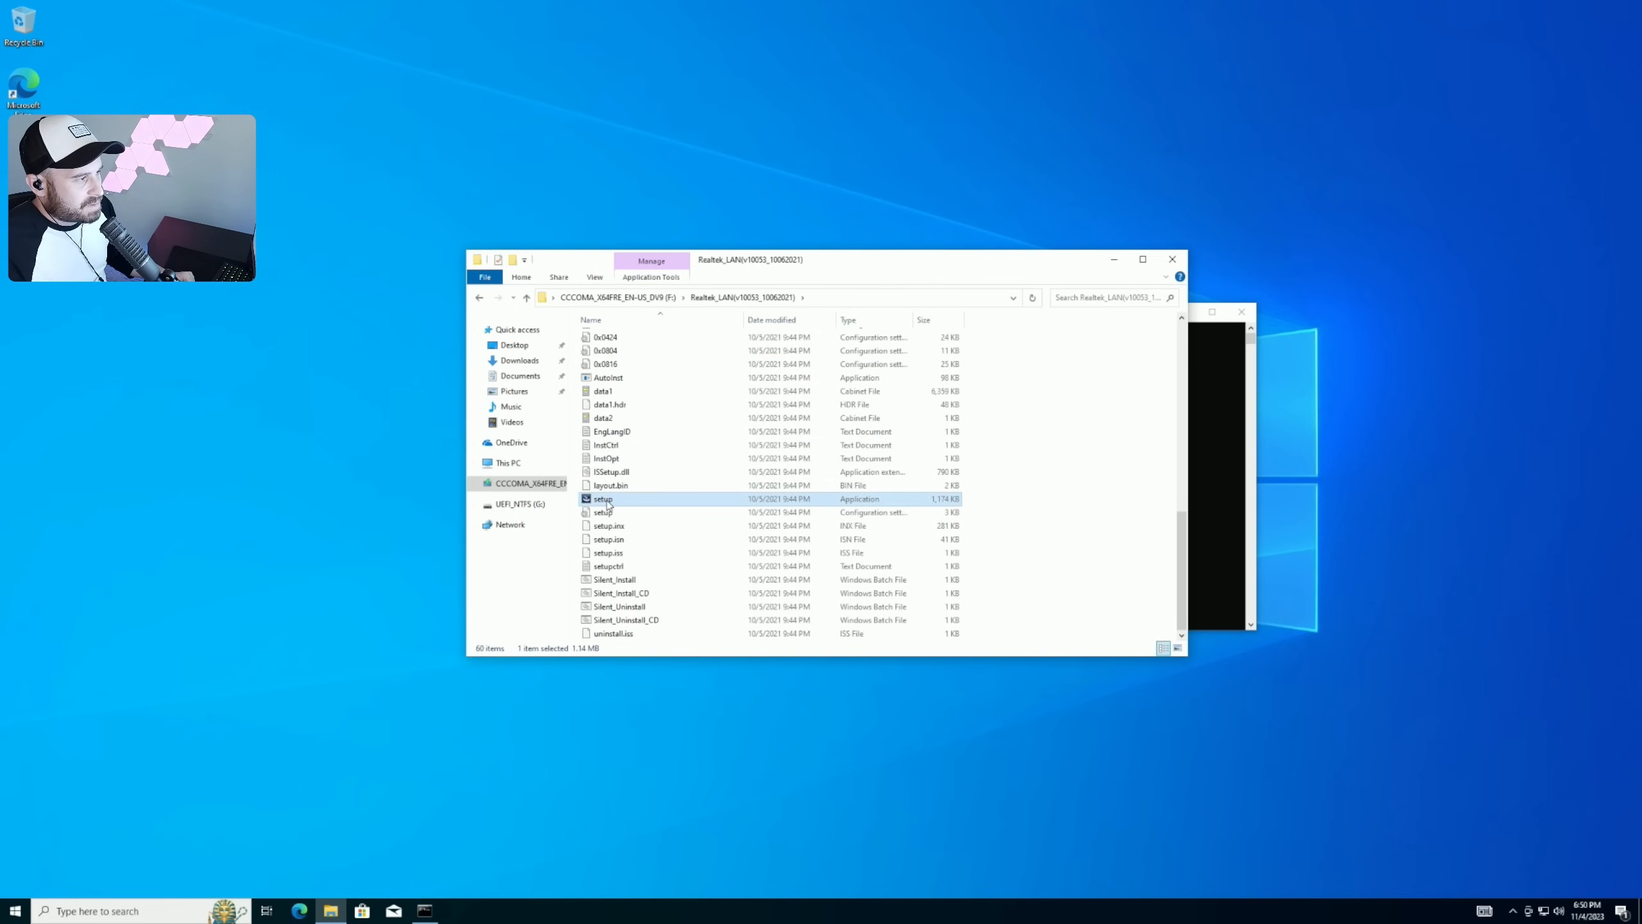
double_click(603, 499)
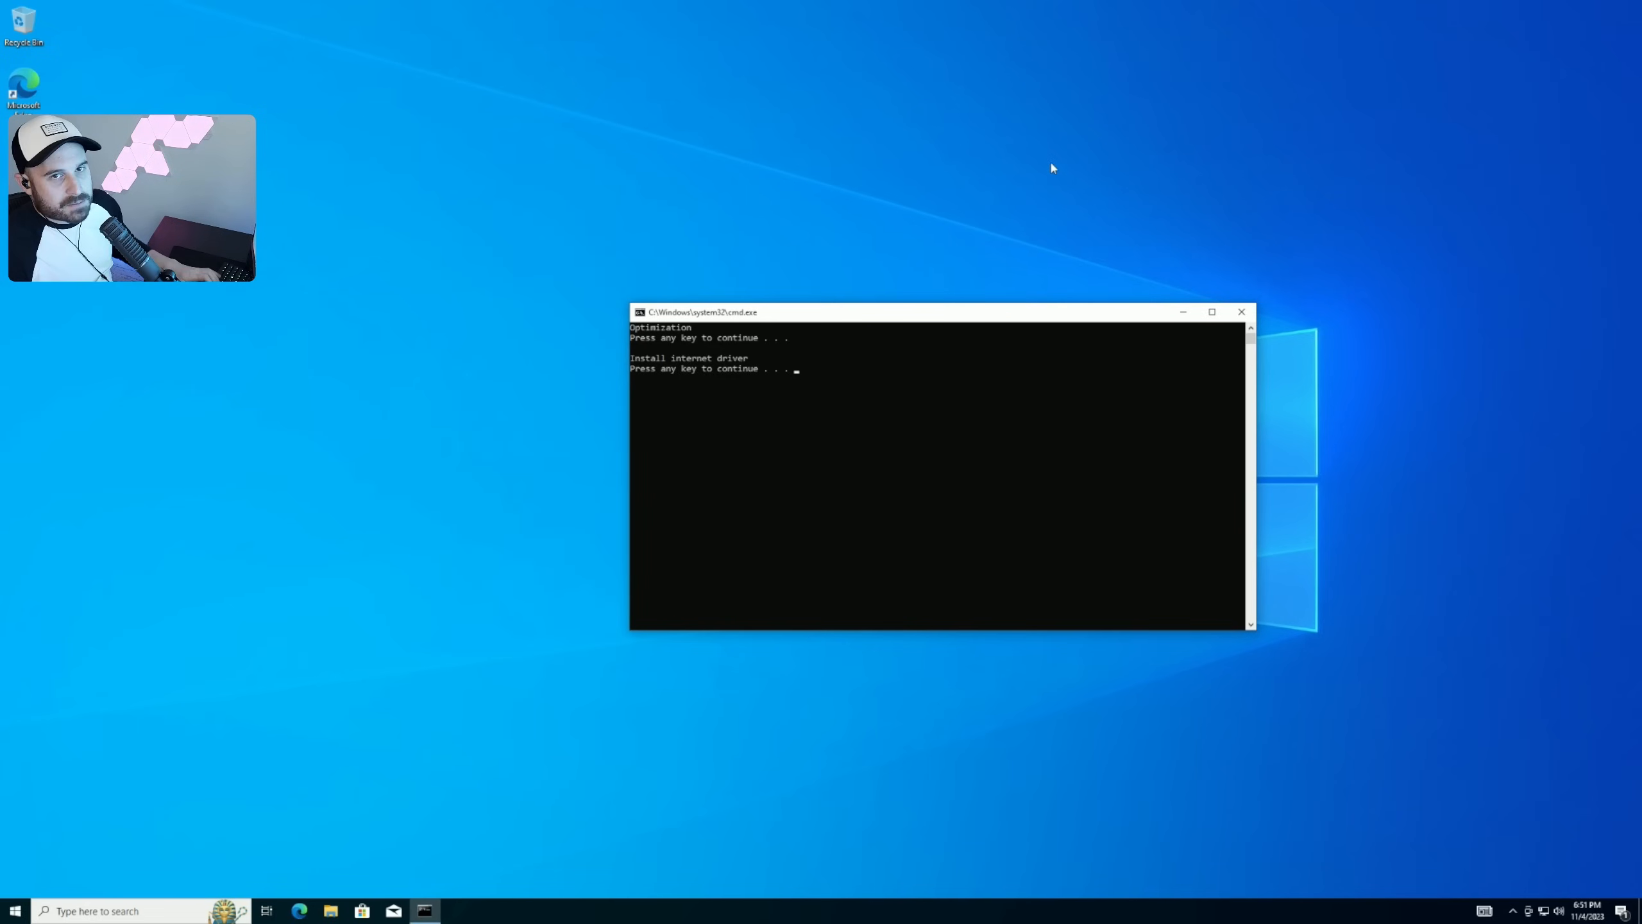
key(enter)
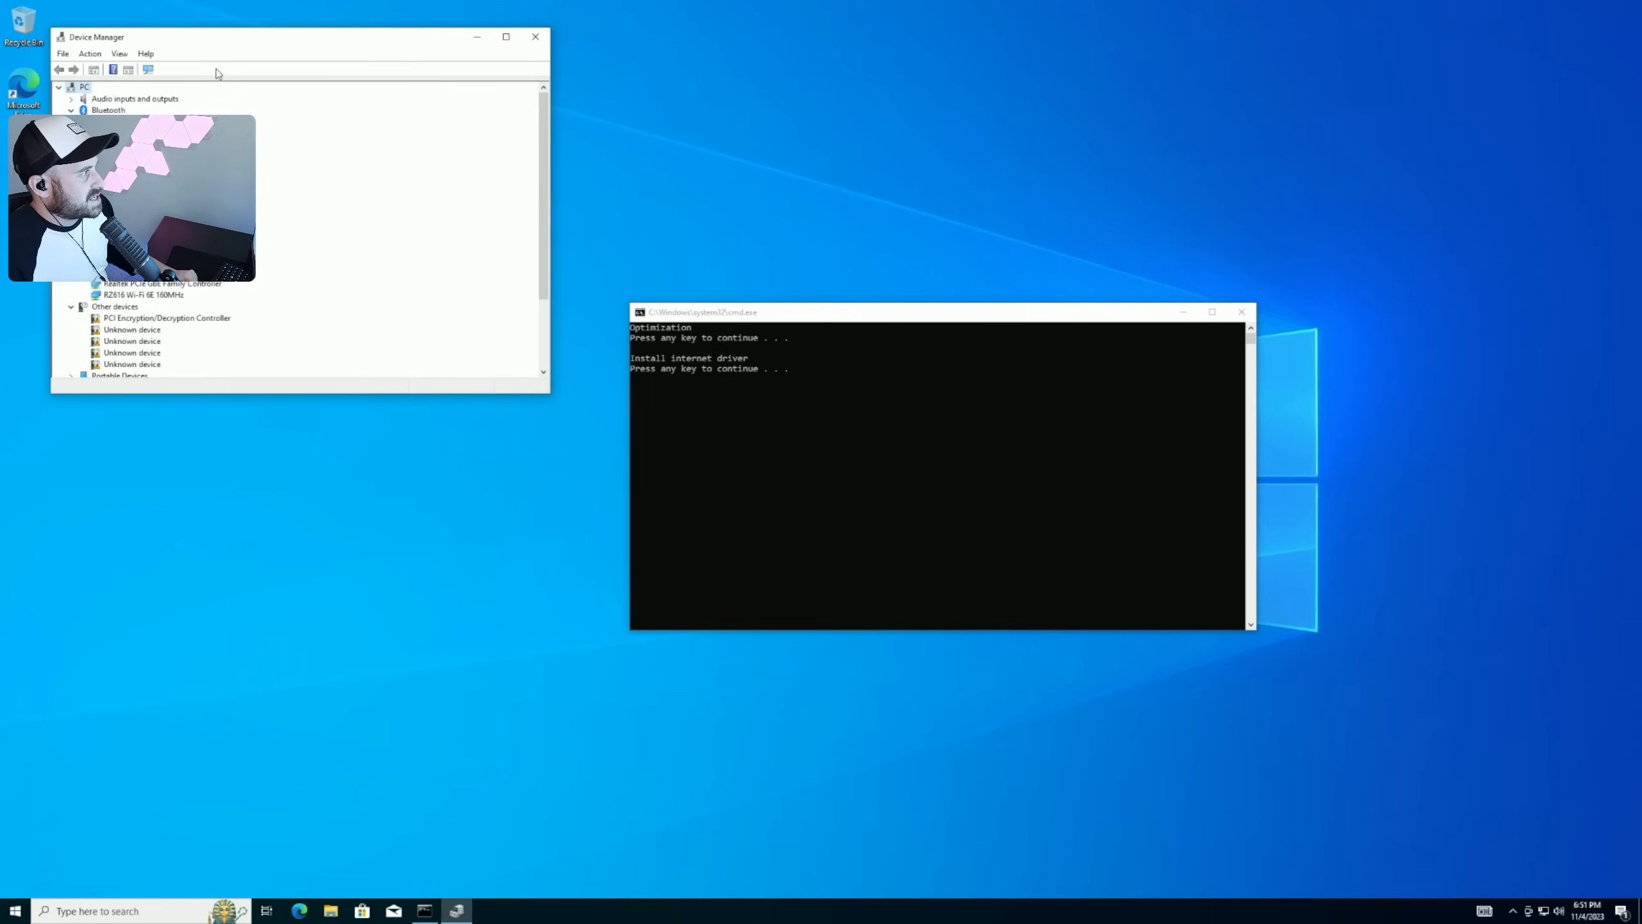
Step: Cancel the Razer Gaming Software installation so the script advances to optimizations
right_click(528, 541)
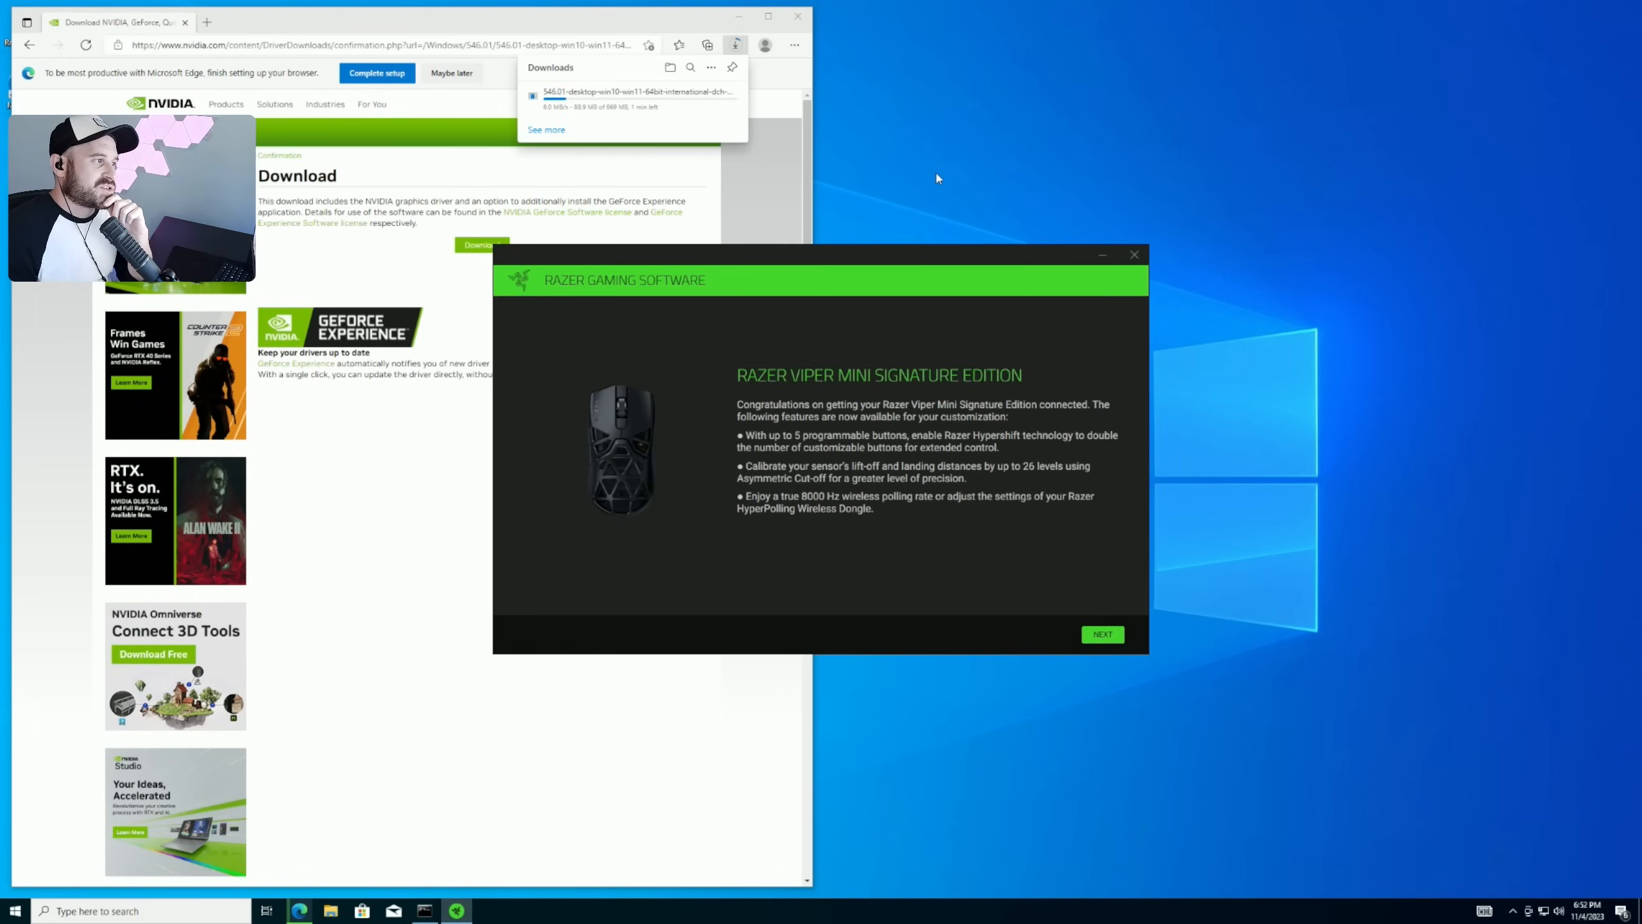
mouse_move(870, 213)
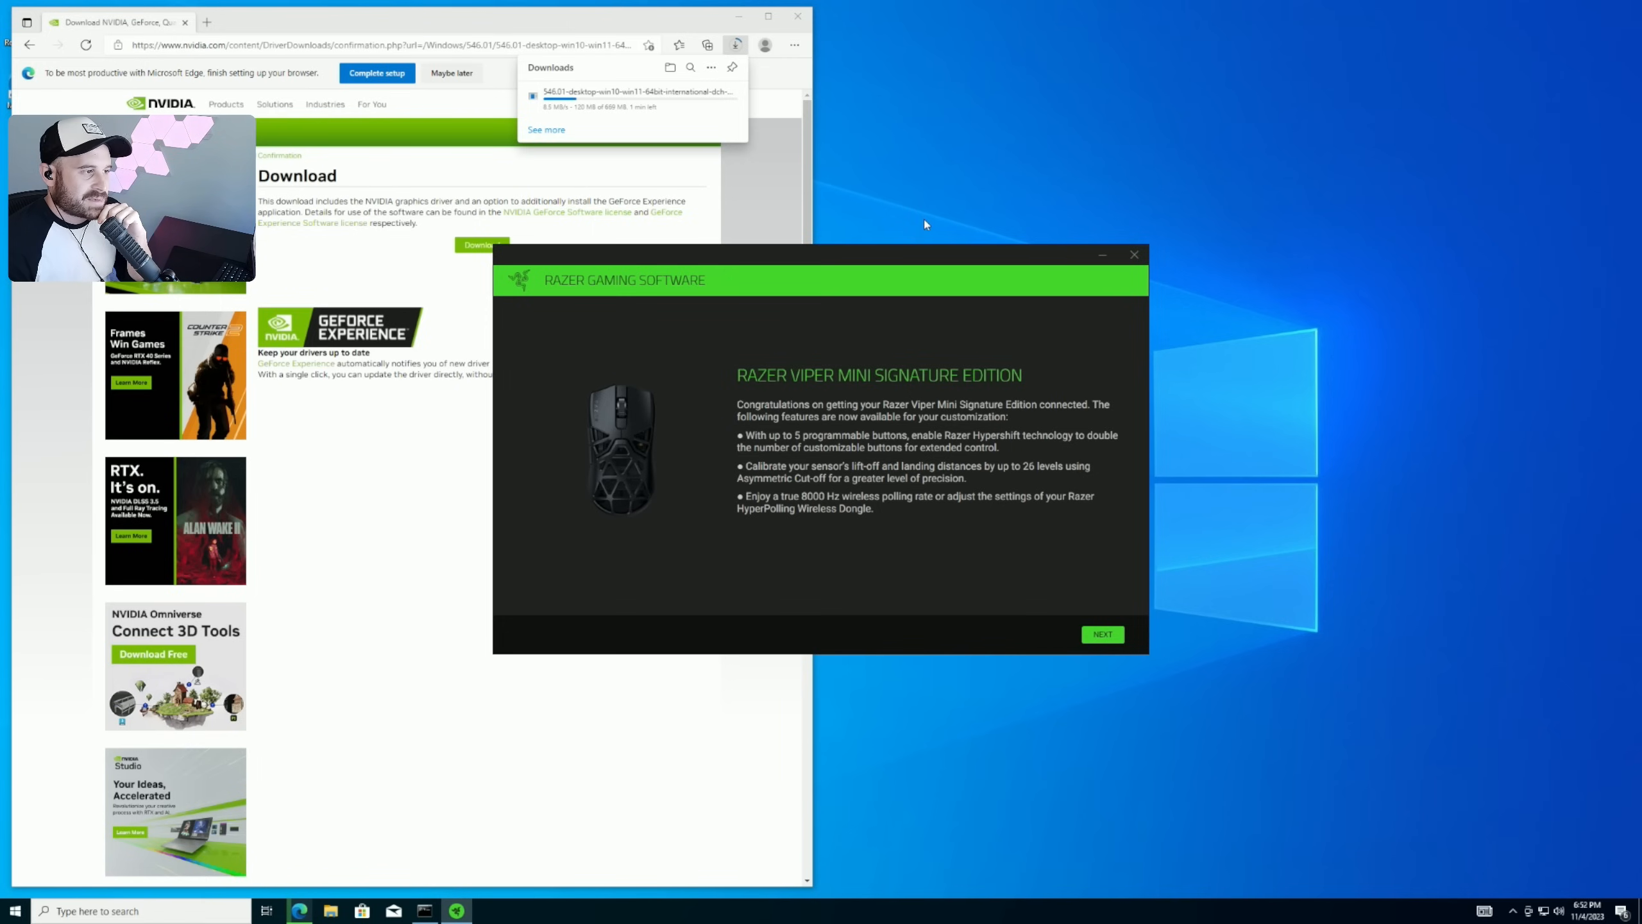
mouse_move(1231, 305)
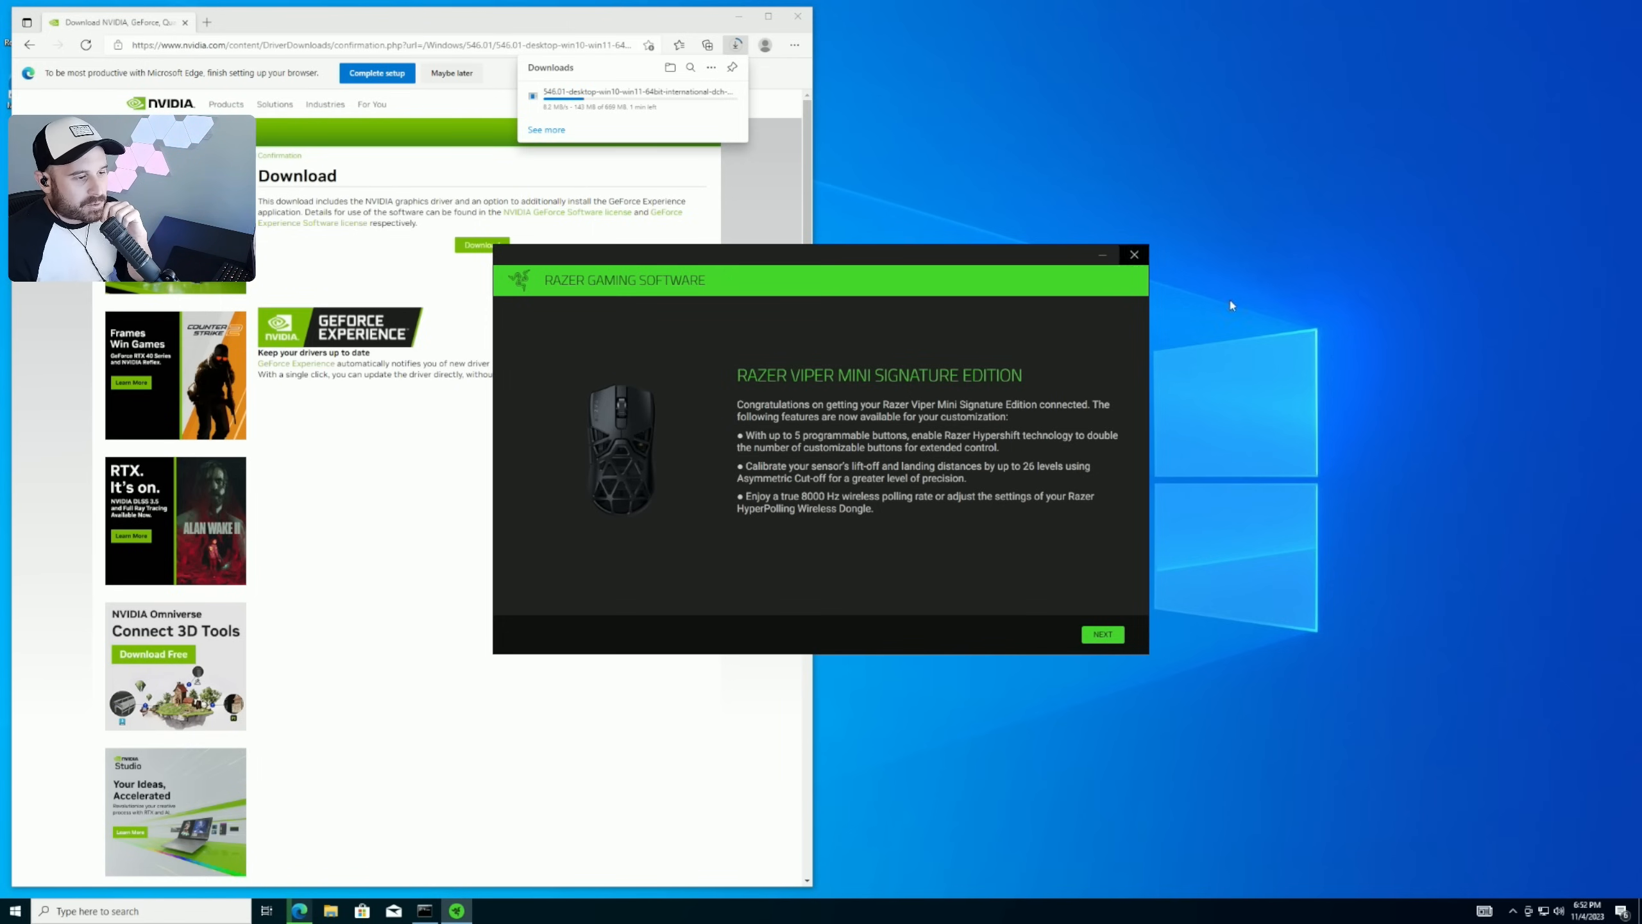
click(1134, 254)
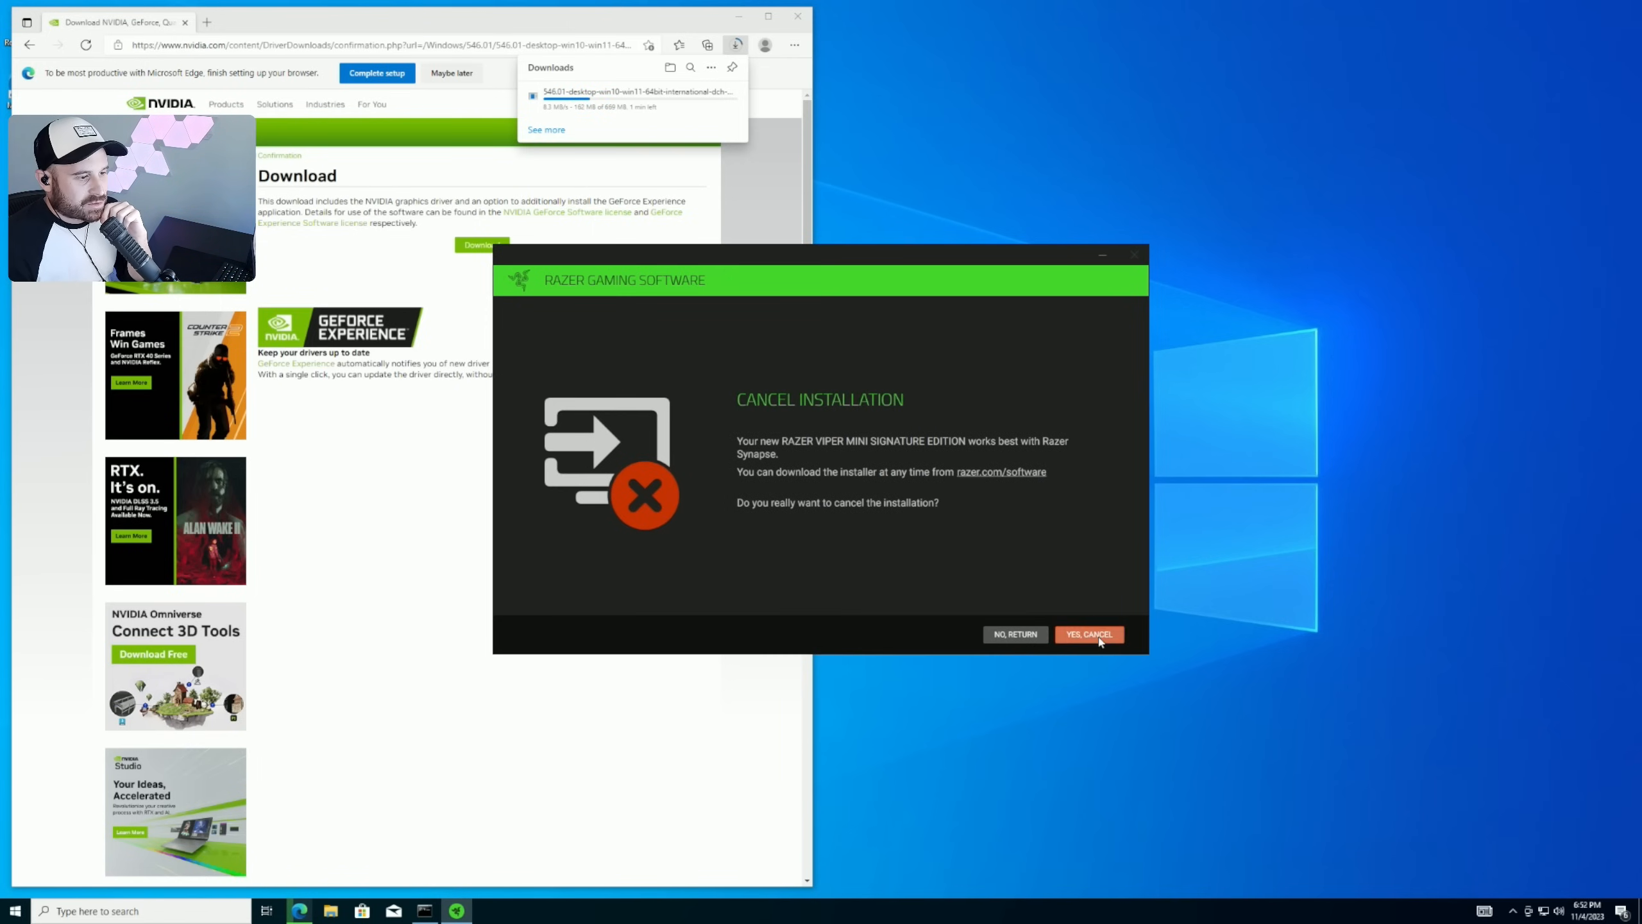
click(1089, 634)
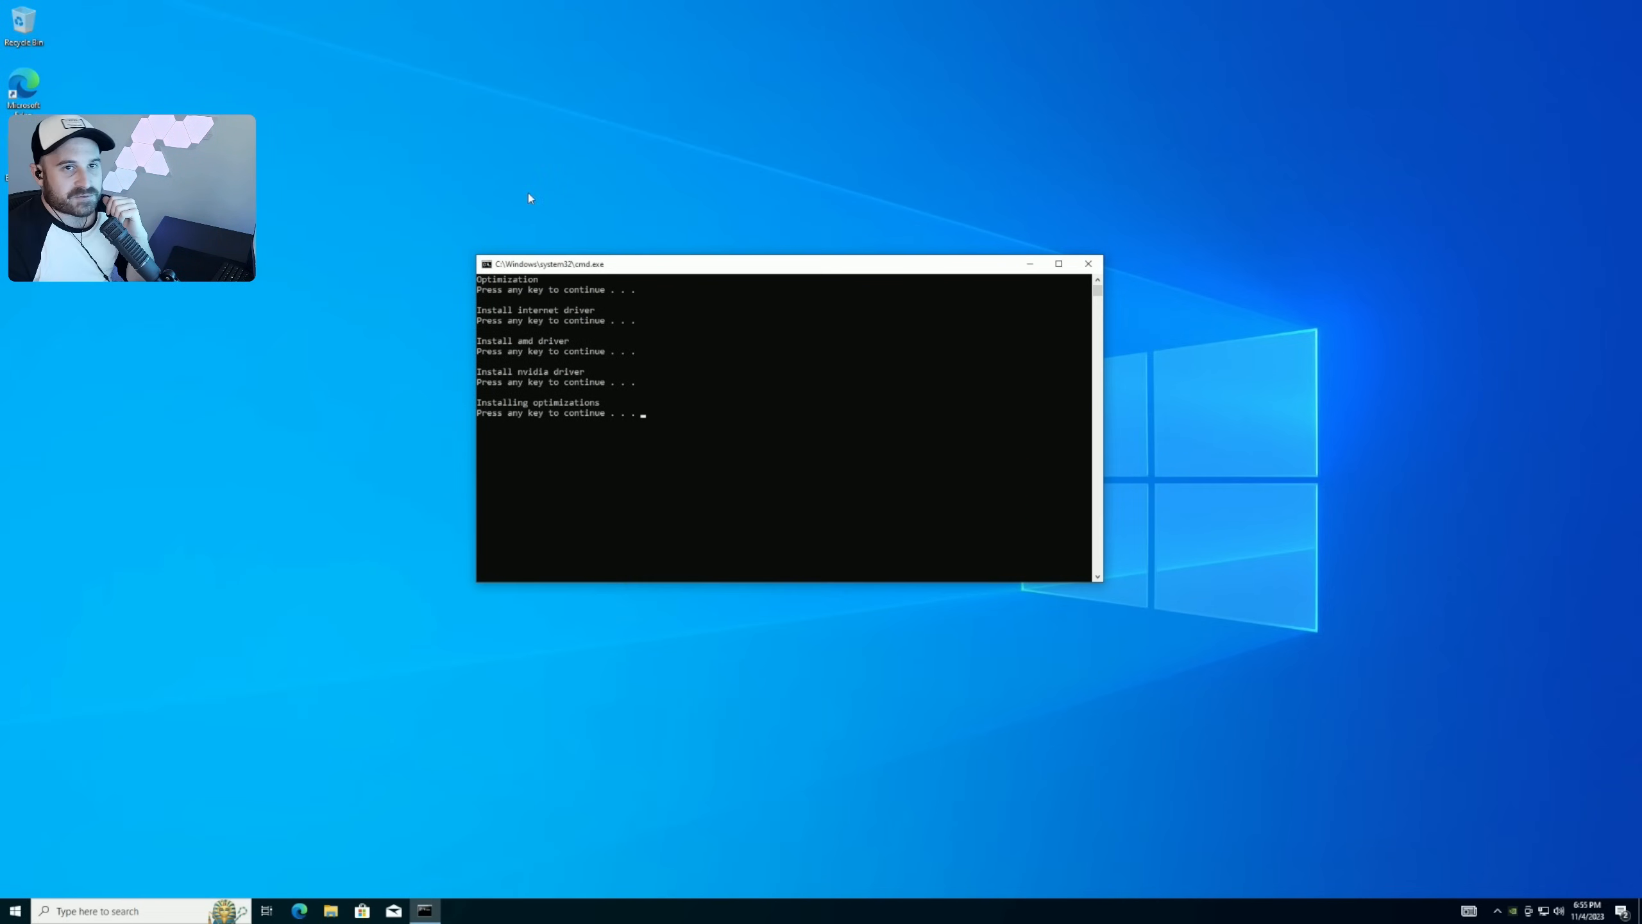
mouse_move(632, 271)
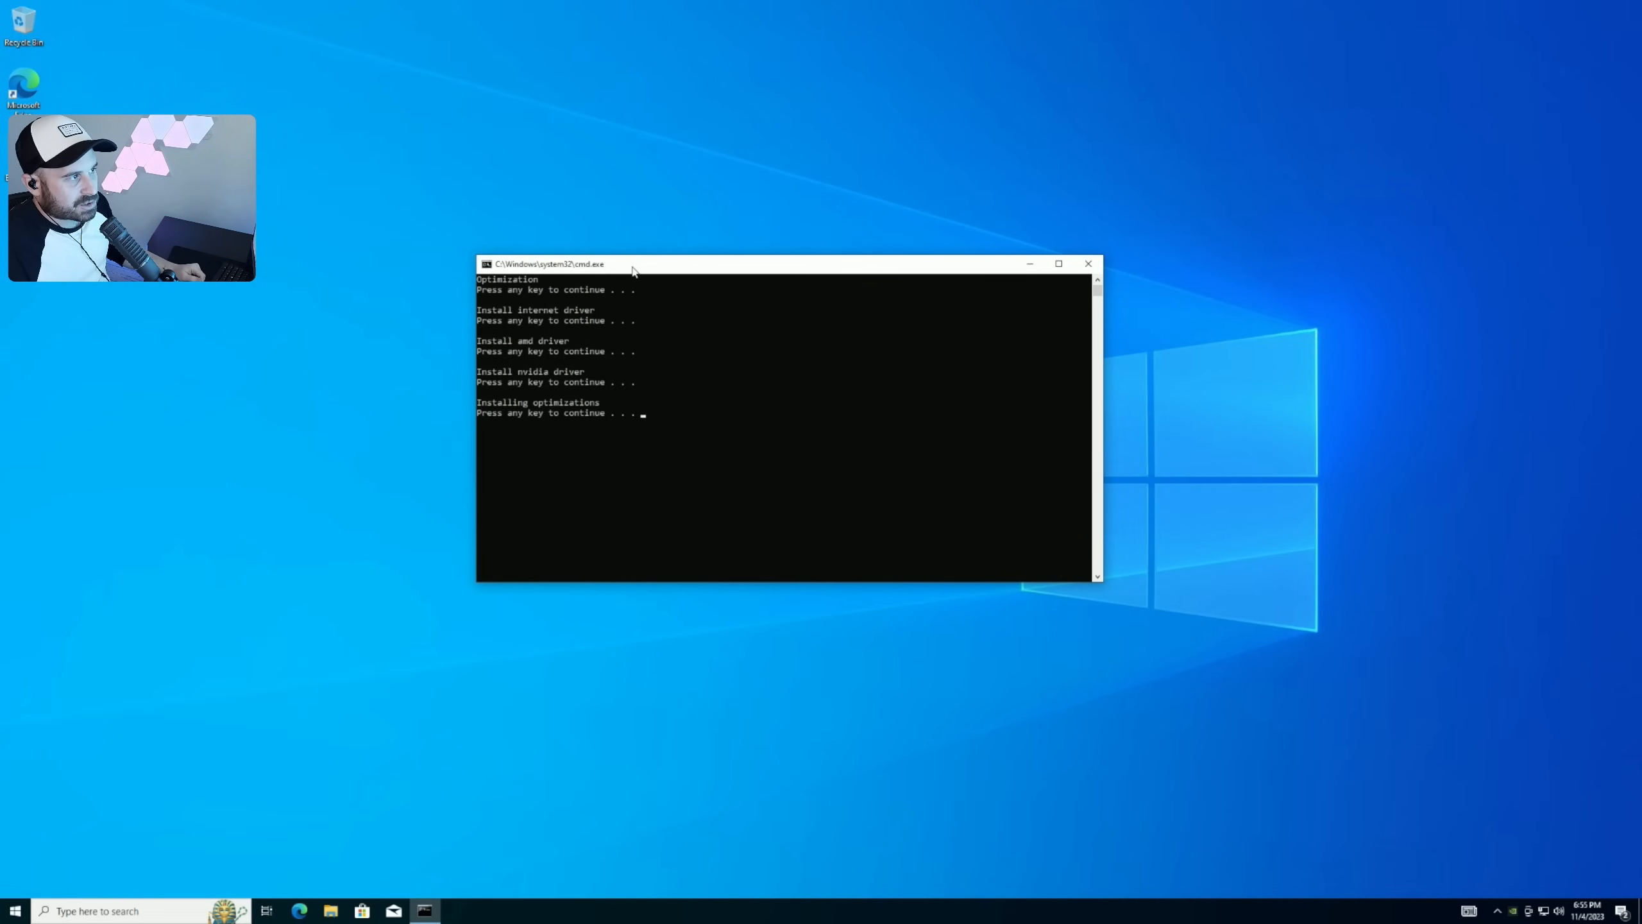
Step: Resume the script into optimizations and accept the NVIDIA Control Panel licence
drag(545, 263, 605, 284)
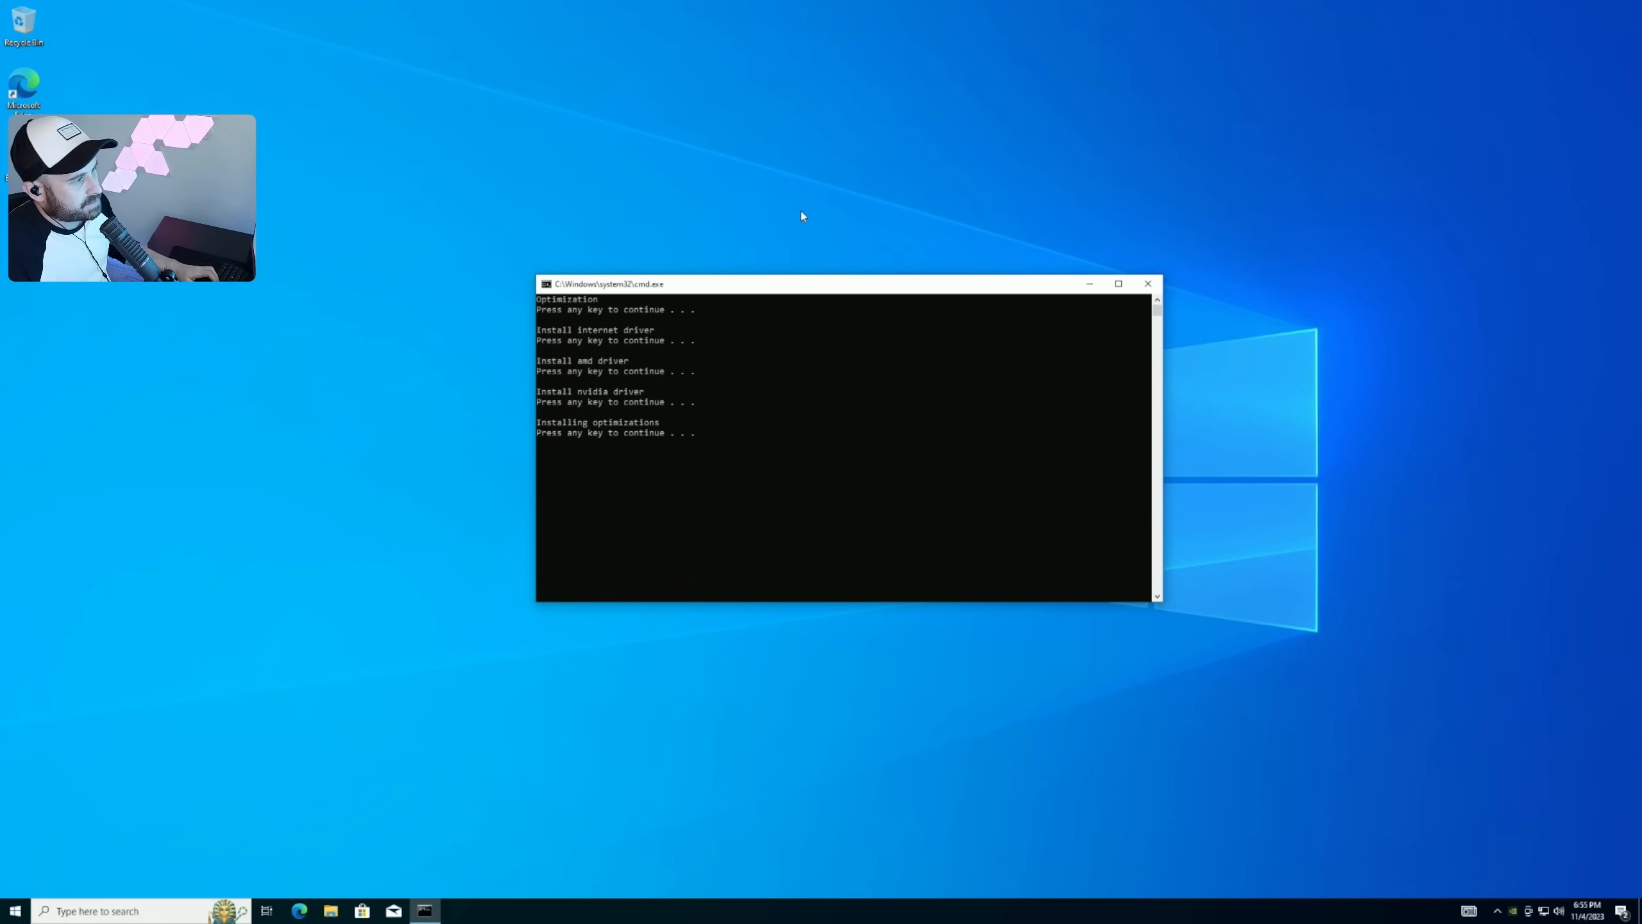
key(enter)
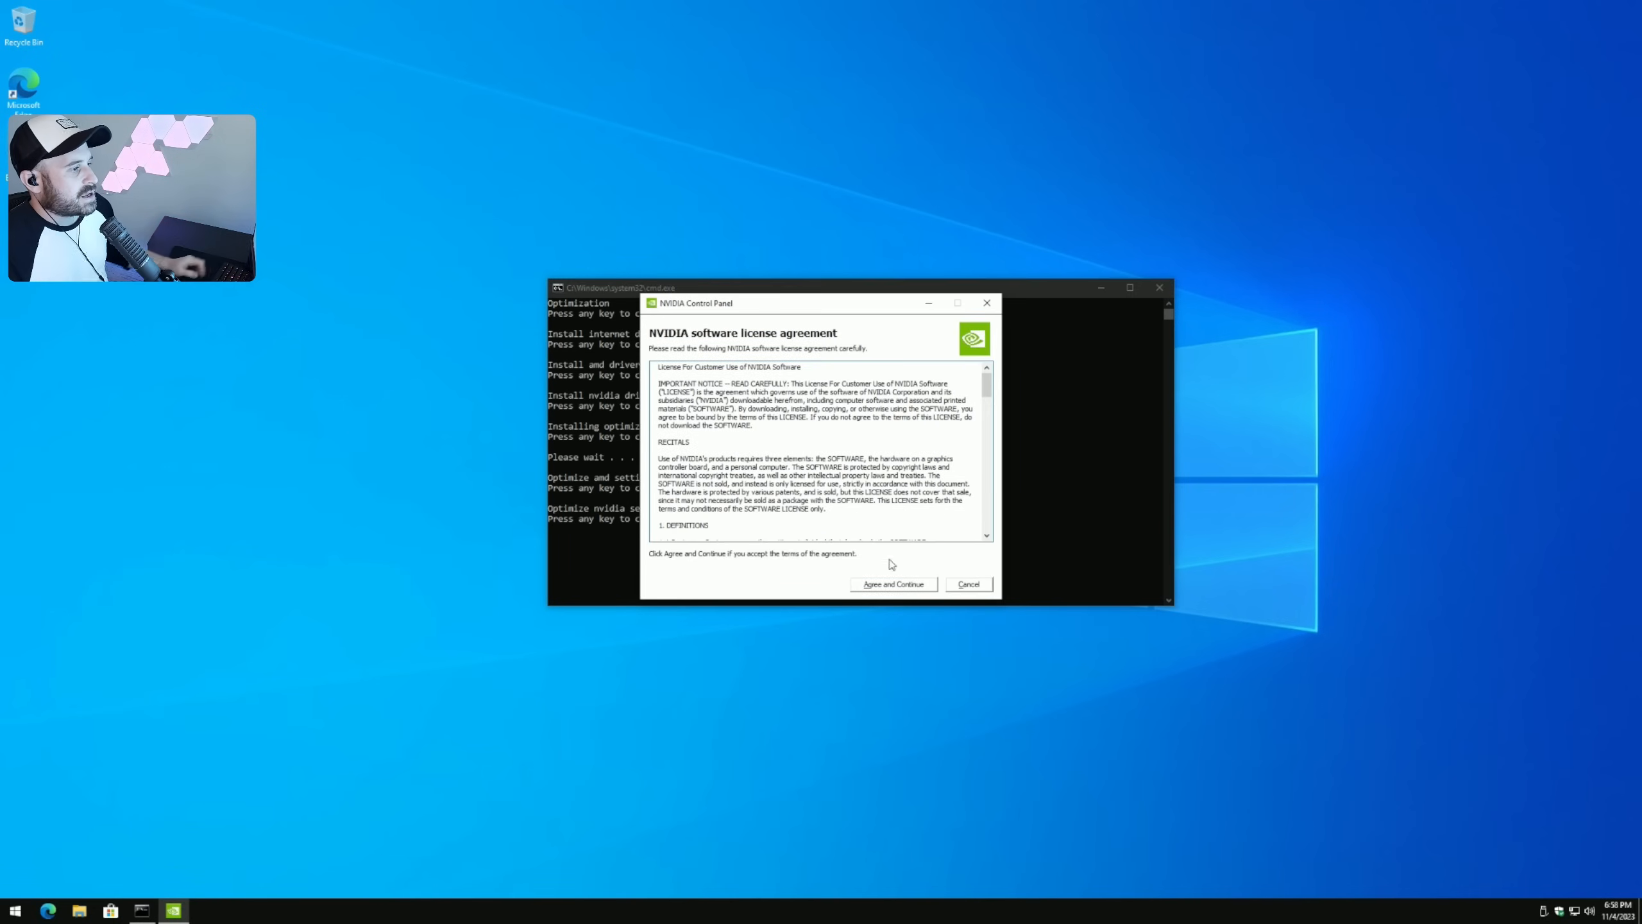
click(893, 584)
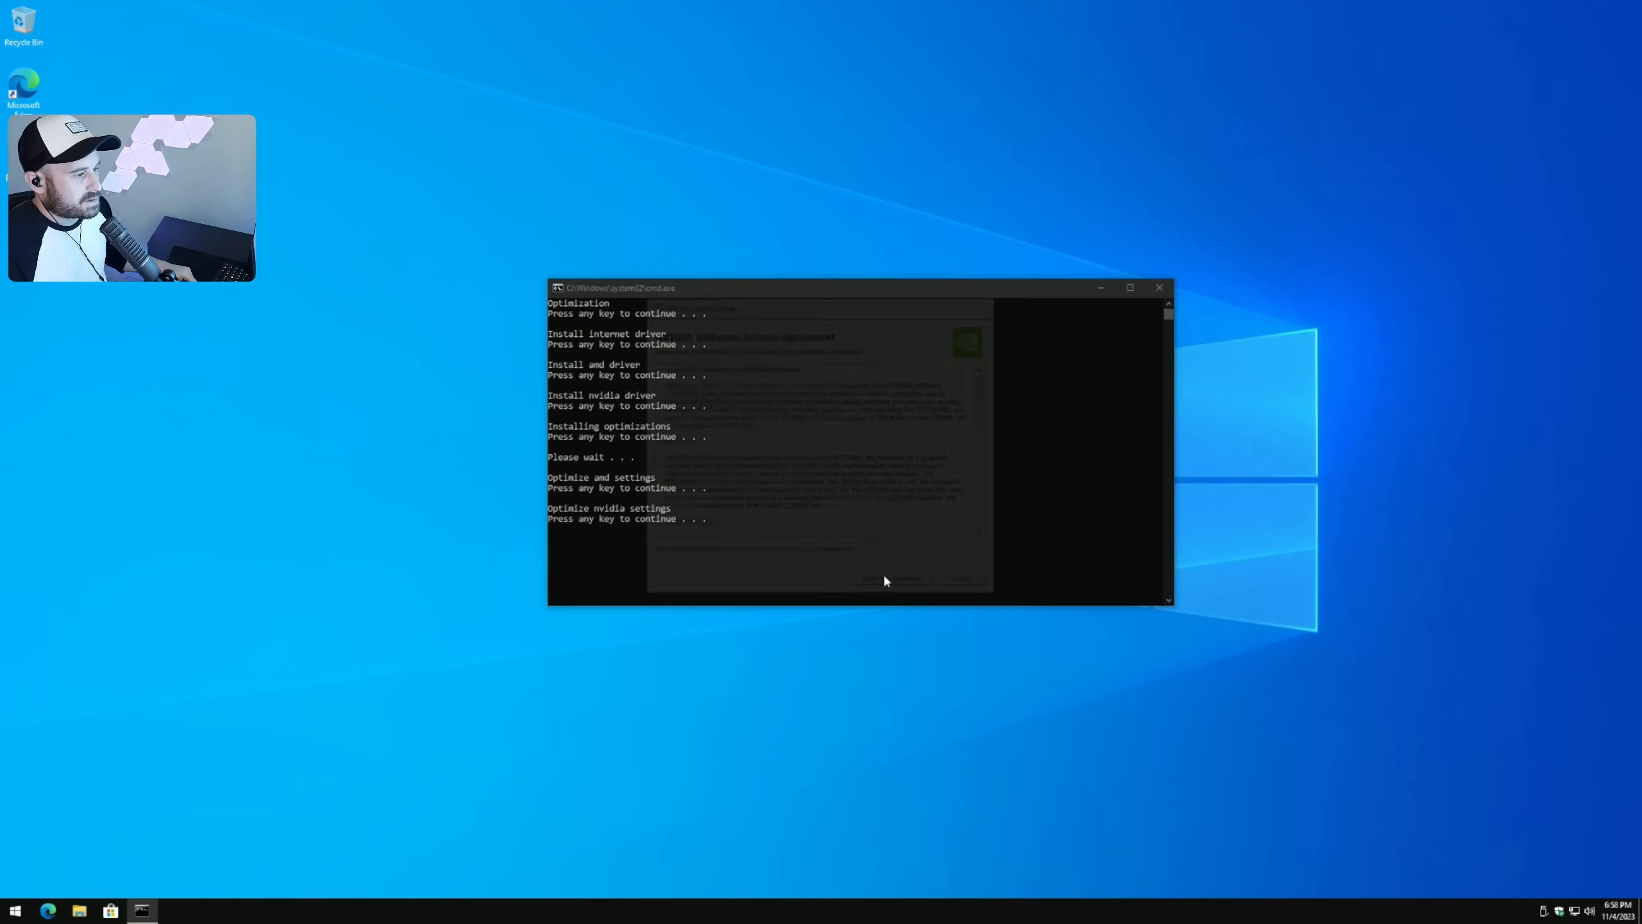